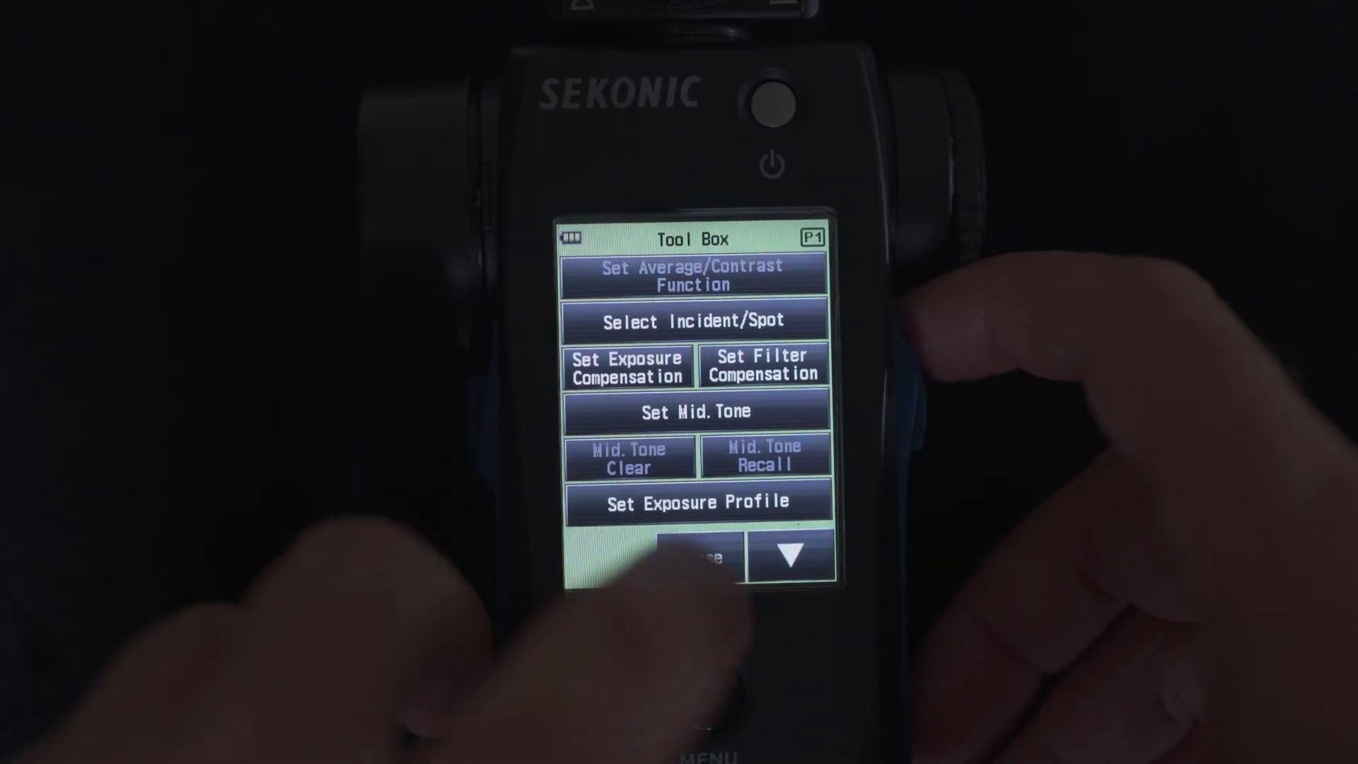
Step: Reach Function Button -2 under Menu > Custom Setting on the L-858D
{"action": "left_click", "coordinate": [694, 321]}
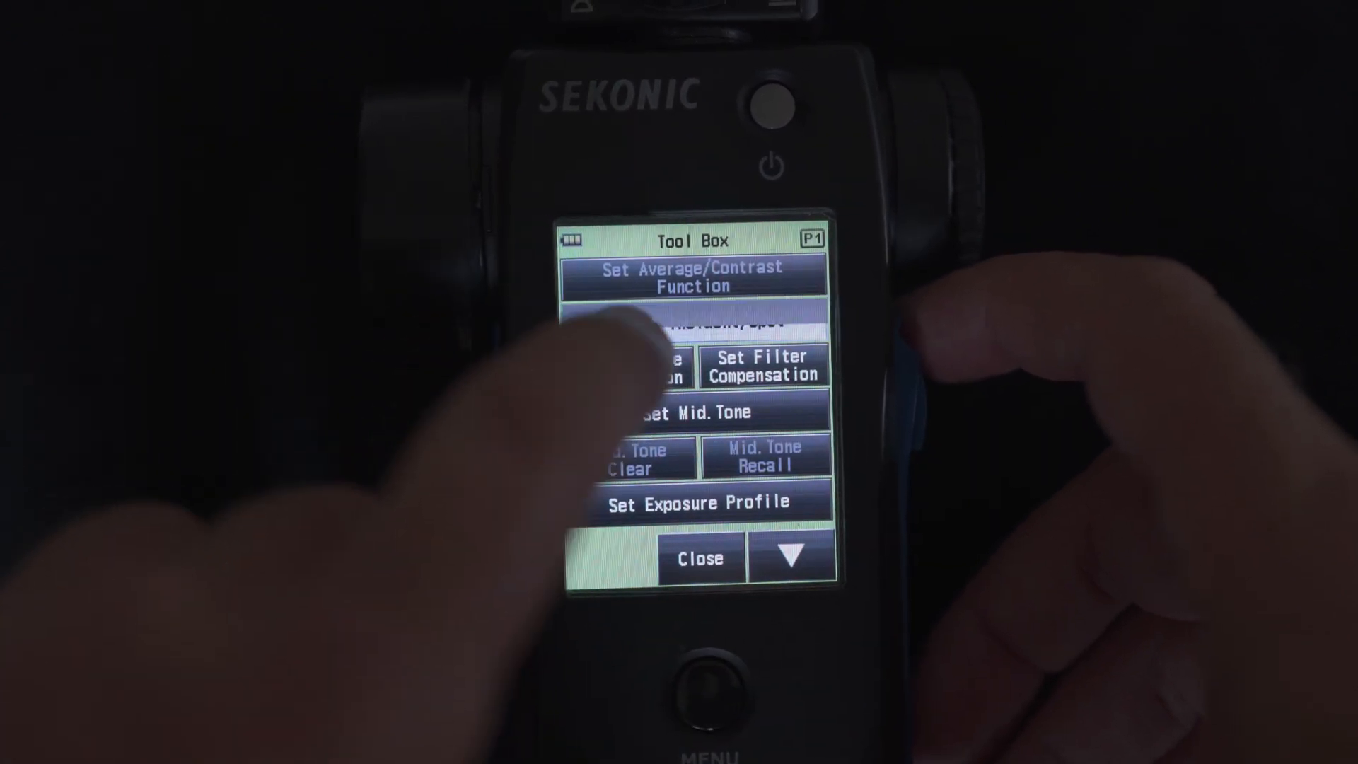
{"action": "left_click", "coordinate": [700, 559]}
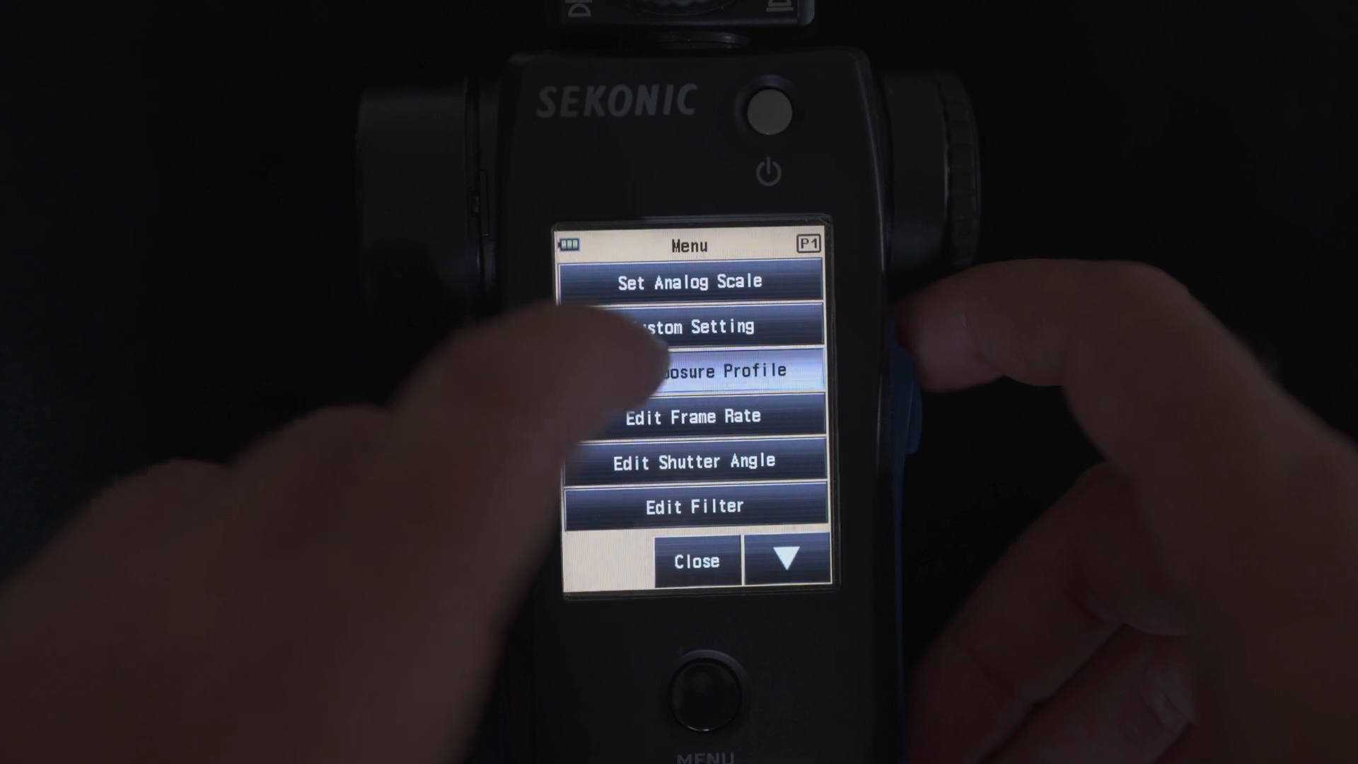
{"action": "left_click", "coordinate": [690, 326]}
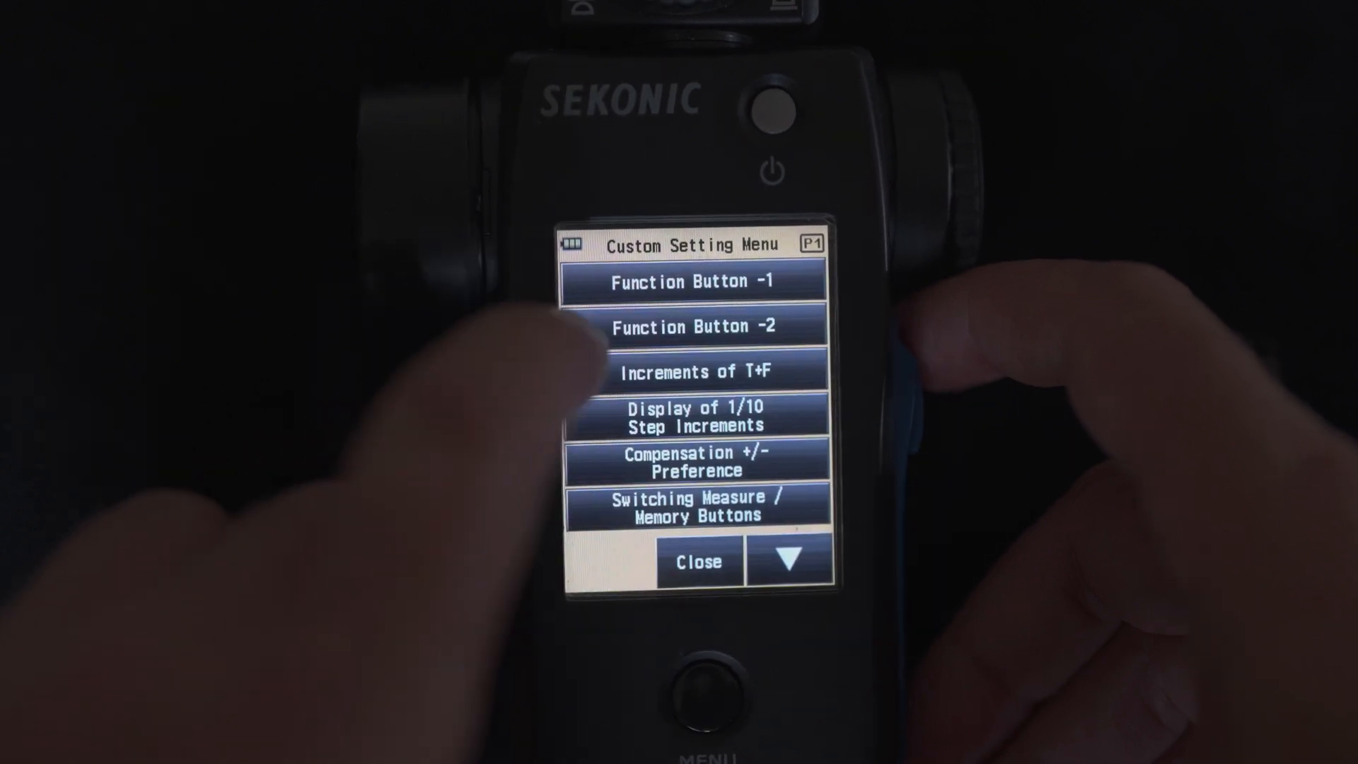
Step: Assign Incident/Spot Selection to function button 2 and switch the meter to spot metering
{"action": "left_click", "coordinate": [692, 325]}
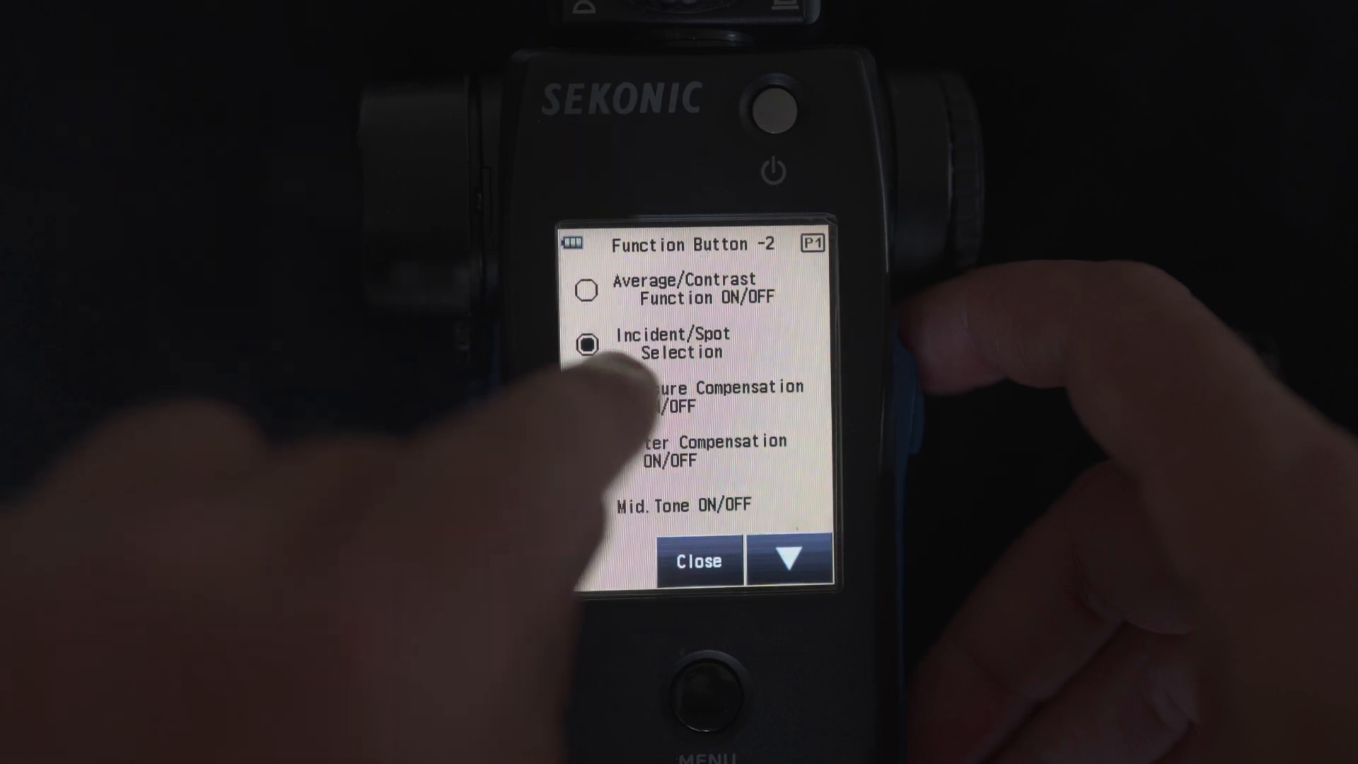
{"action": "left_click", "coordinate": [697, 560]}
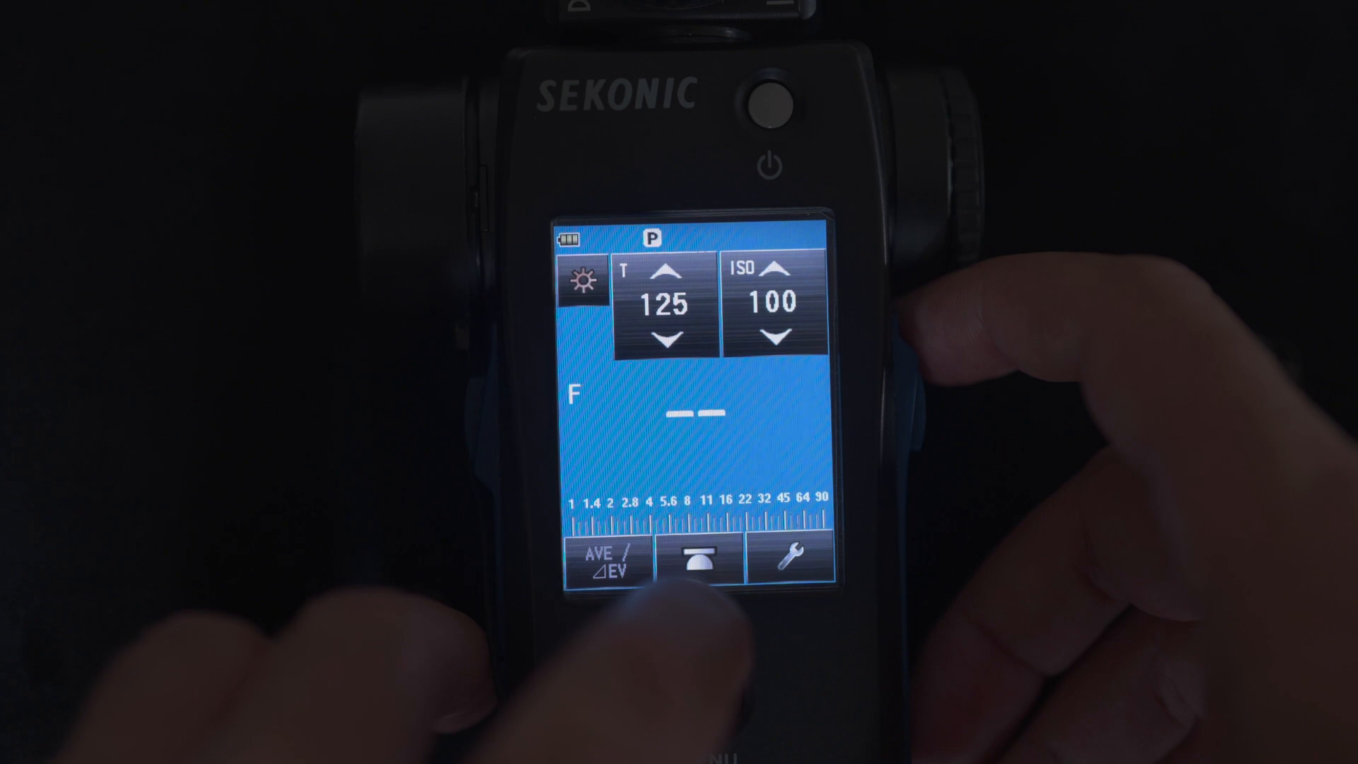
{"action": "left_click", "coordinate": [697, 562]}
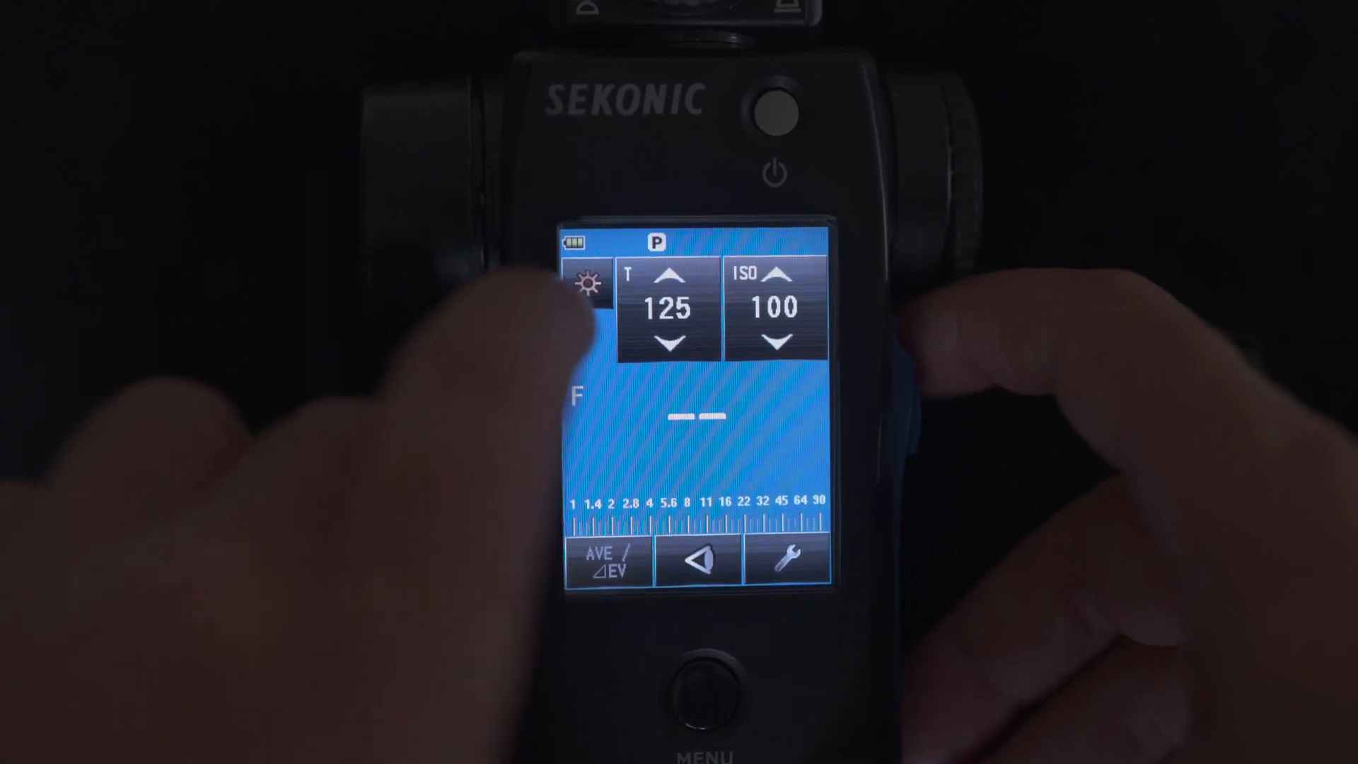
Step: Put the meter in cordless flash mode and reach the Increments of T+F setting
{"action": "left_click", "coordinate": [588, 285]}
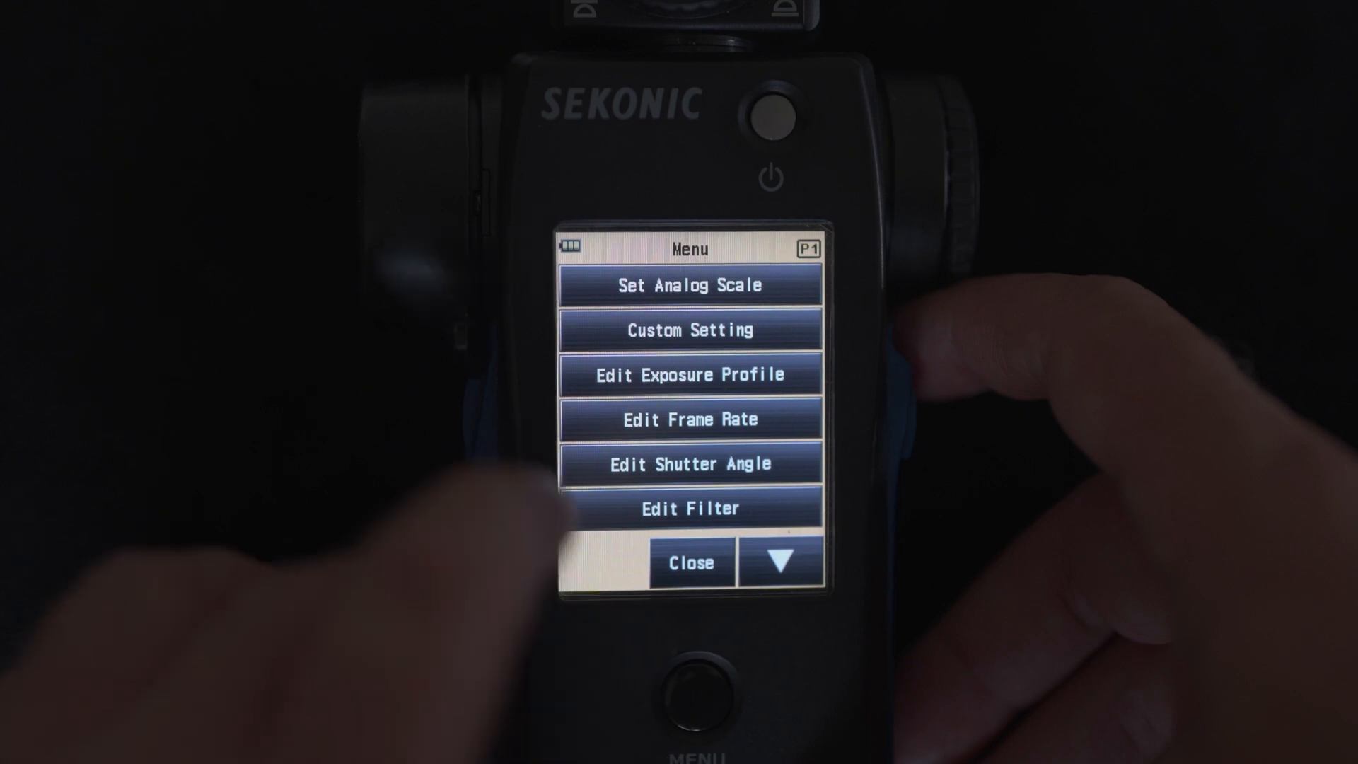
{"action": "left_click", "coordinate": [689, 329]}
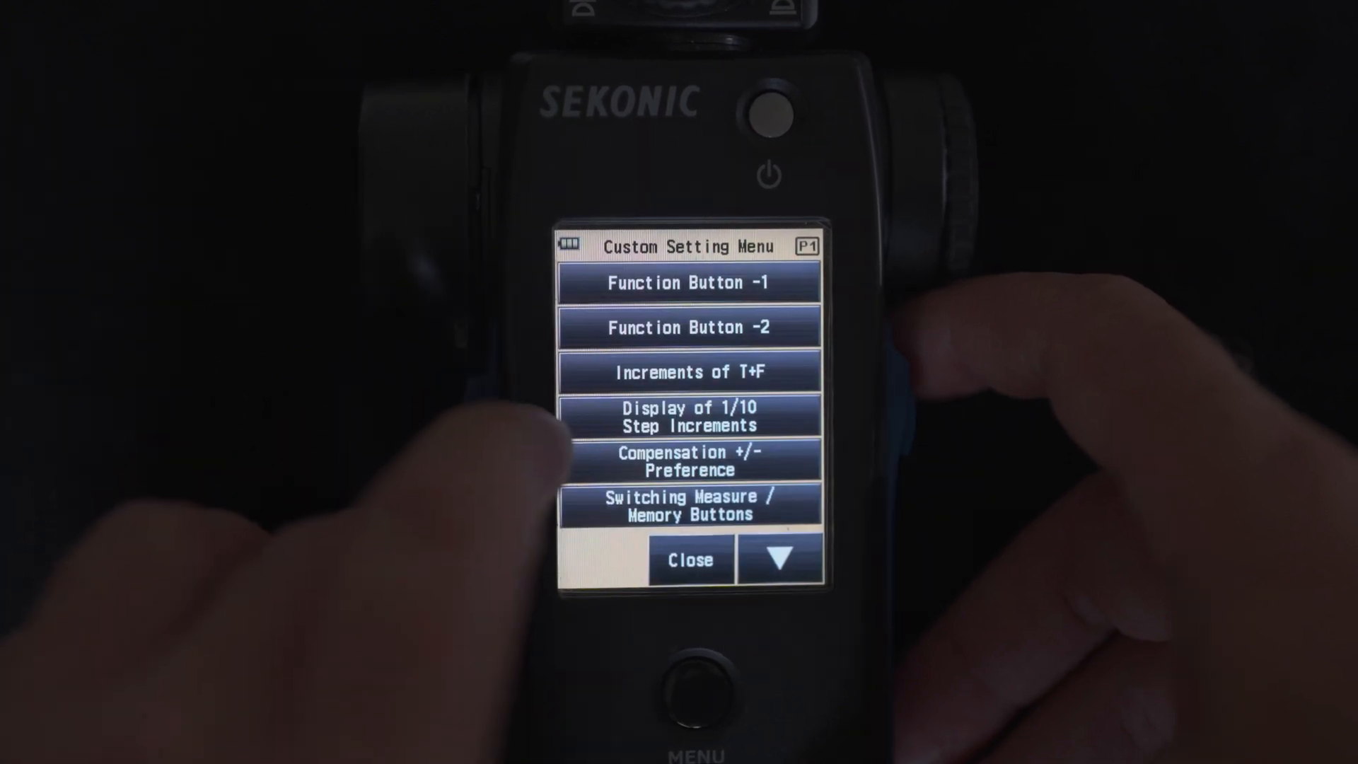
{"action": "left_click", "coordinate": [691, 371]}
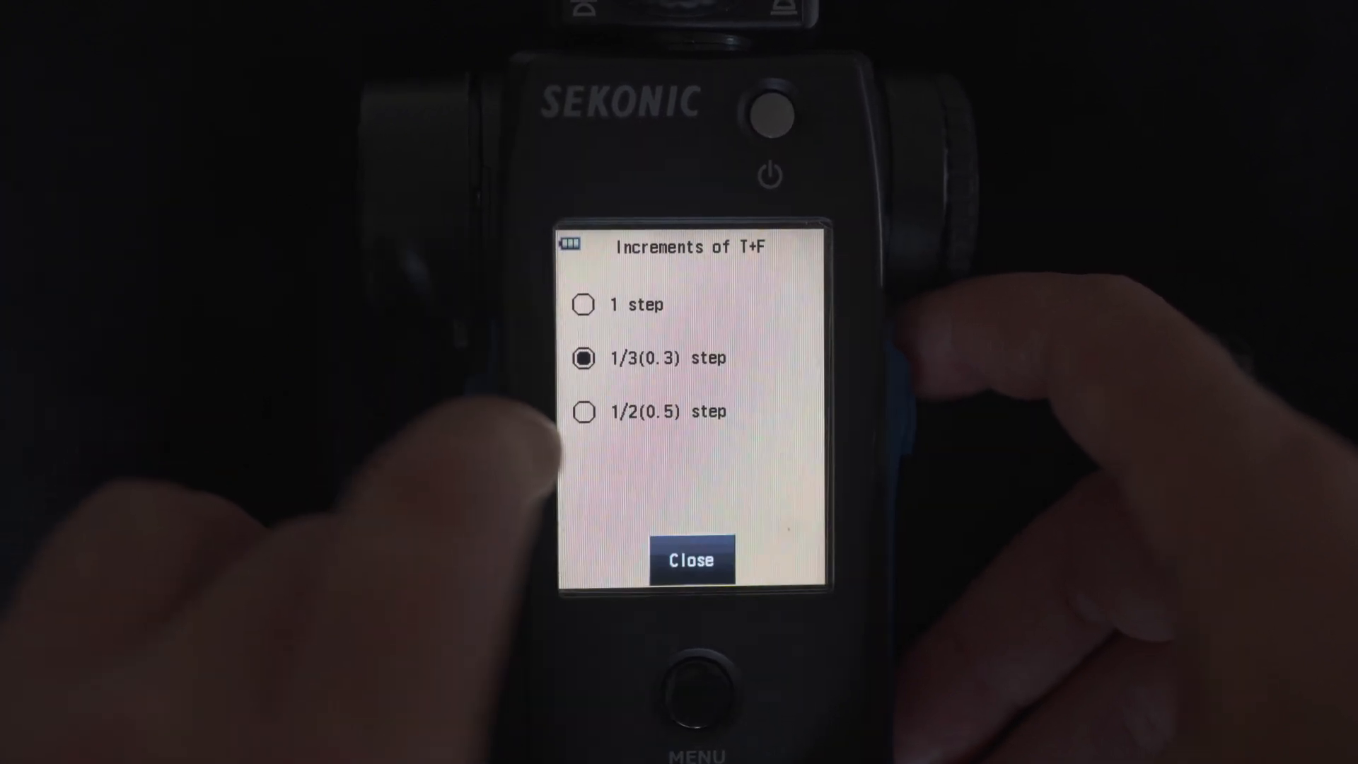
Step: Set shutter and aperture increments to 1 step and return to the metering screen
{"action": "left_click", "coordinate": [636, 304]}
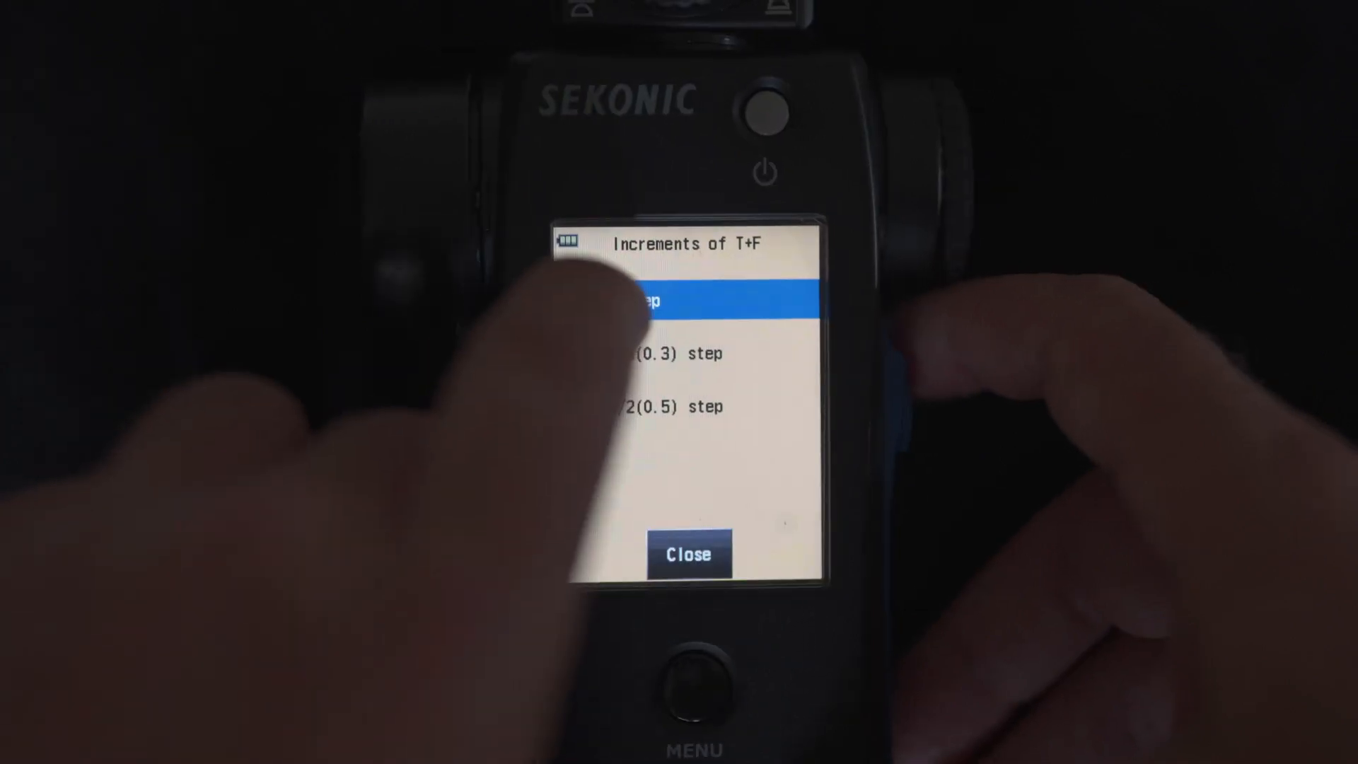
{"action": "left_click", "coordinate": [687, 555]}
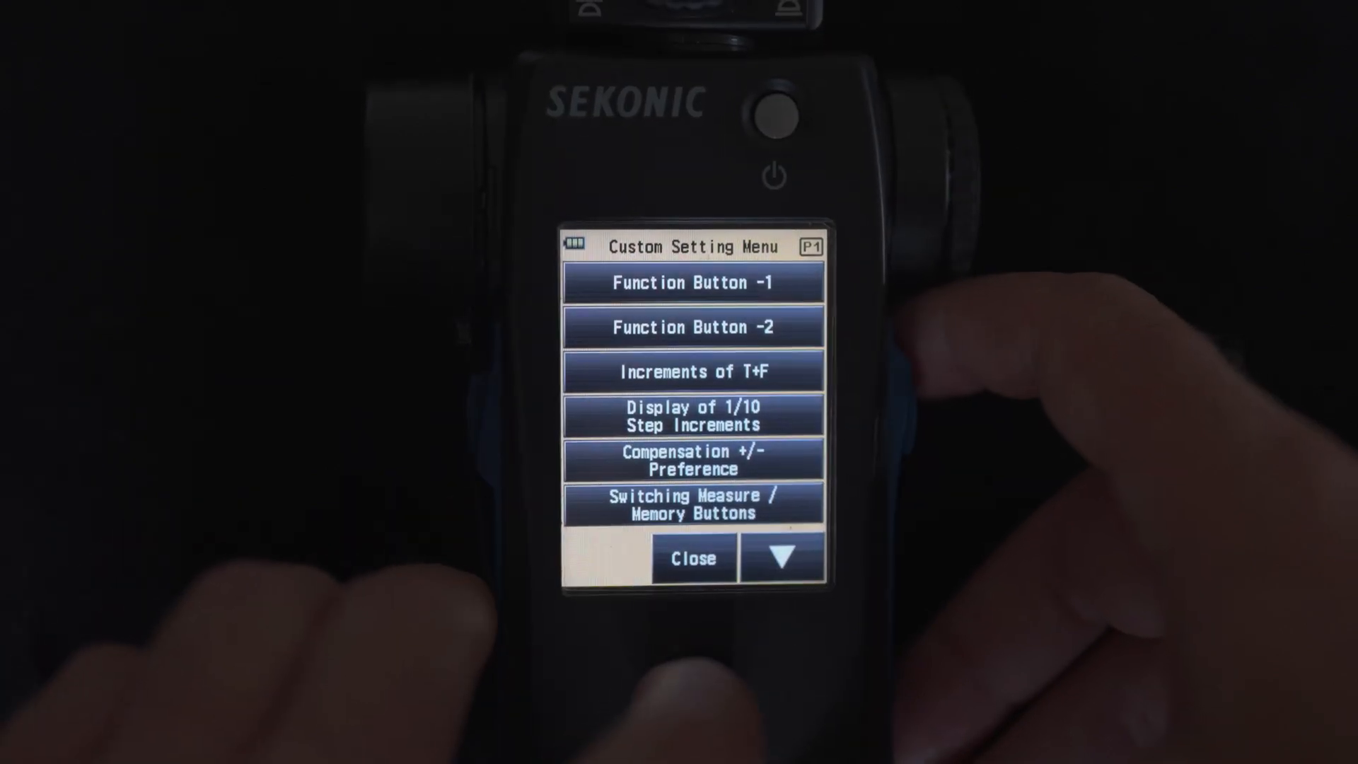
{"action": "left_click", "coordinate": [692, 558]}
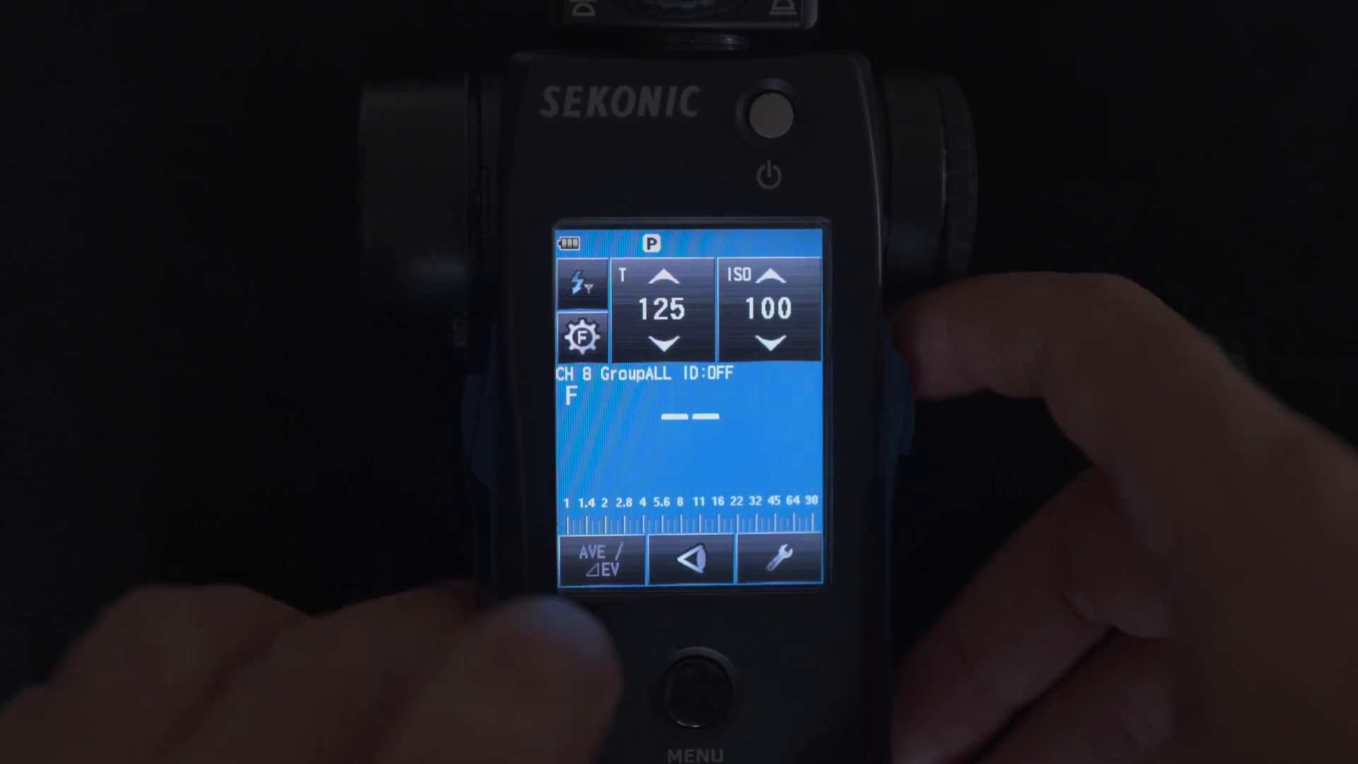
Step: Show the exposure profile list from the Tool Box and pick a profile
{"action": "left_click", "coordinate": [776, 559]}
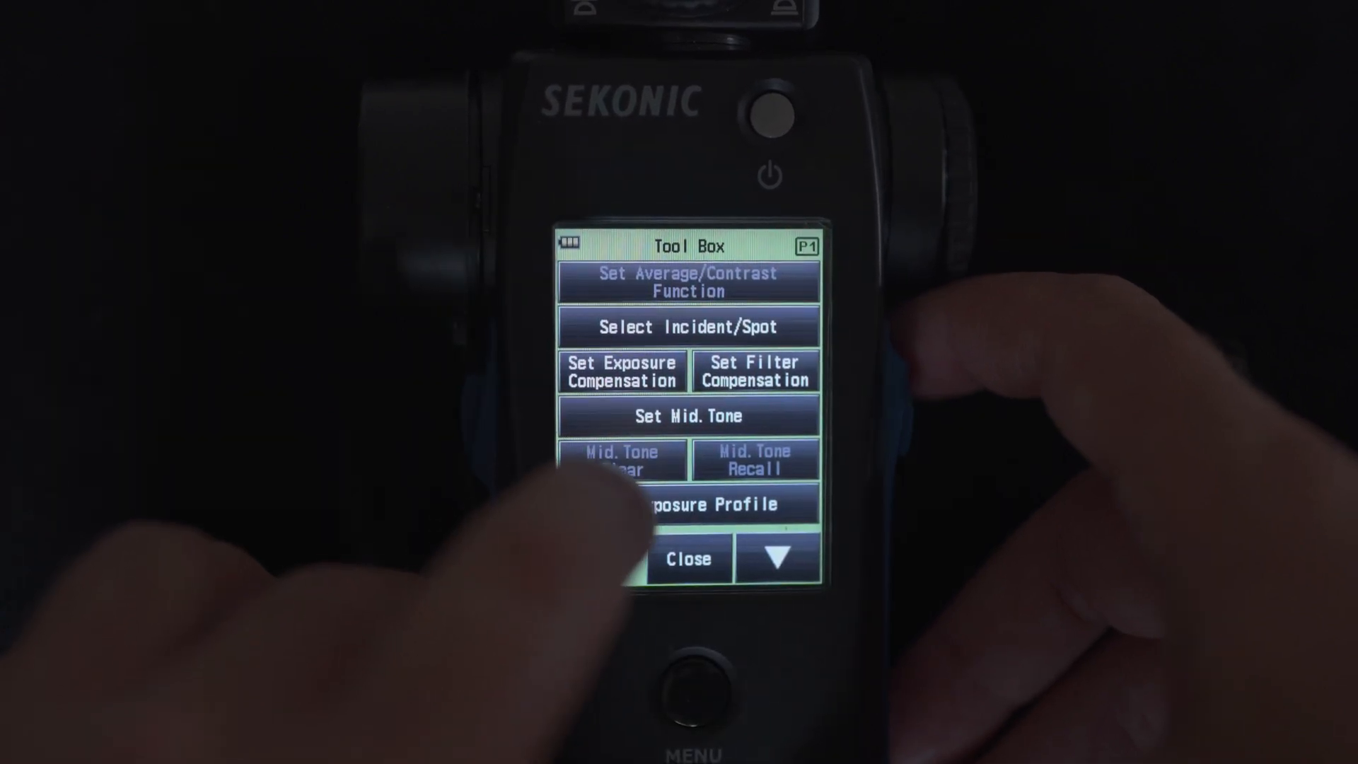
{"action": "left_click", "coordinate": [689, 504]}
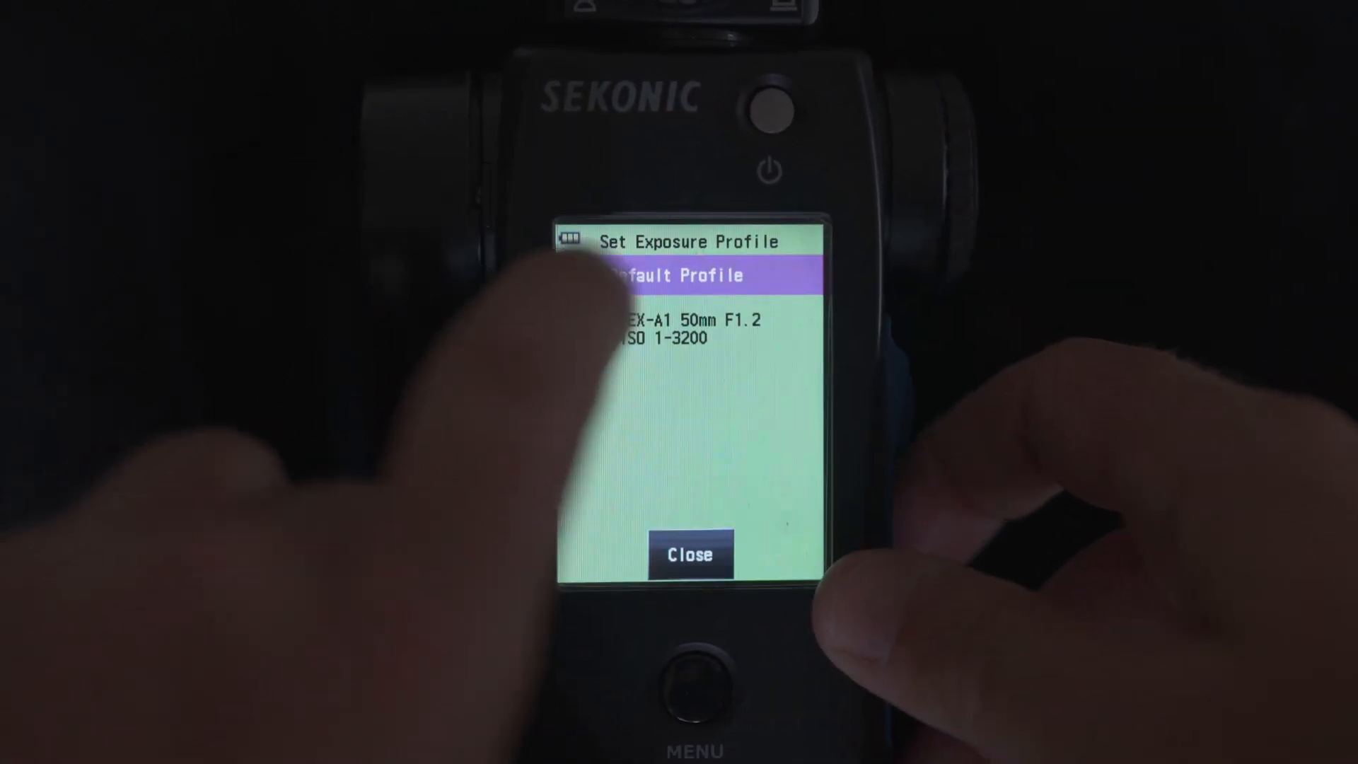
{"action": "left_click", "coordinate": [689, 554]}
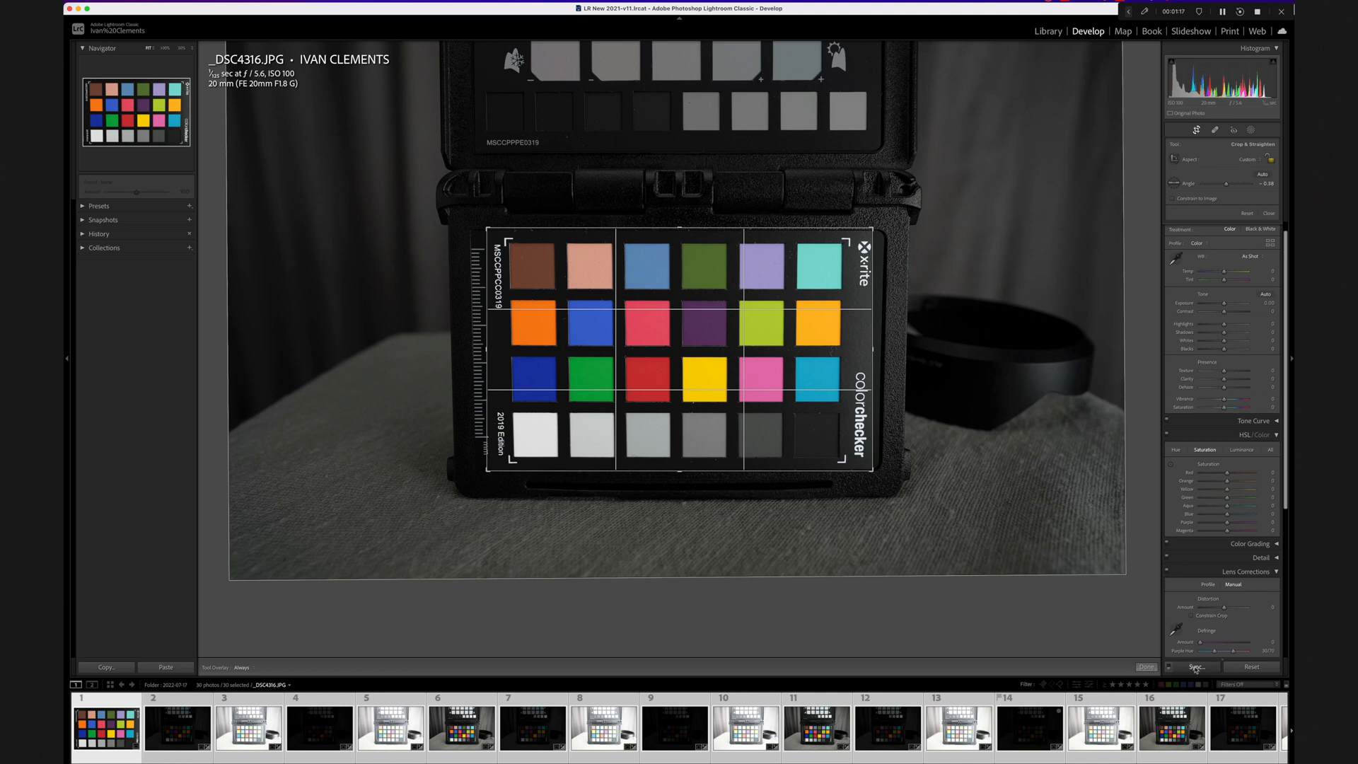
Step: Synchronize only the crop, with straighten angle and aspect ratio, across the bracket photos
{"action": "left_click", "coordinate": [1193, 666]}
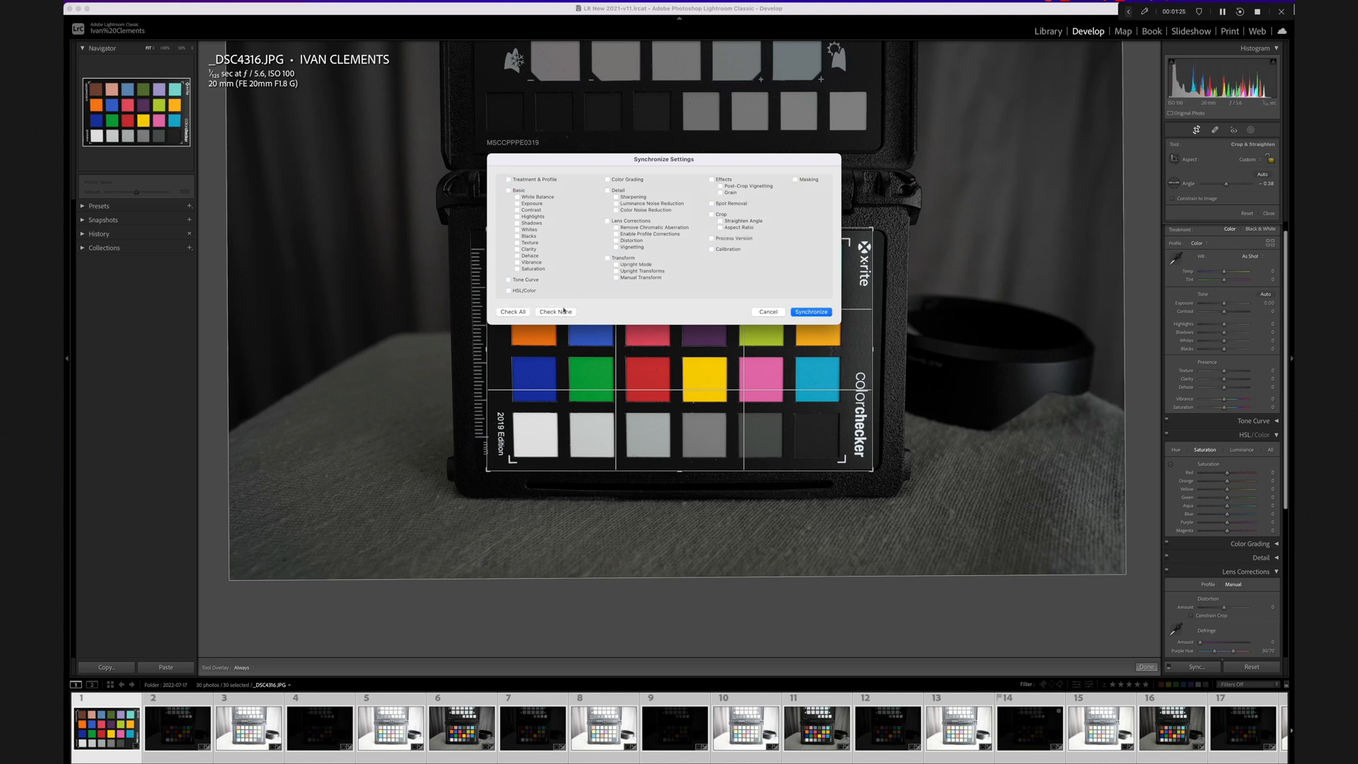
{"action": "left_click", "coordinate": [713, 214]}
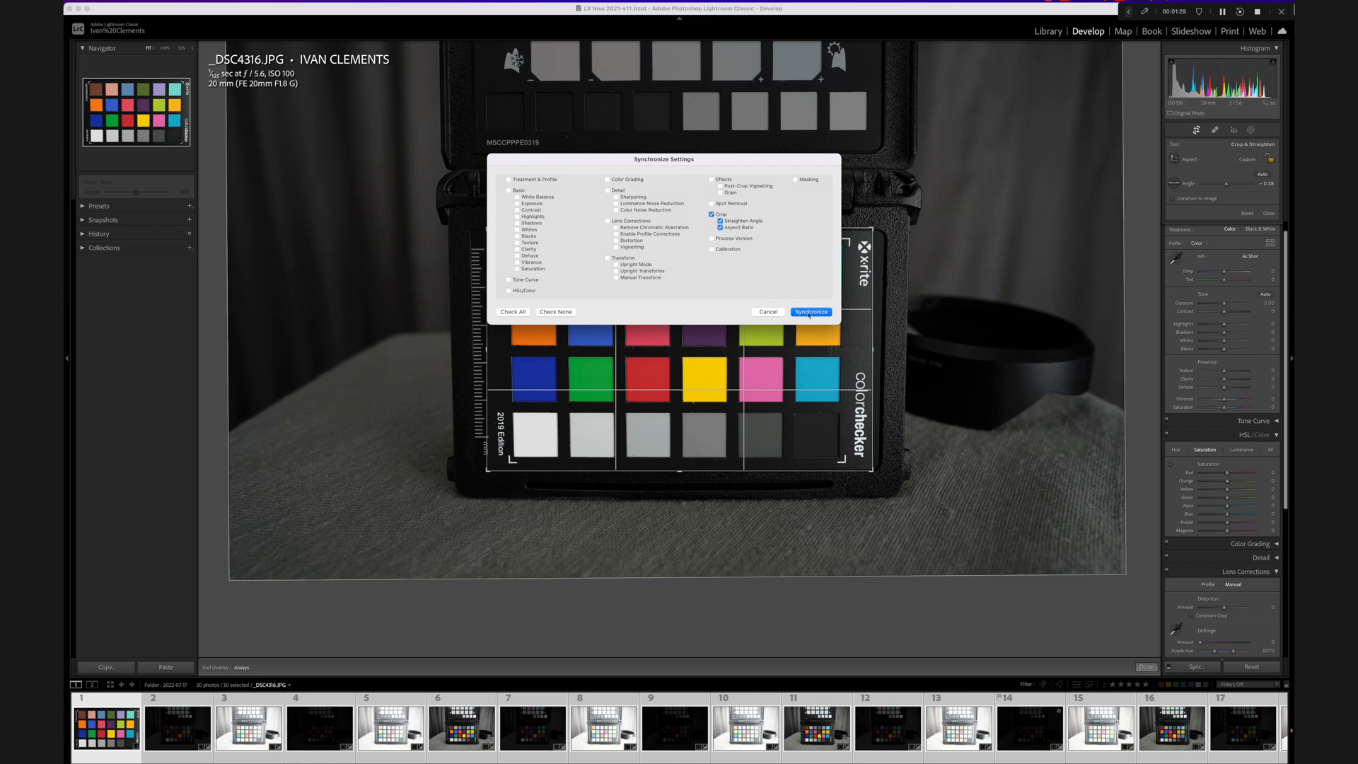
{"action": "left_click", "coordinate": [810, 312]}
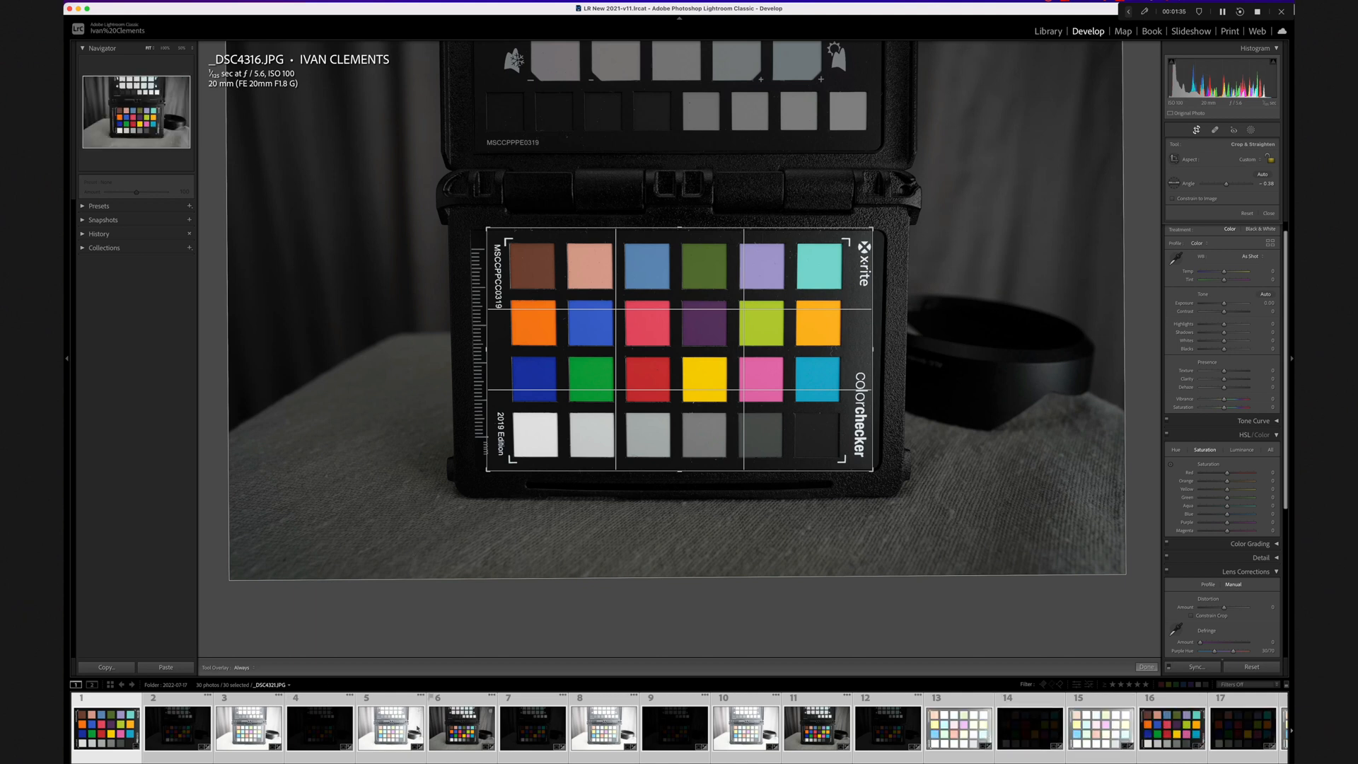
Step: Bring up Export settings for the 30 filmstrip photos and review the JPEG and rename options
{"action": "left_click", "coordinate": [318, 727]}
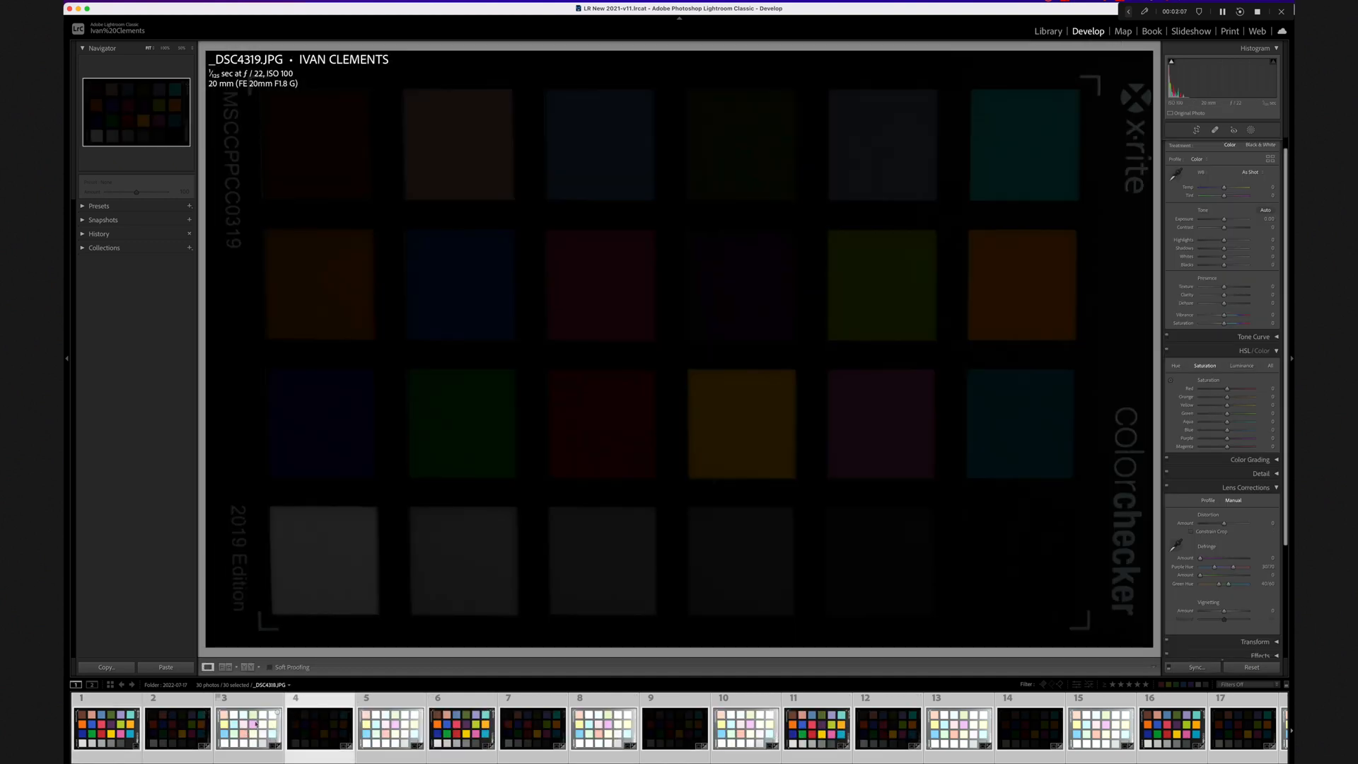
{"action": "right_click", "coordinate": [246, 727]}
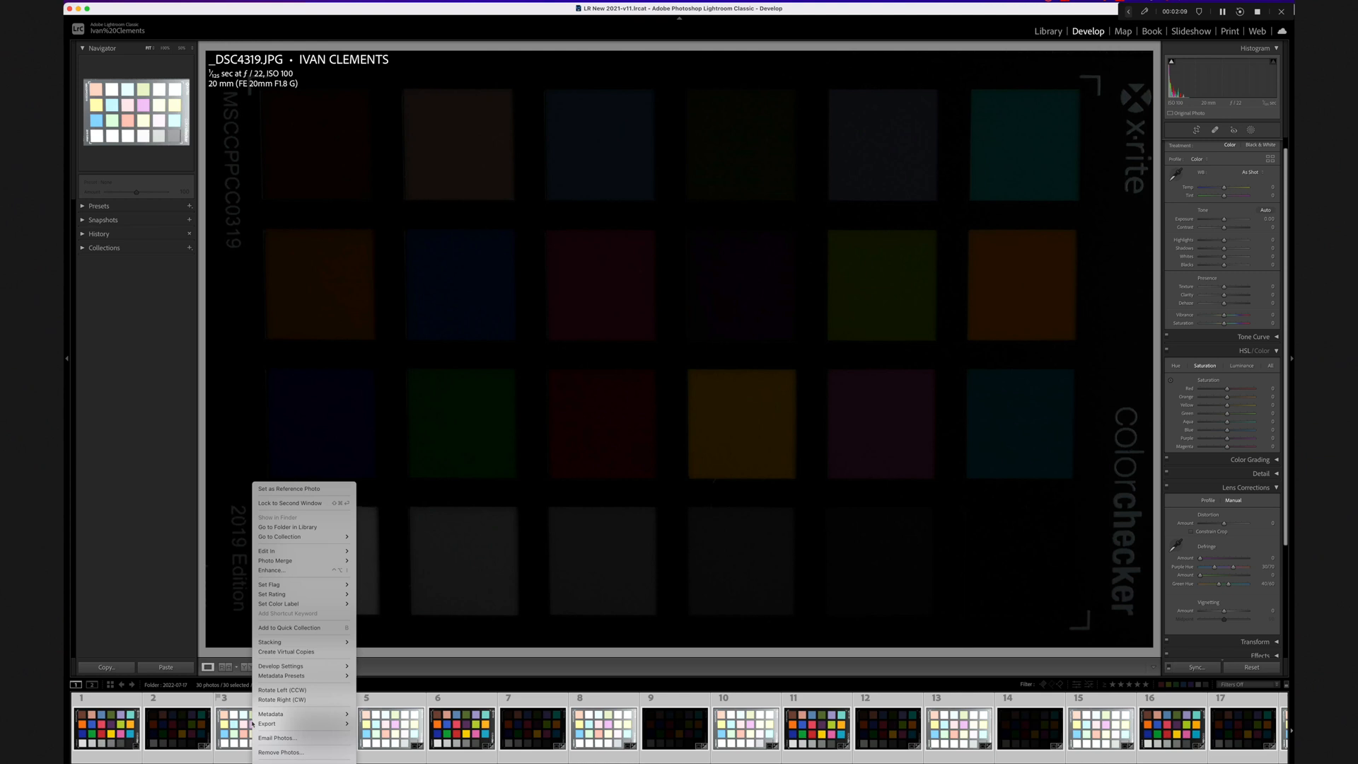
{"action": "mouse_move", "coordinate": [269, 723]}
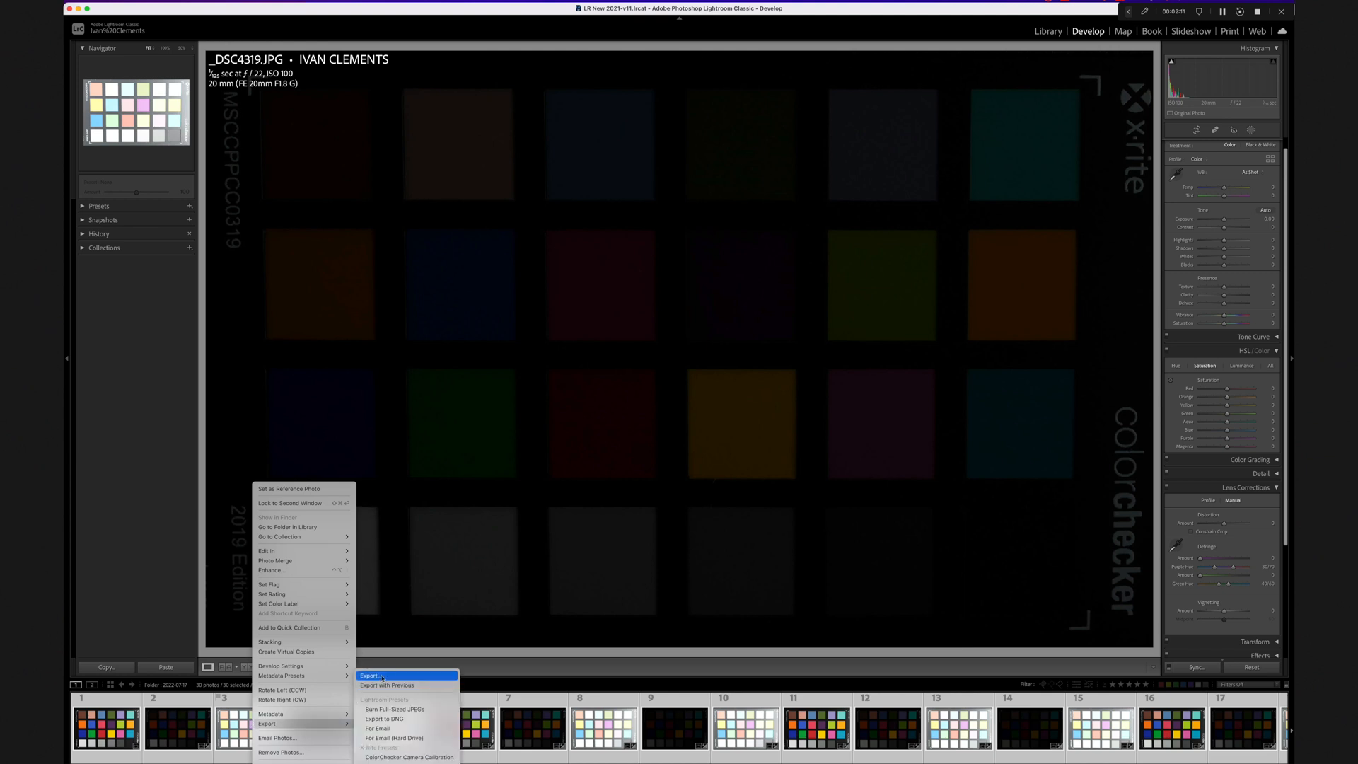
{"action": "left_click", "coordinate": [370, 676]}
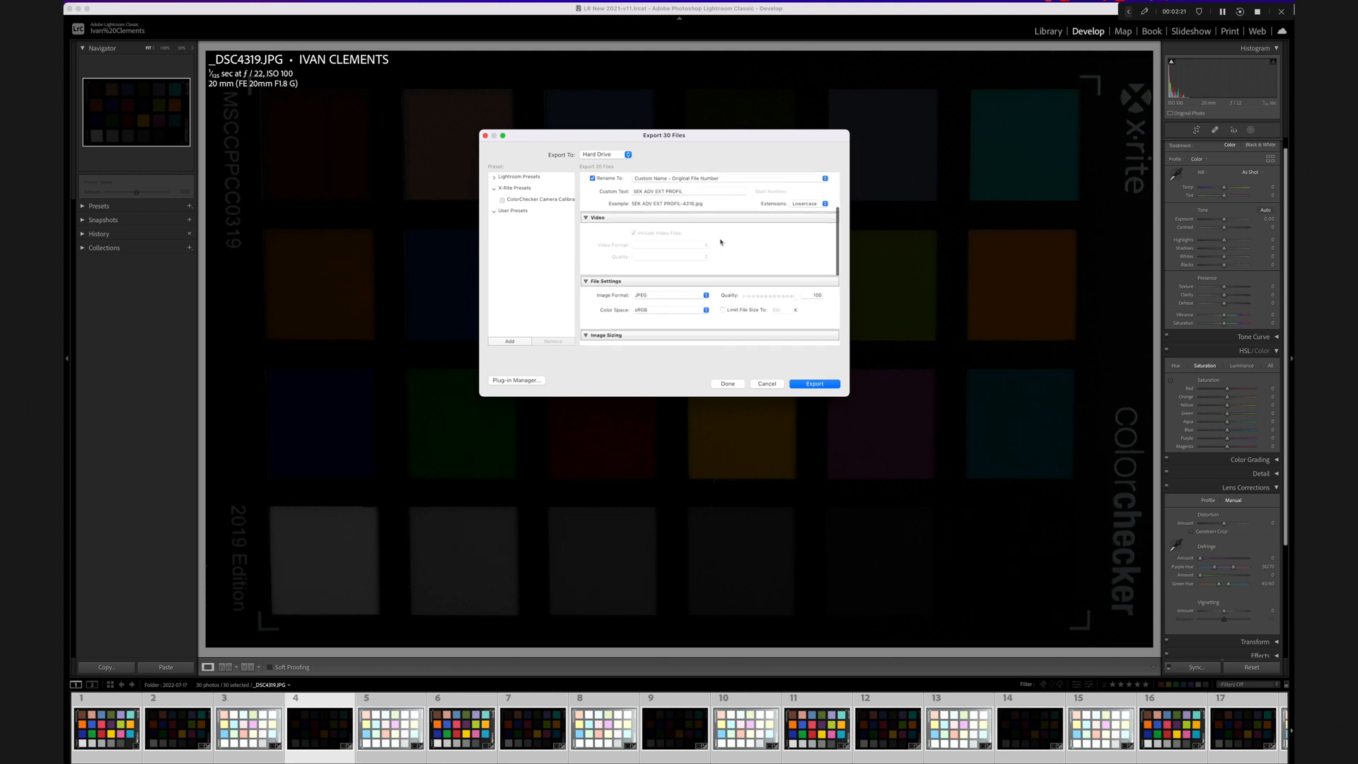
{"action": "scroll", "scroll_direction": "down", "scroll_amount": 3}
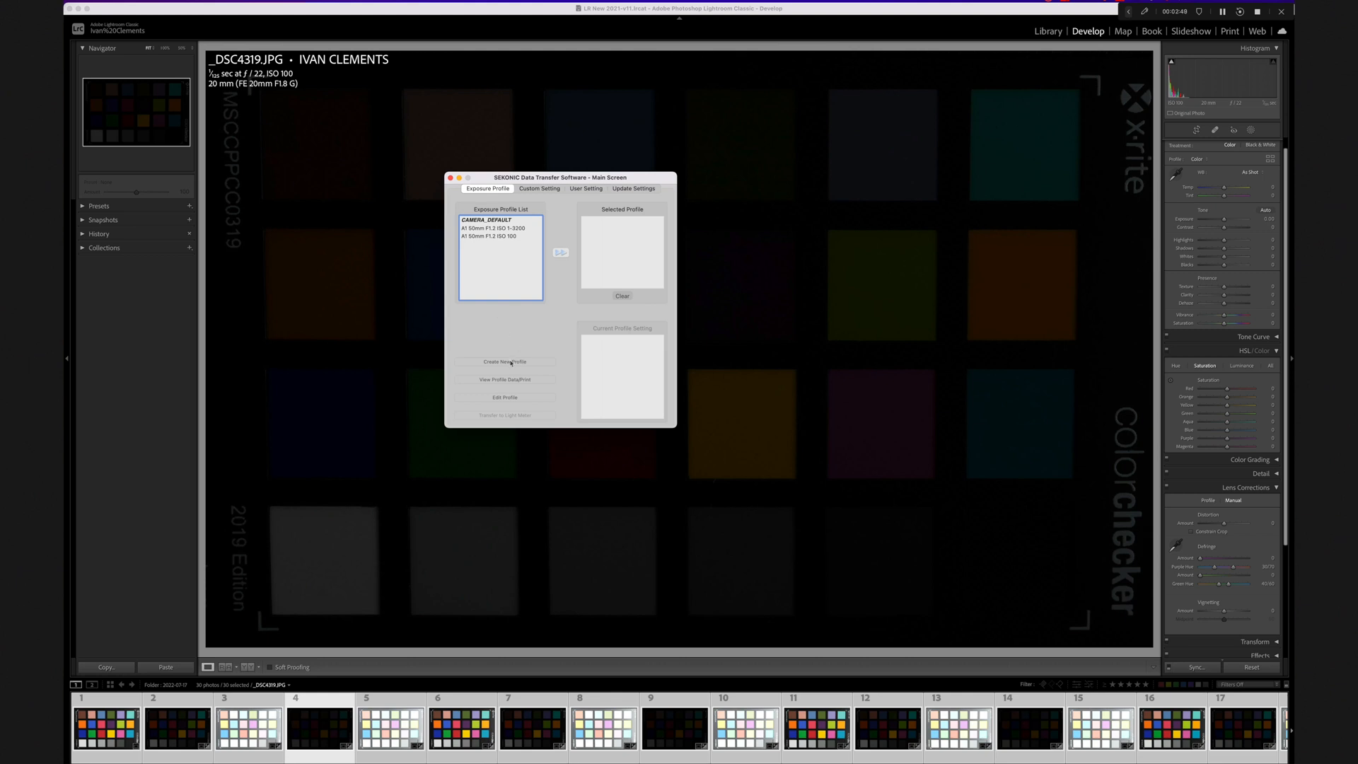
Step: Start a new exposure profile in the Advanced Mode wizard
{"action": "left_click", "coordinate": [503, 360]}
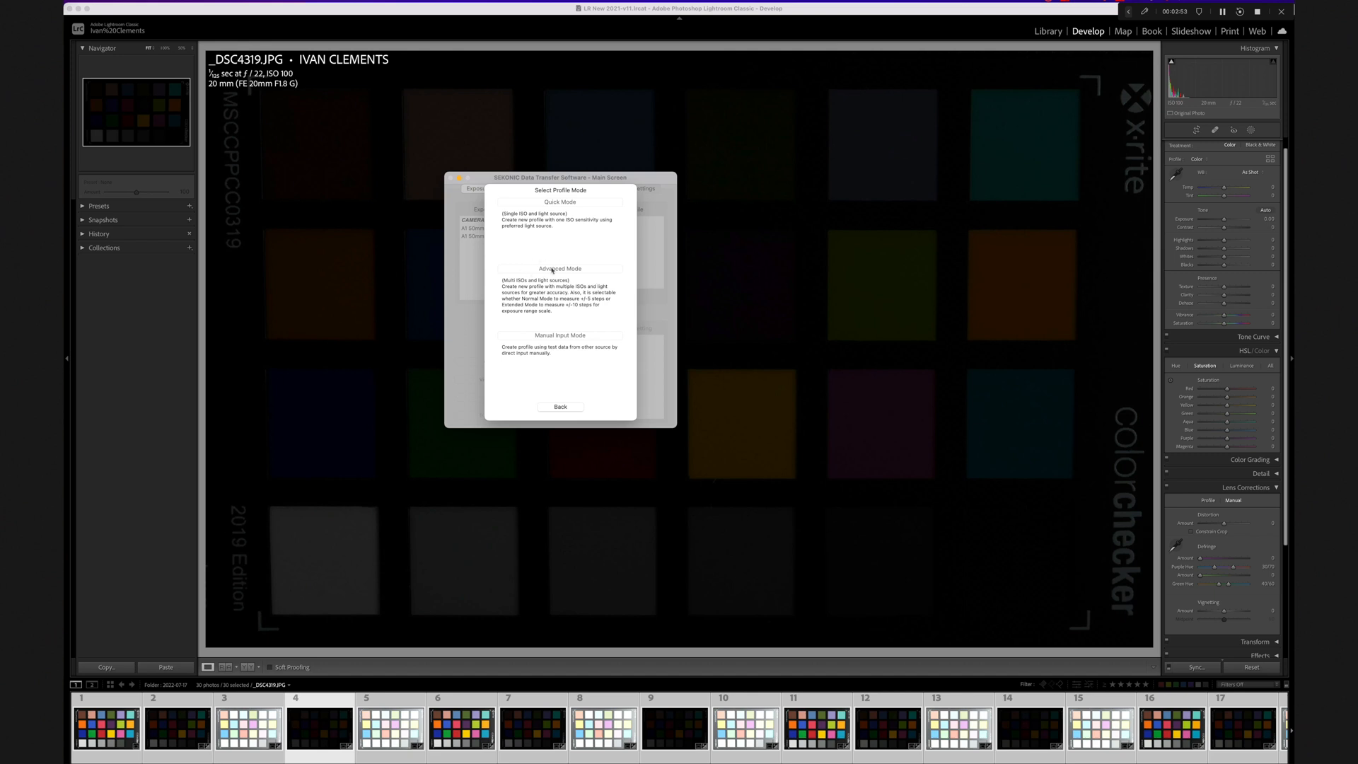
{"action": "left_click", "coordinate": [560, 268]}
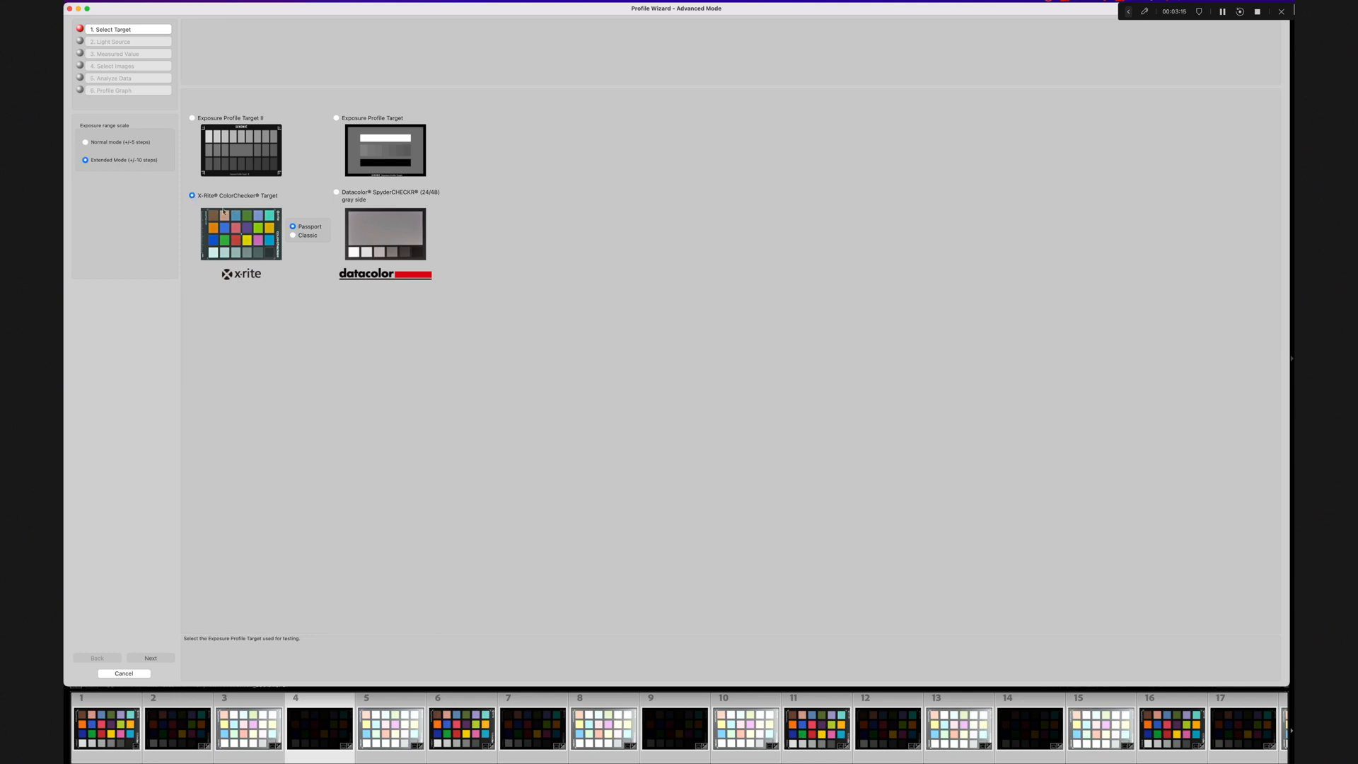
Step: Choose Flash as the light source and advance to measured-value entry
{"action": "left_click", "coordinate": [150, 657]}
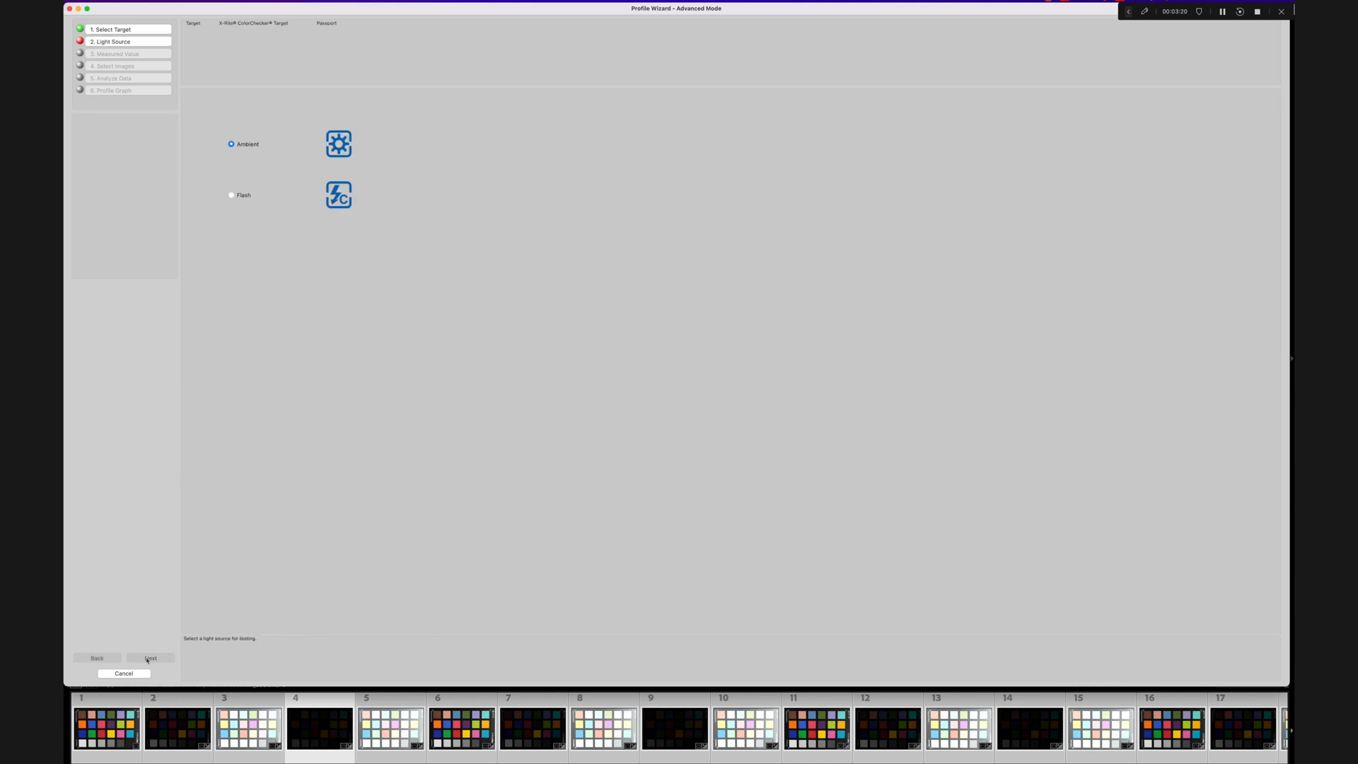
{"action": "left_click", "coordinate": [231, 195]}
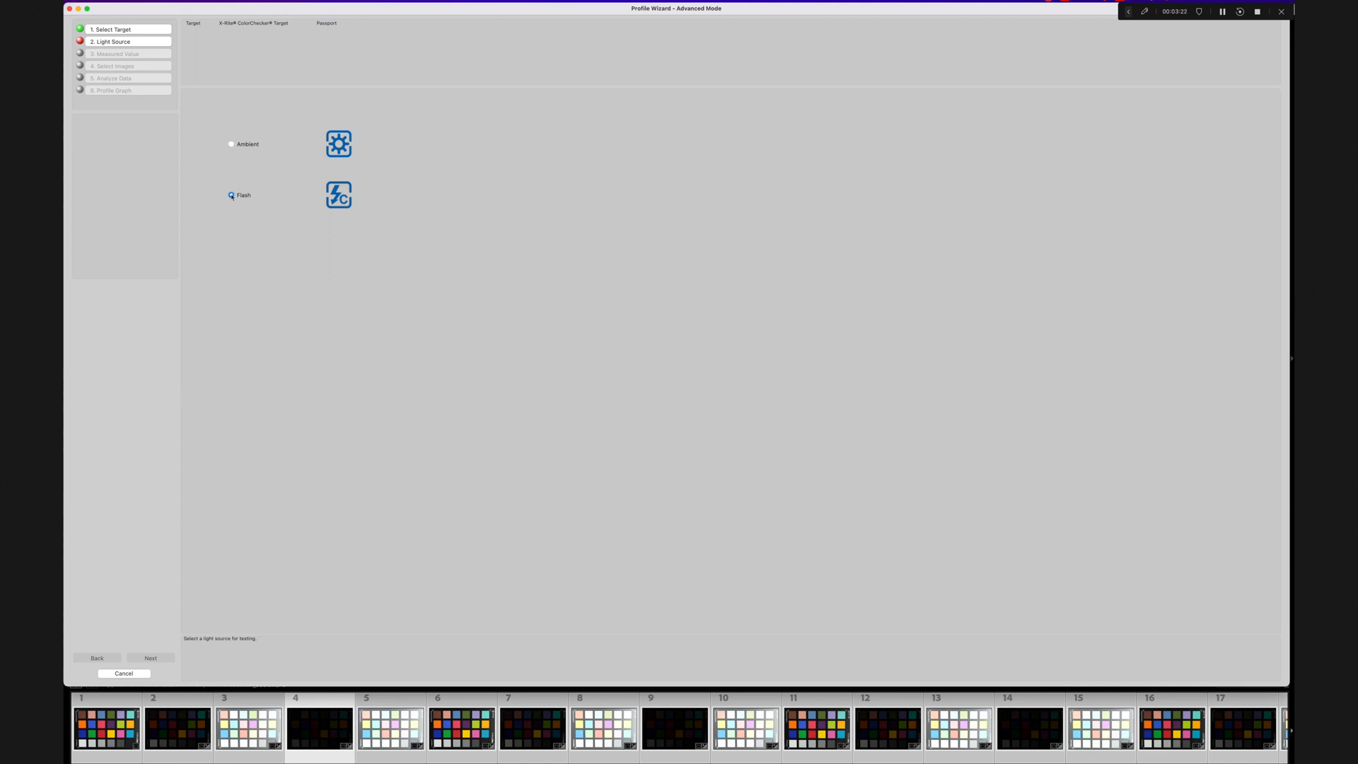
{"action": "left_click", "coordinate": [150, 658]}
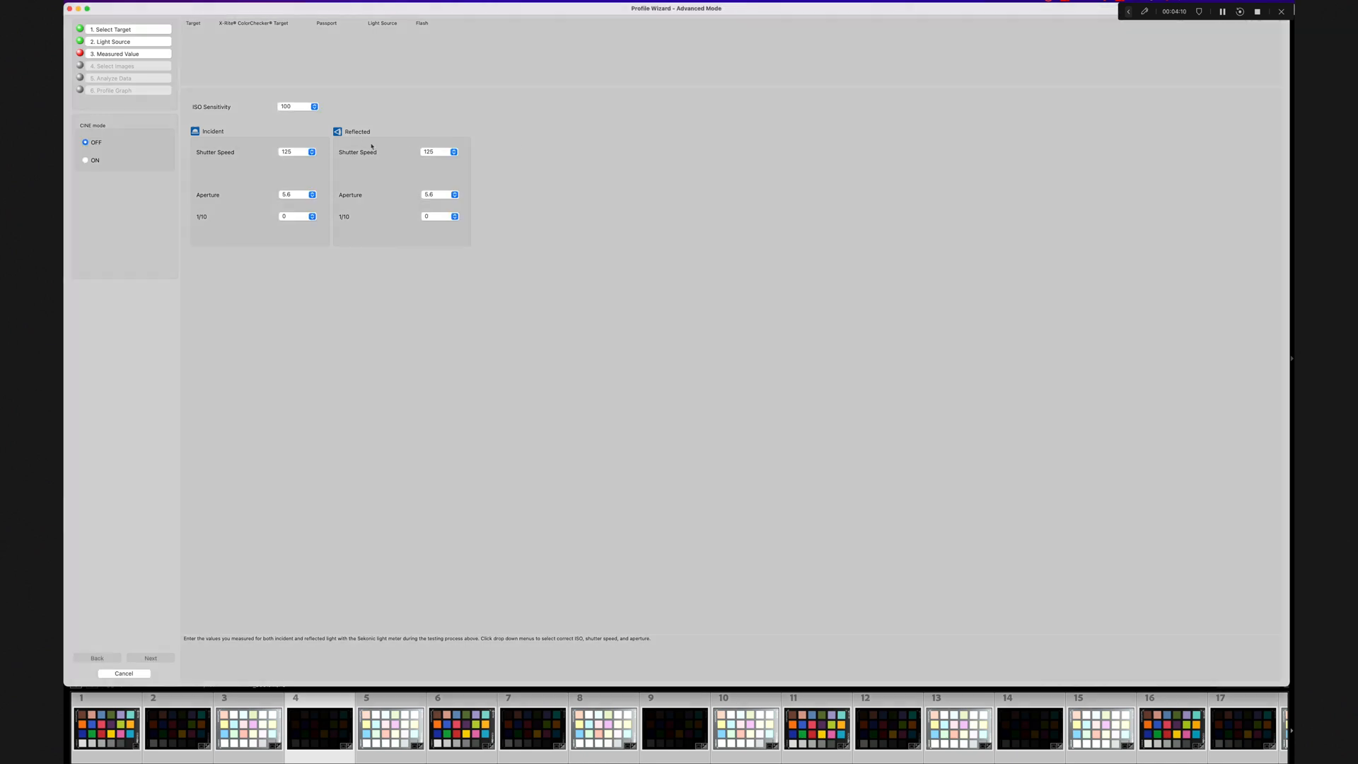
{"action": "mouse_move", "coordinate": [300, 221]}
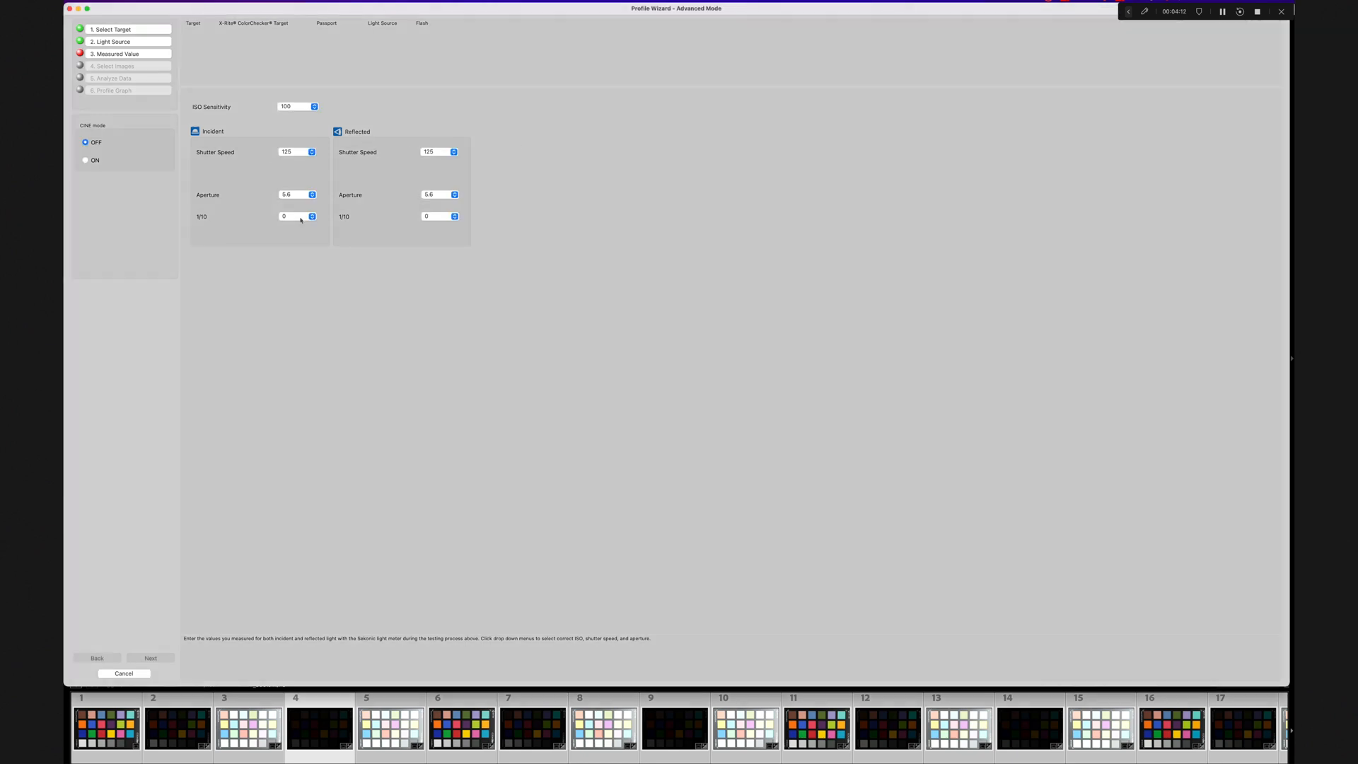
Step: Set the reflected reading to aperture 4.0 plus 4 tenths and continue to image selection
{"action": "left_click", "coordinate": [440, 194]}
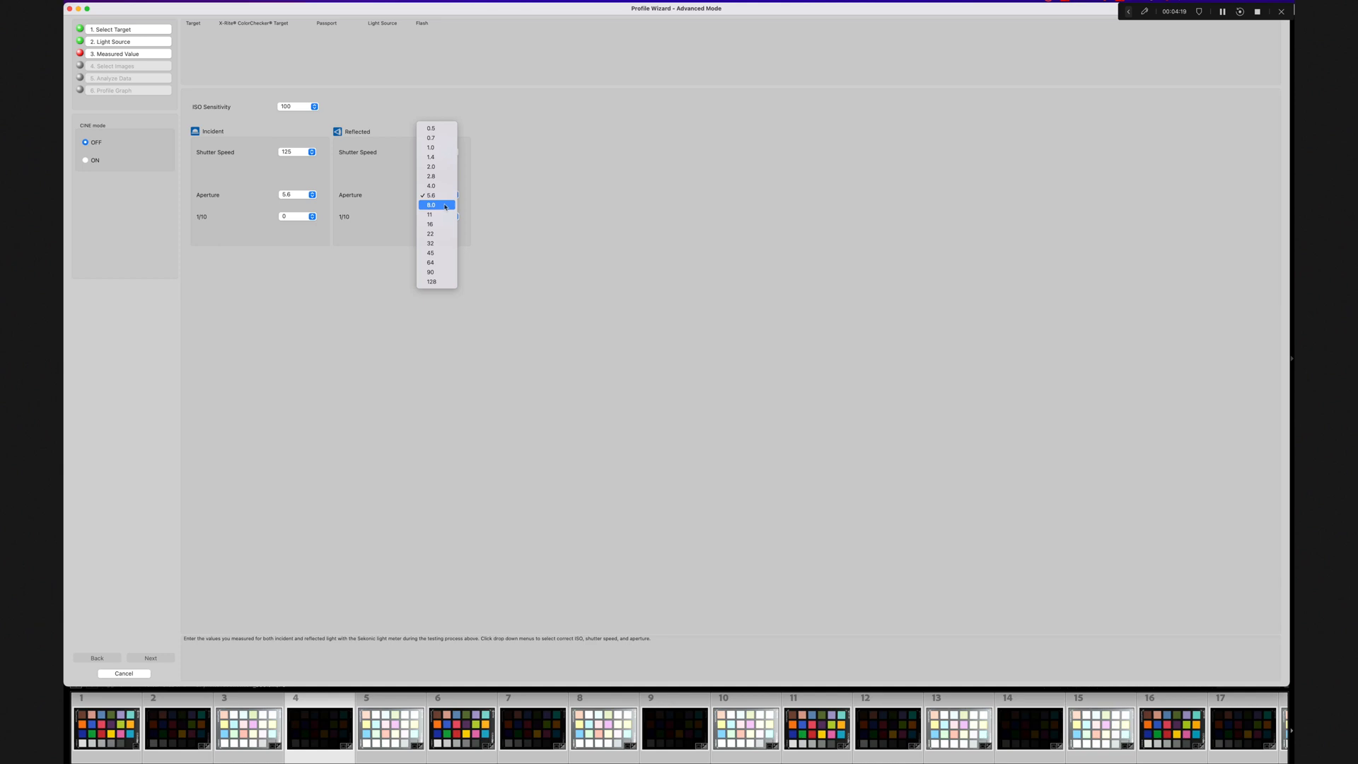
{"action": "left_click", "coordinate": [430, 185]}
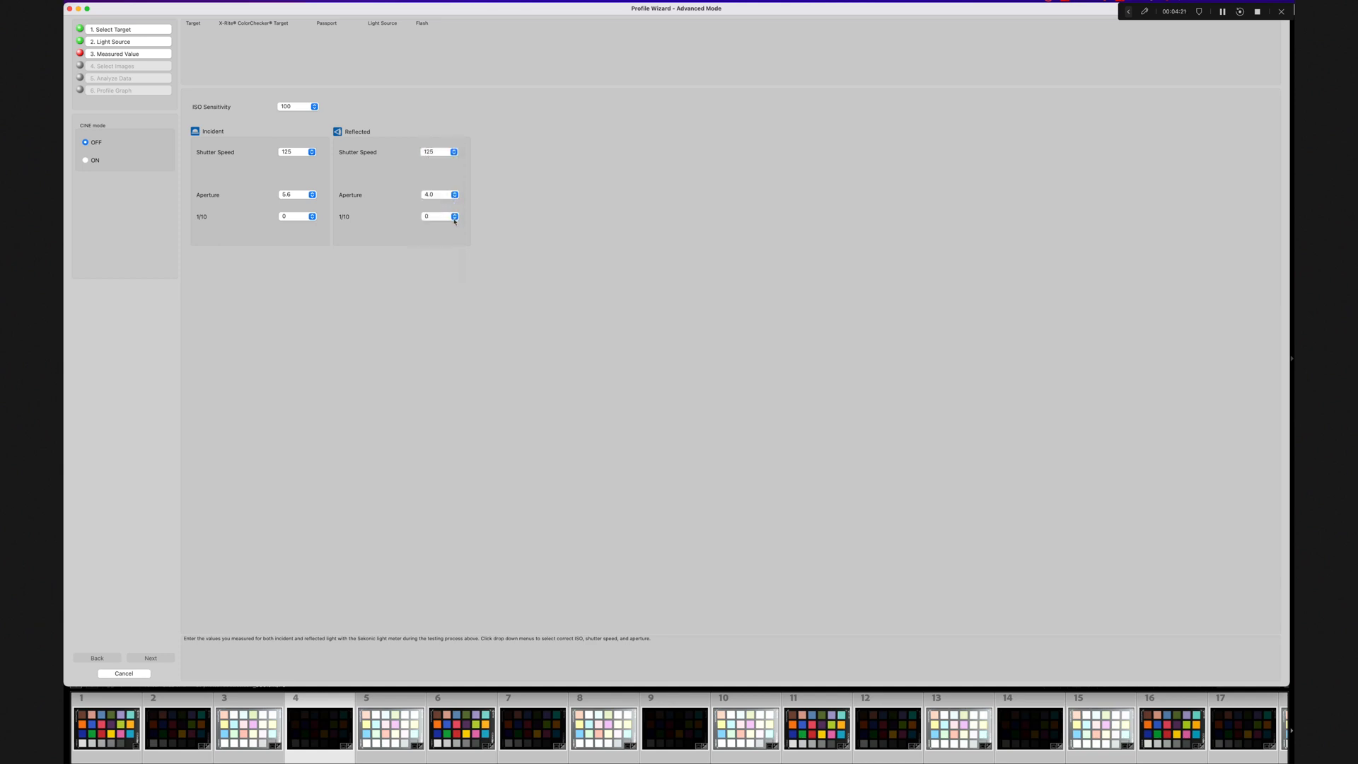
{"action": "left_click", "coordinate": [454, 213]}
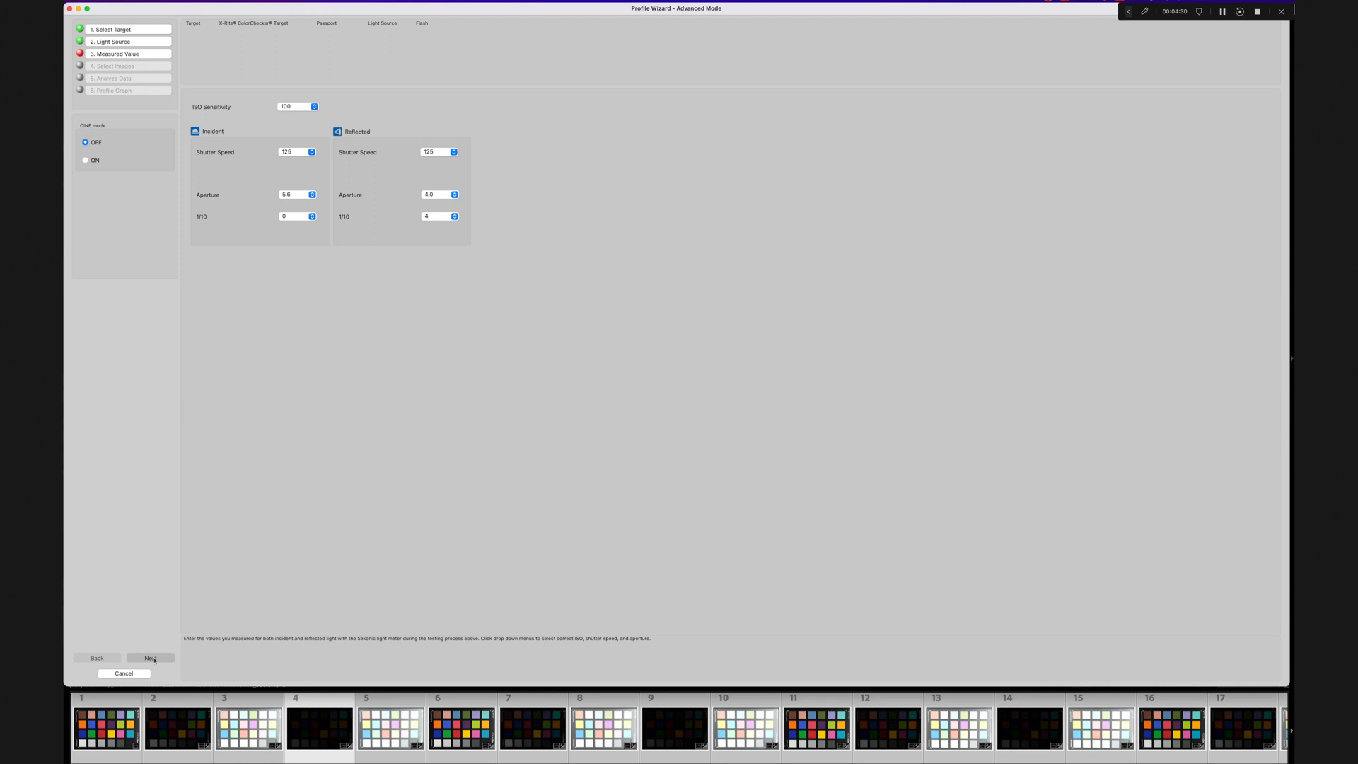
{"action": "left_click", "coordinate": [152, 657]}
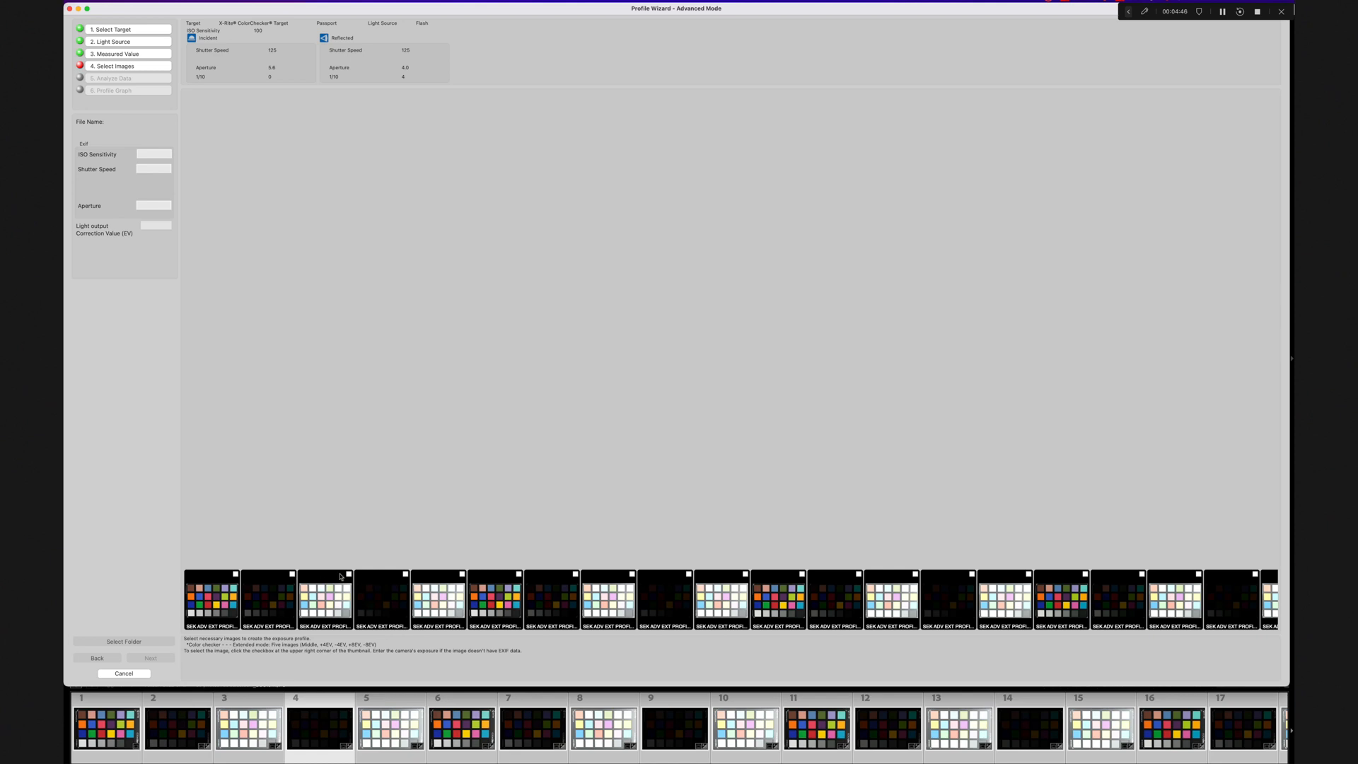
{"action": "mouse_move", "coordinate": [597, 588]}
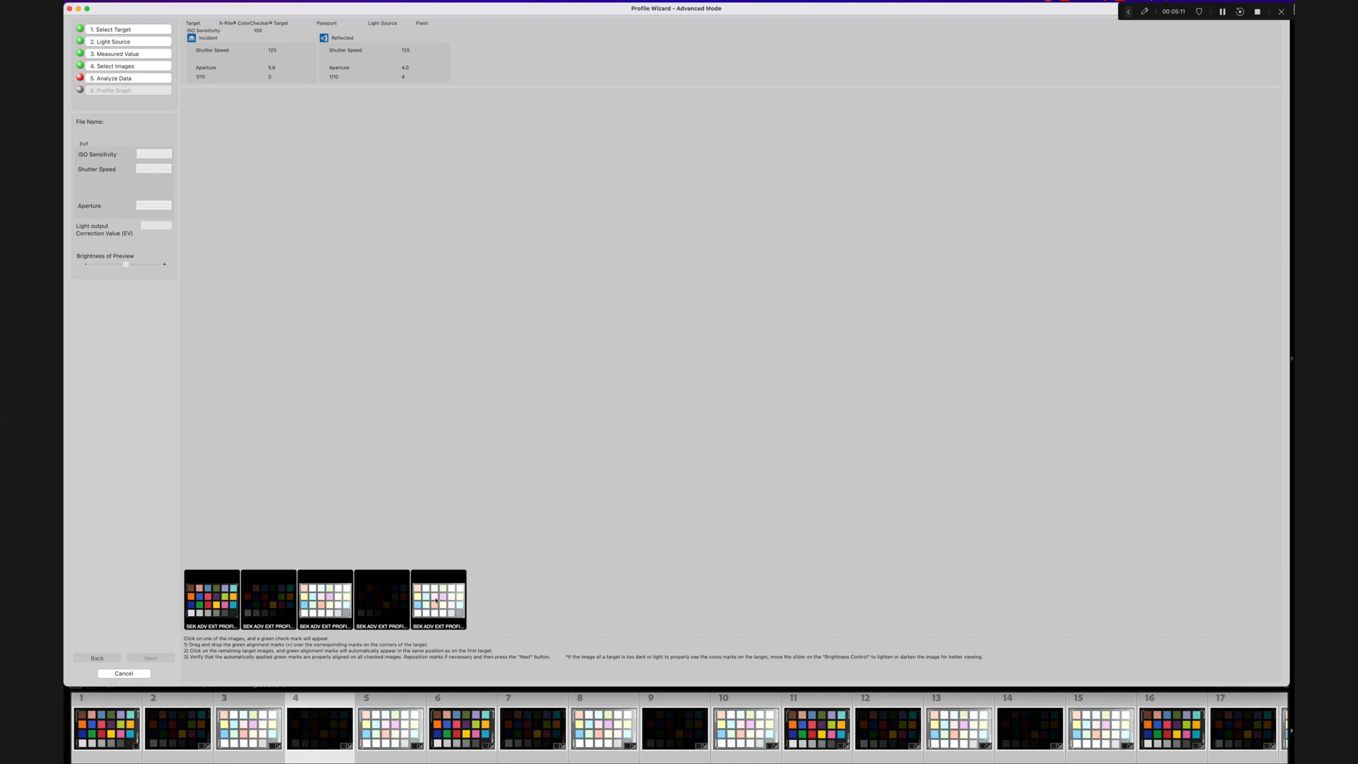
Step: Place alignment marks on the fifth image's chart corners and verify the other bracket images
{"action": "left_click", "coordinate": [438, 601]}
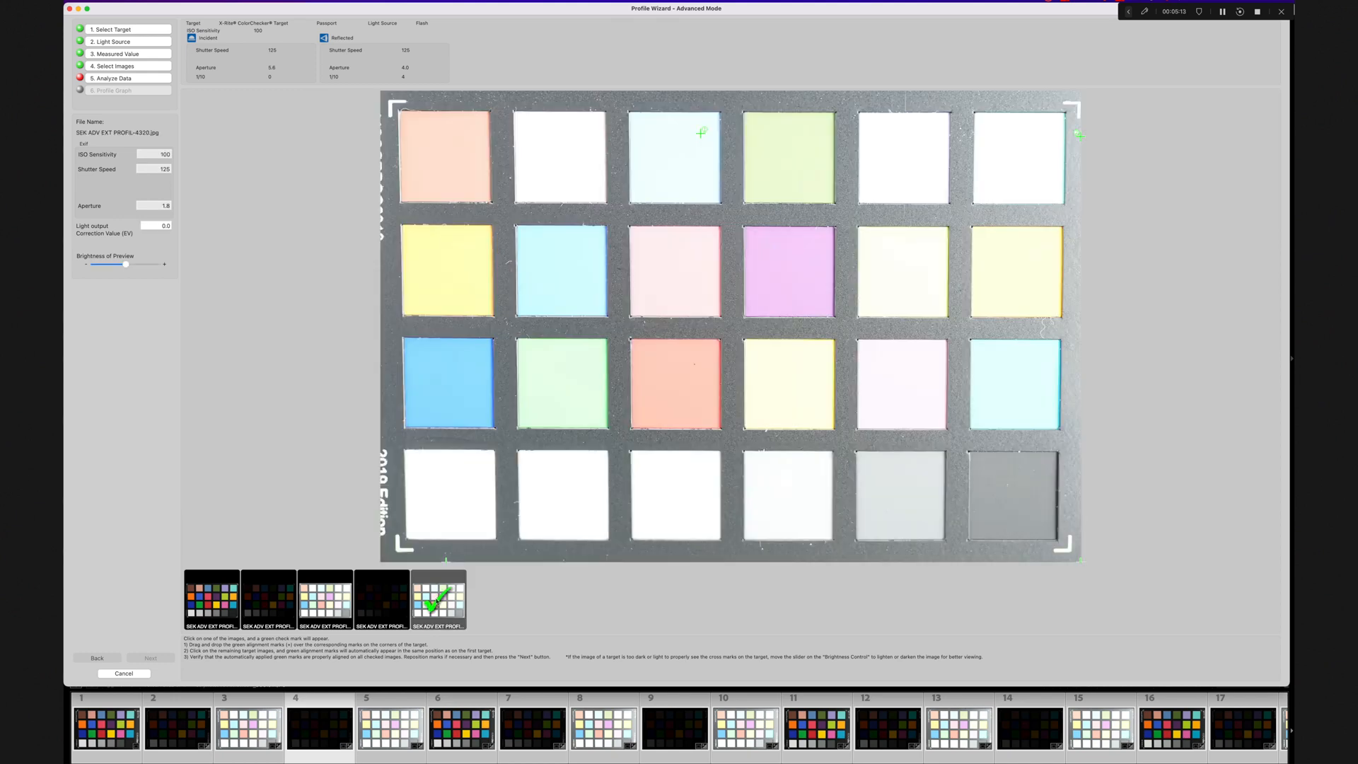
{"action": "mouse_move", "coordinate": [456, 153]}
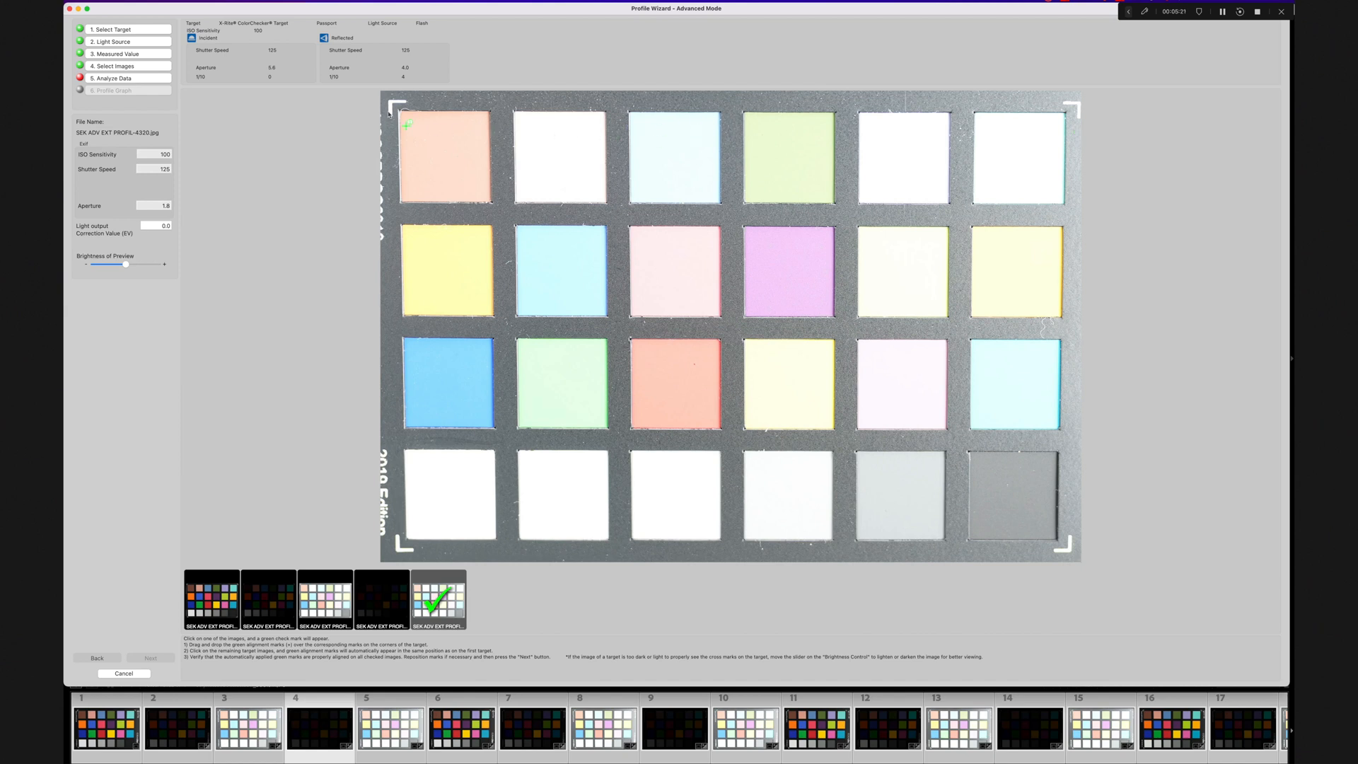
{"action": "left_click_drag", "start_coordinate": [405, 126], "coordinate": [392, 102]}
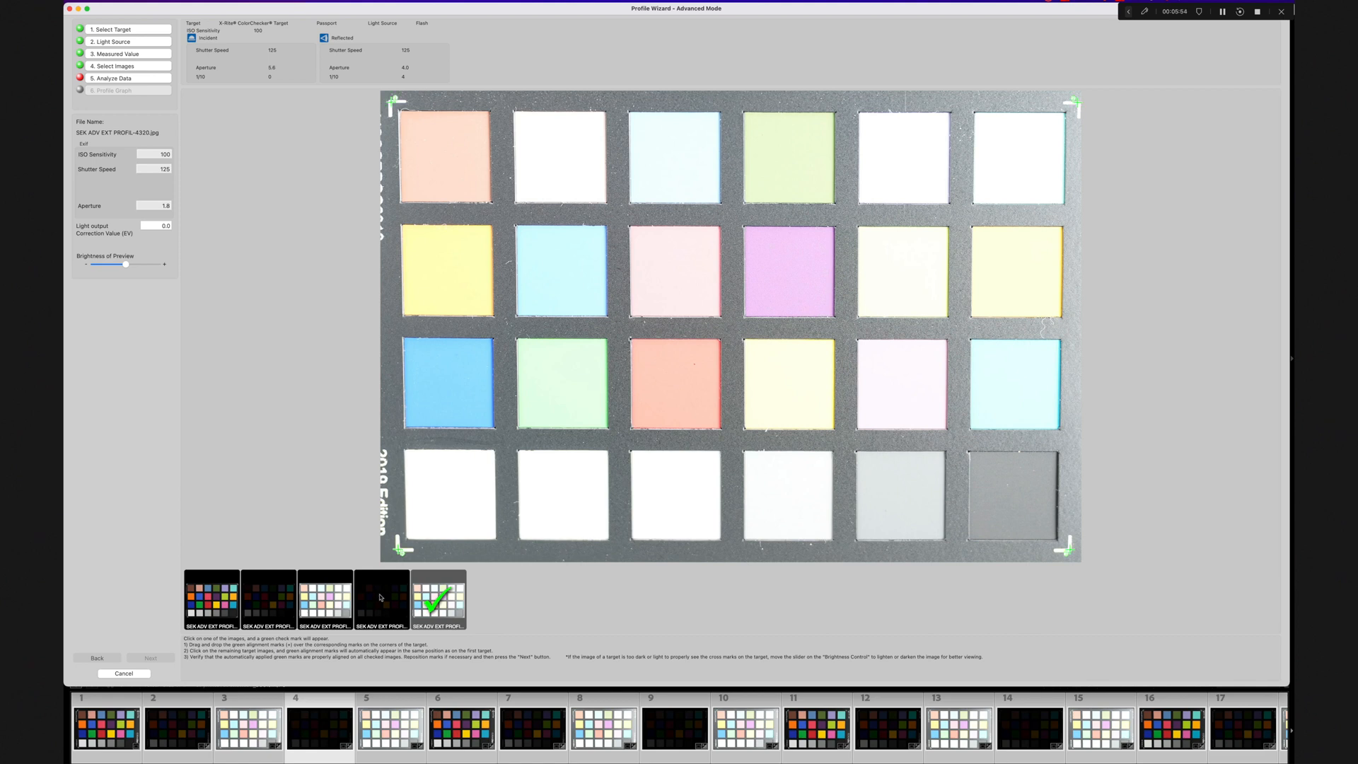
{"action": "left_click", "coordinate": [382, 599]}
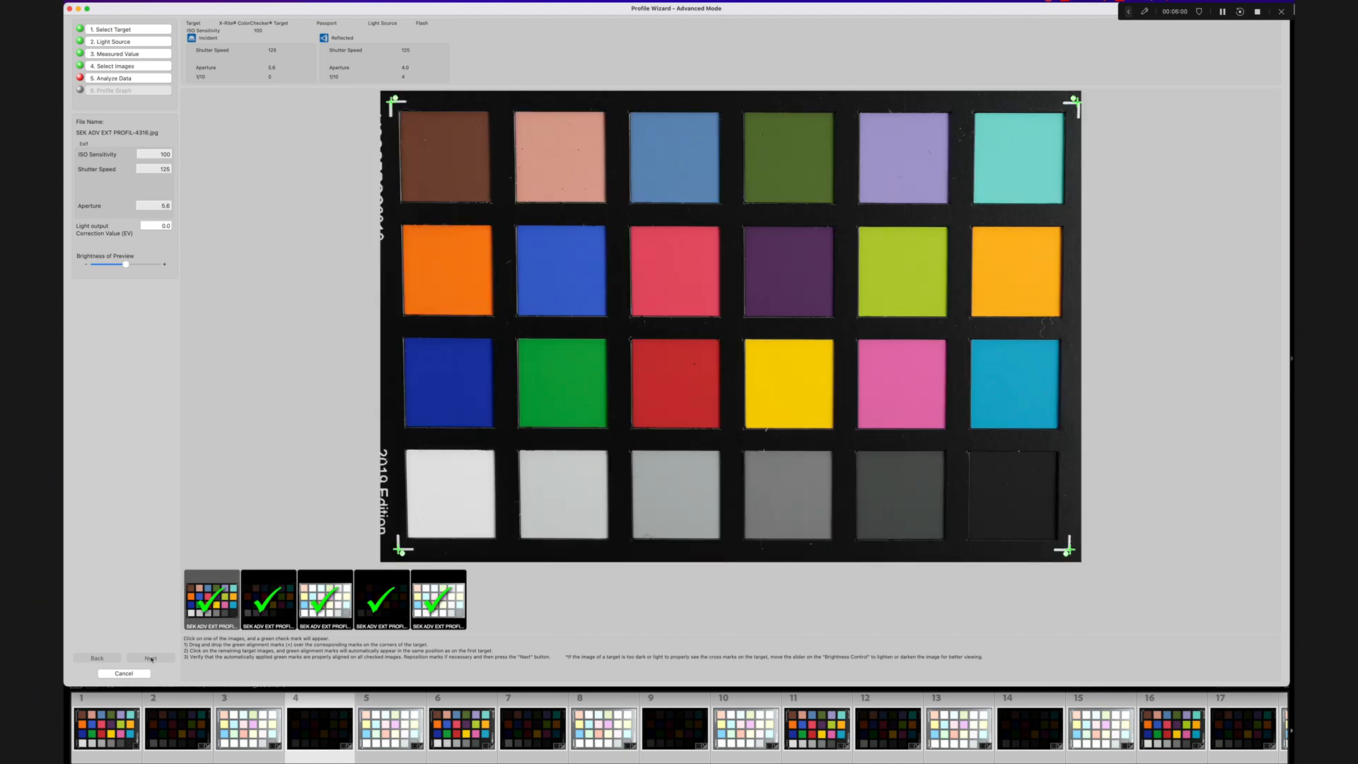
Step: Advance to the Profile Graph and add another ISO/light source setting
{"action": "left_click", "coordinate": [151, 657]}
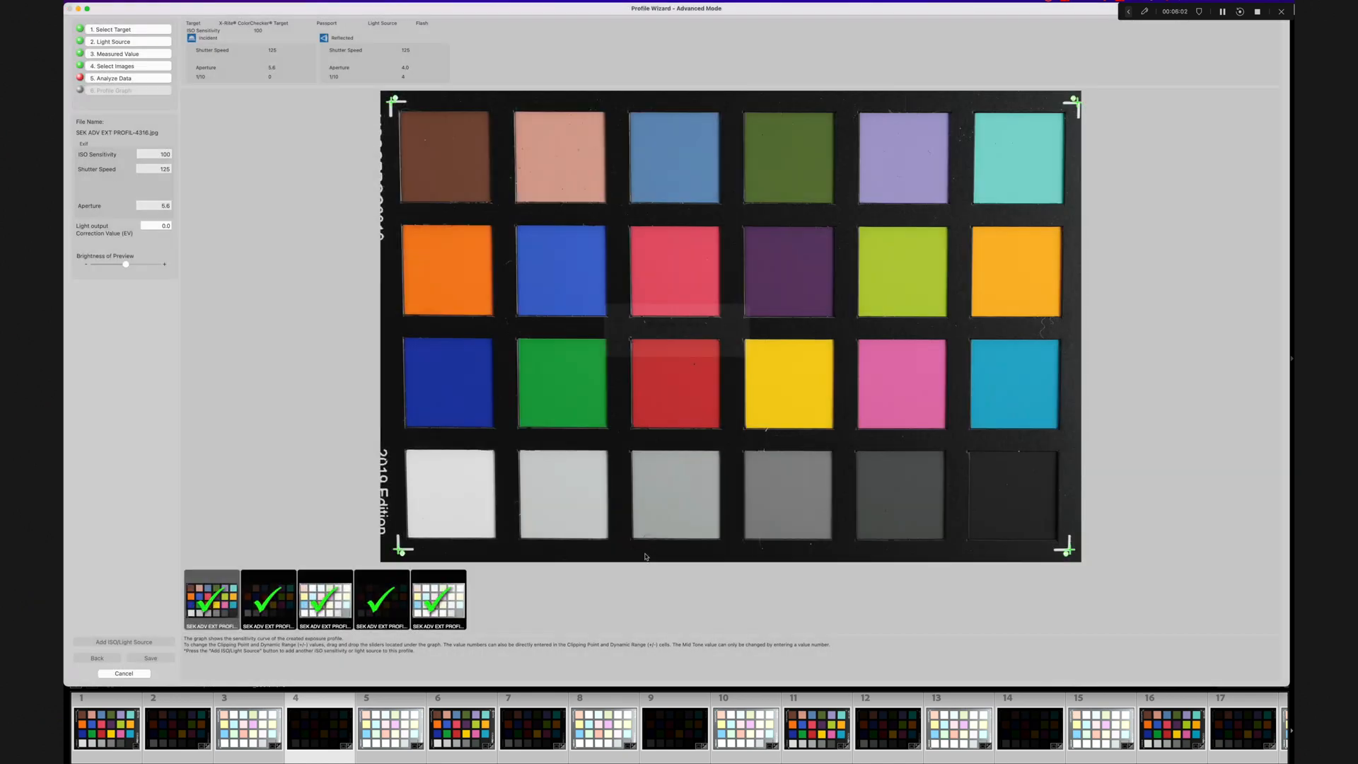
{"action": "left_click", "coordinate": [114, 90]}
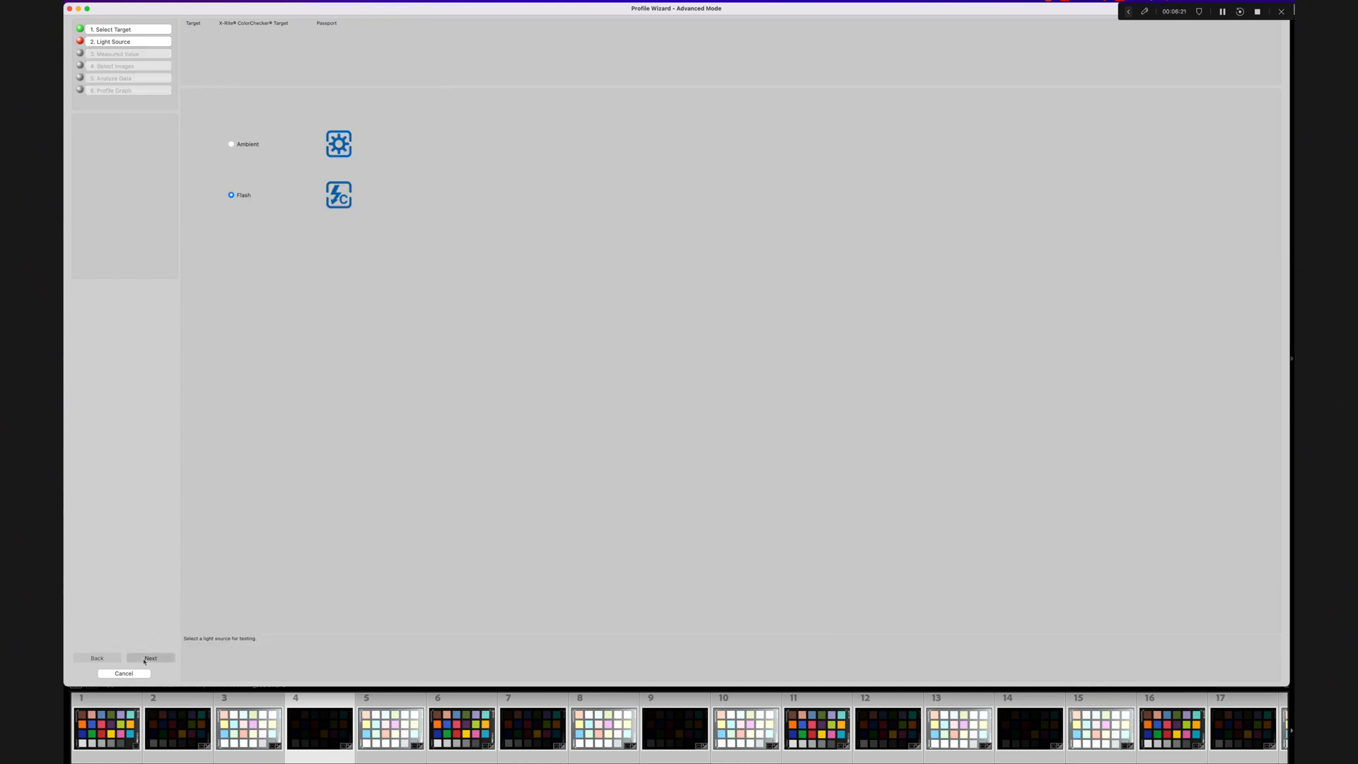
Step: Add ISO 200 as the next sensitivity and advance through image selection to Analyze Data
{"action": "left_click", "coordinate": [150, 658]}
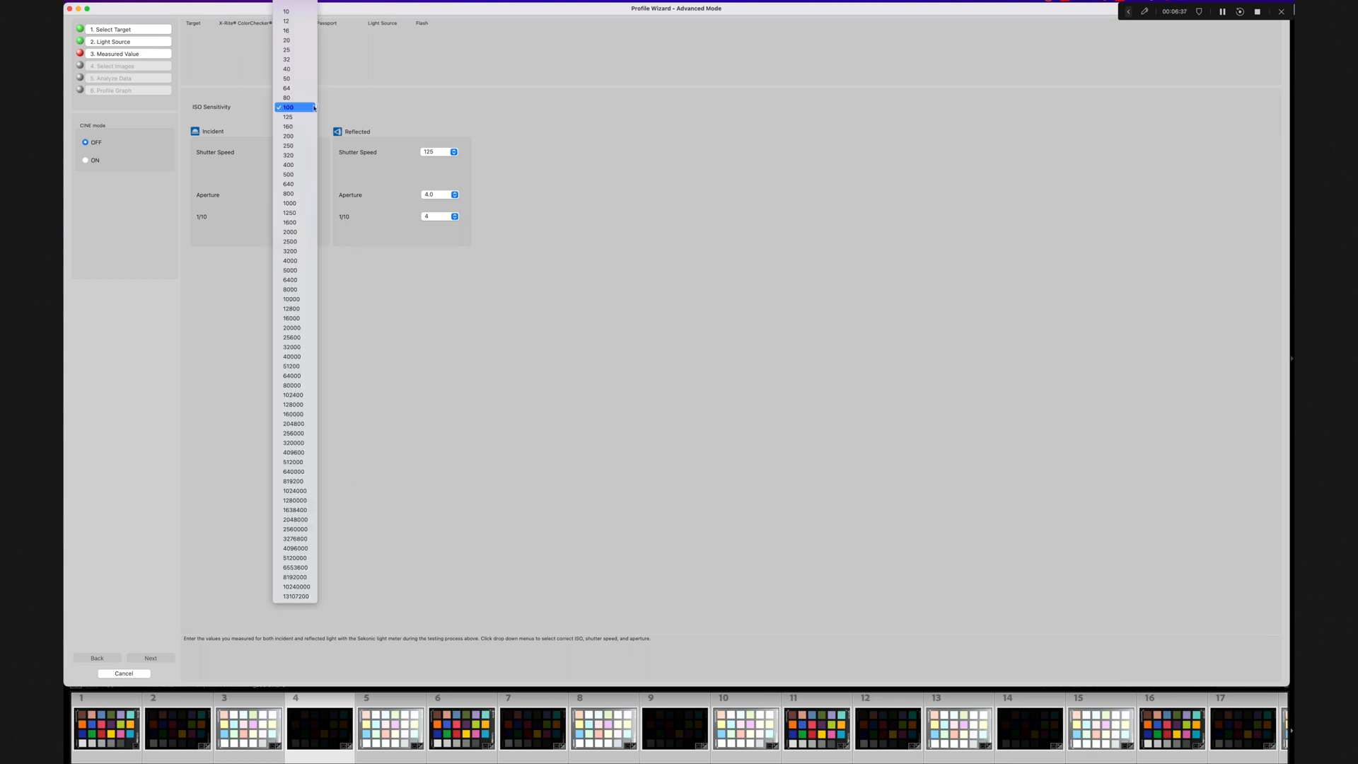
{"action": "mouse_move", "coordinate": [289, 135]}
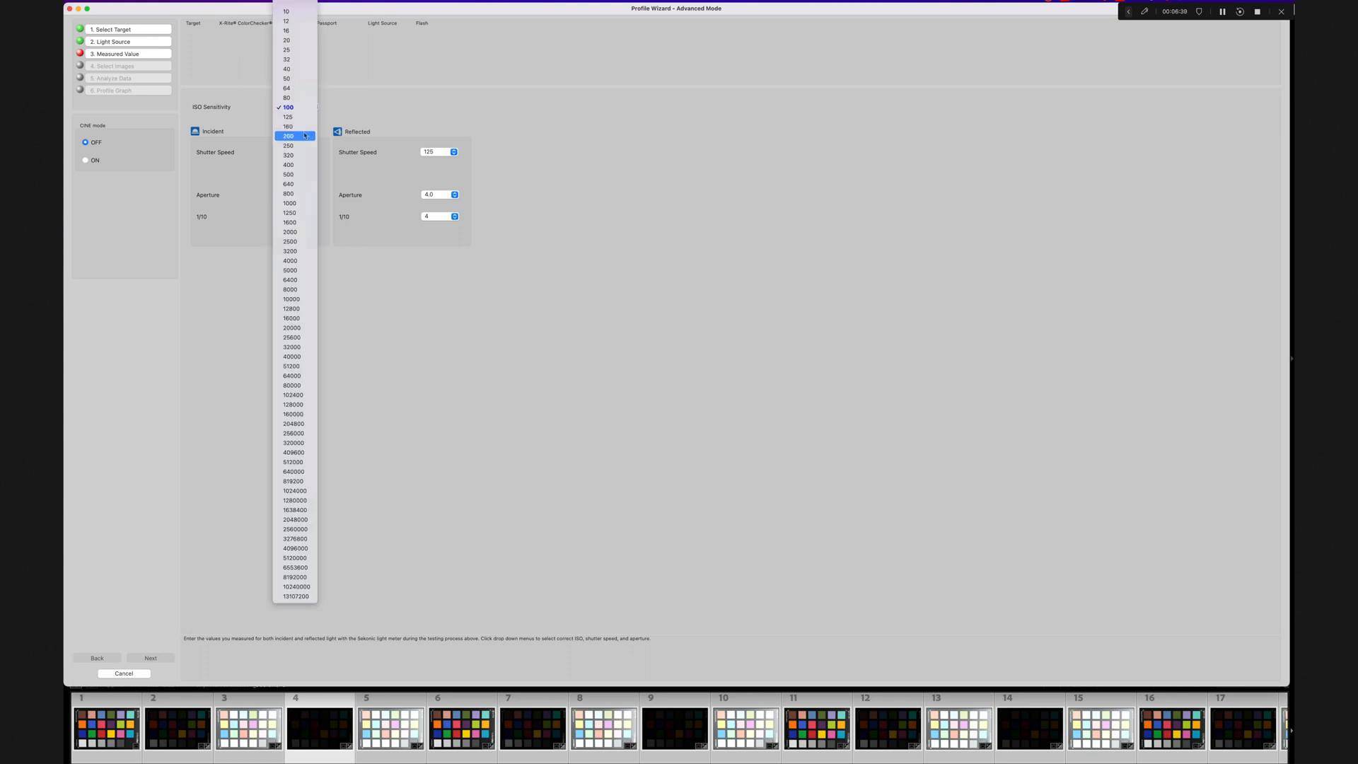
{"action": "left_click", "coordinate": [287, 136]}
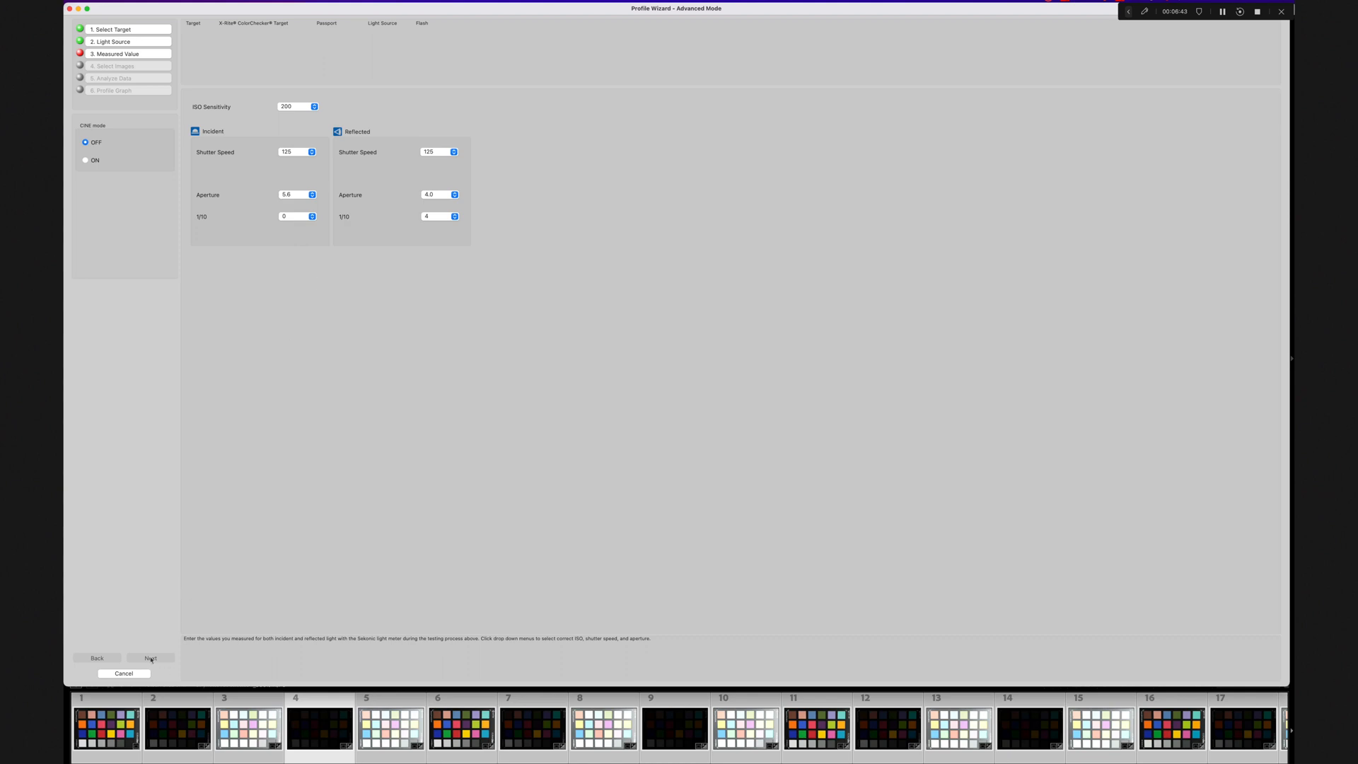
{"action": "left_click", "coordinate": [150, 657]}
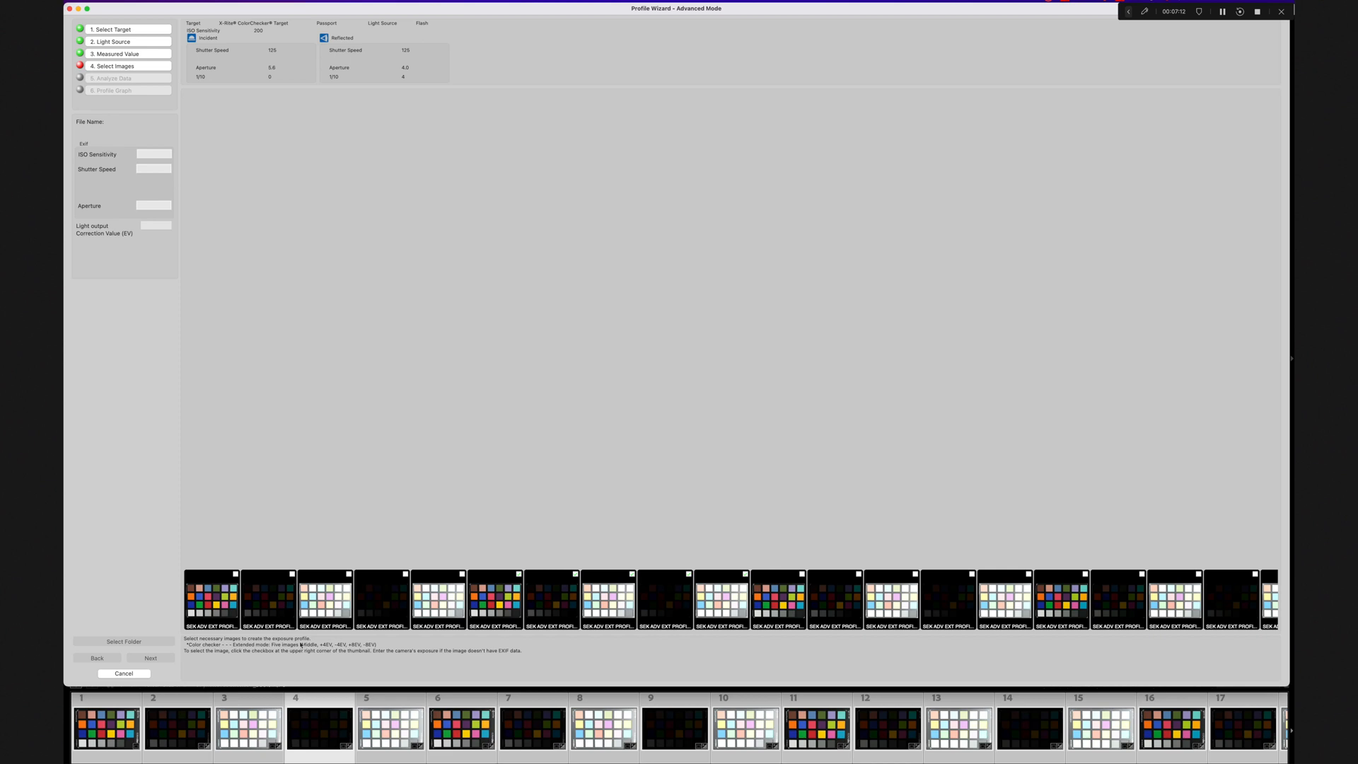
{"action": "left_click", "coordinate": [150, 657]}
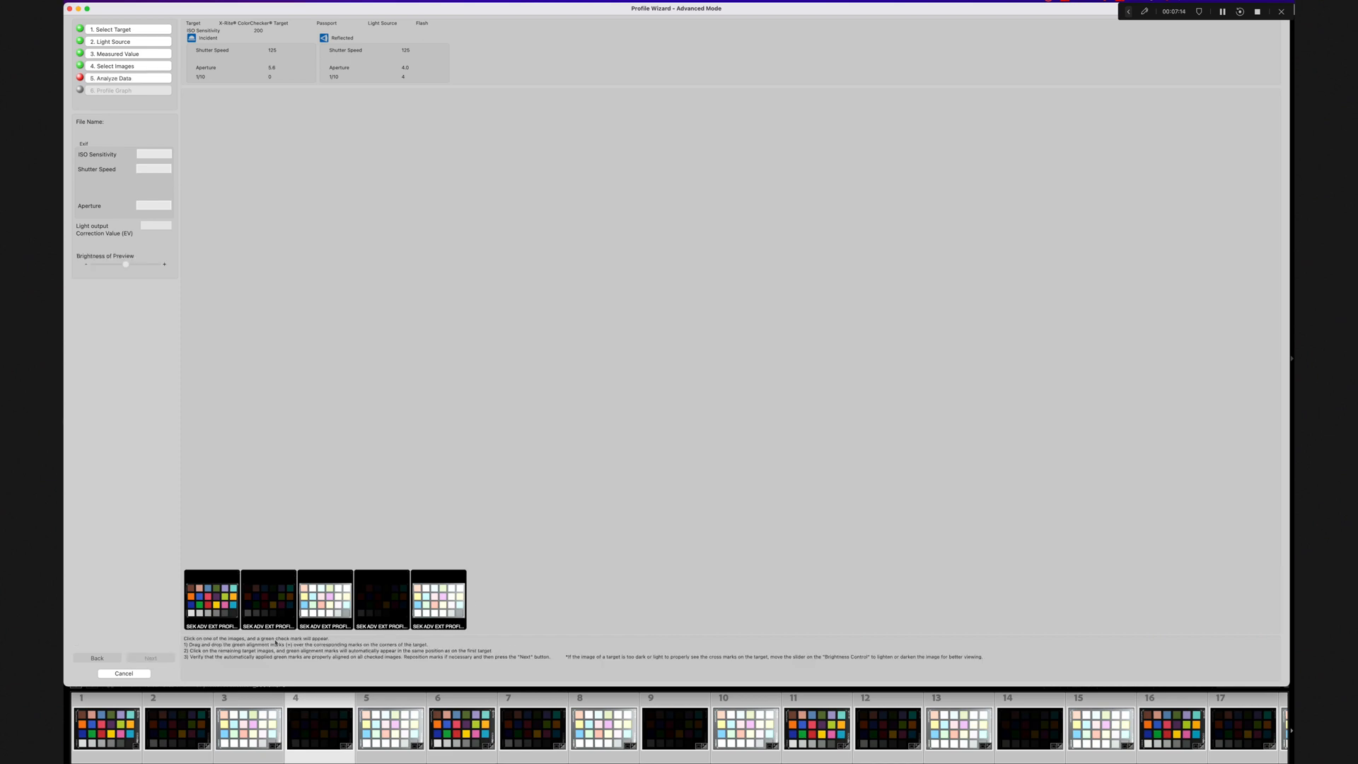
{"action": "mouse_move", "coordinate": [396, 595]}
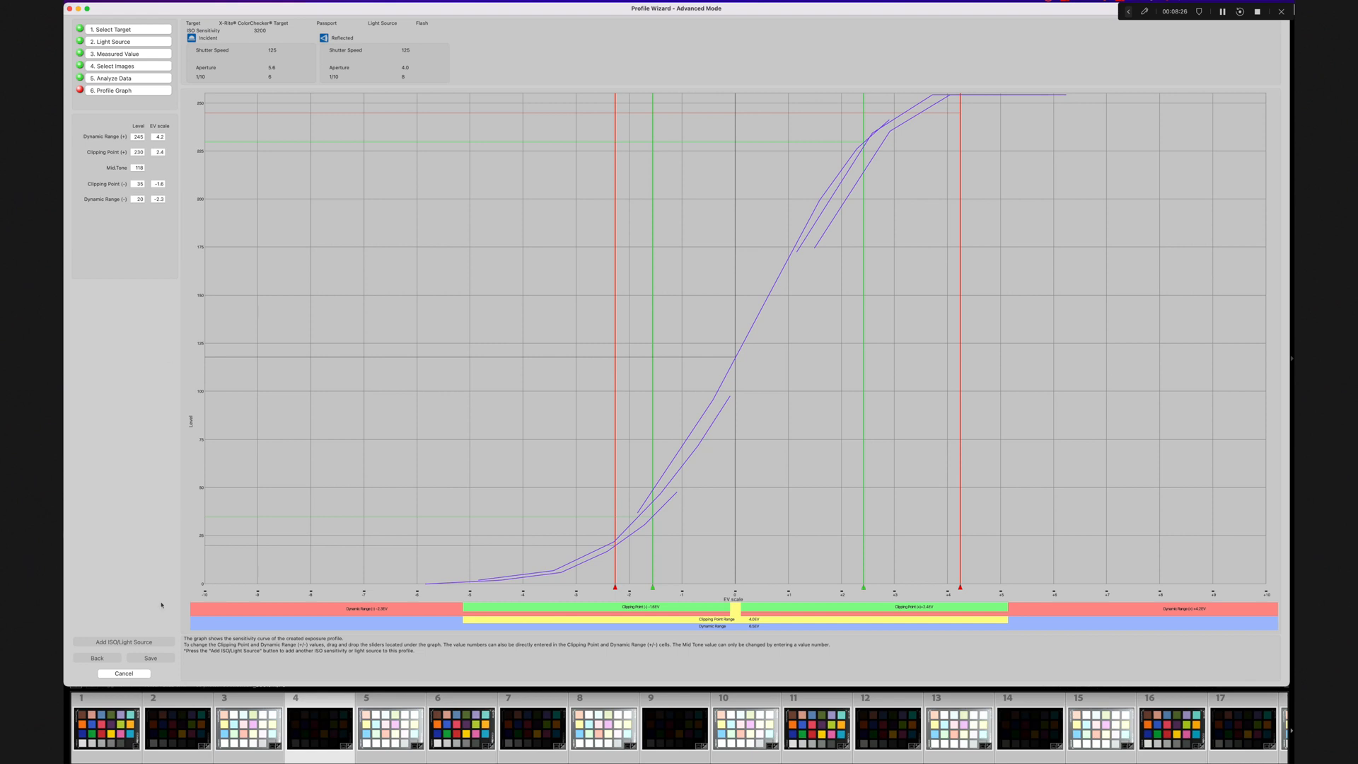
Step: Save the profile, reusing an existing profile's name prefixed with 'FLEX'
{"action": "left_click", "coordinate": [150, 658]}
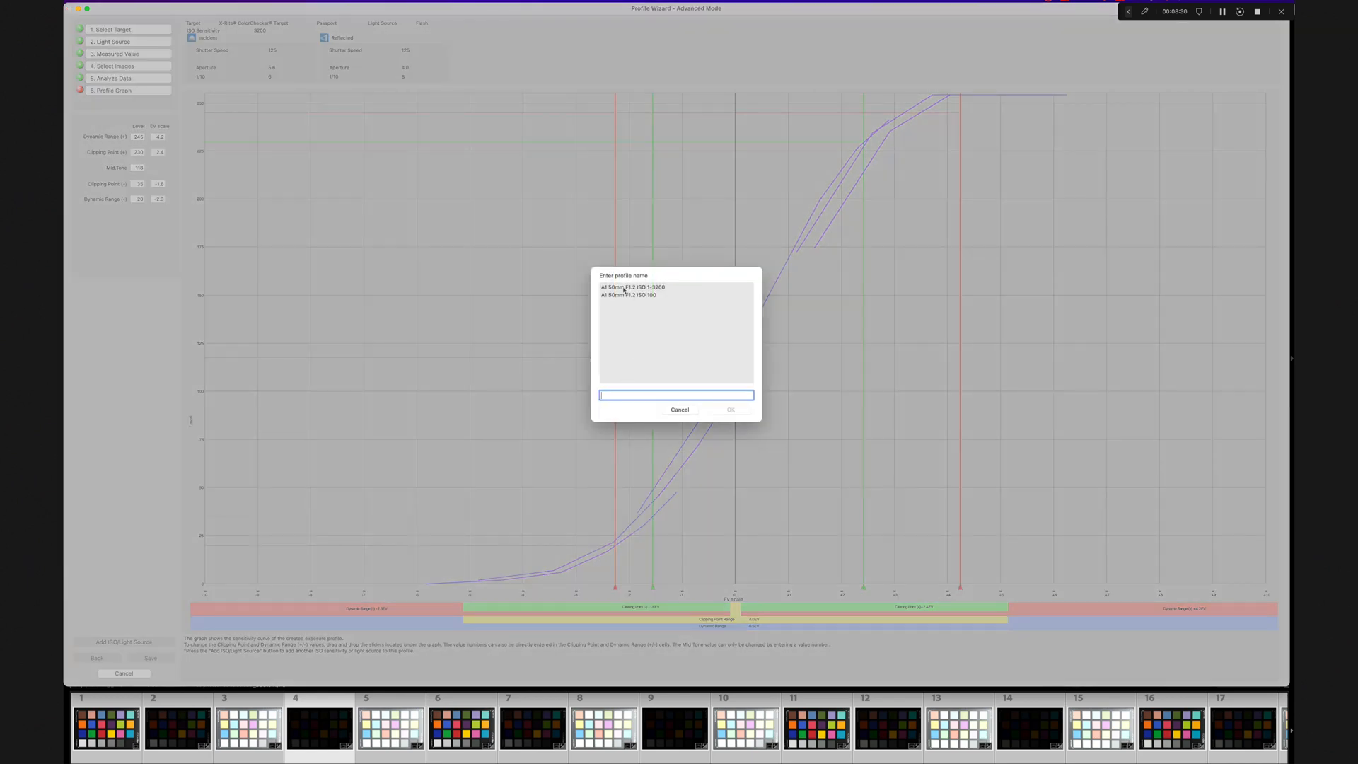
{"action": "left_click", "coordinate": [633, 287]}
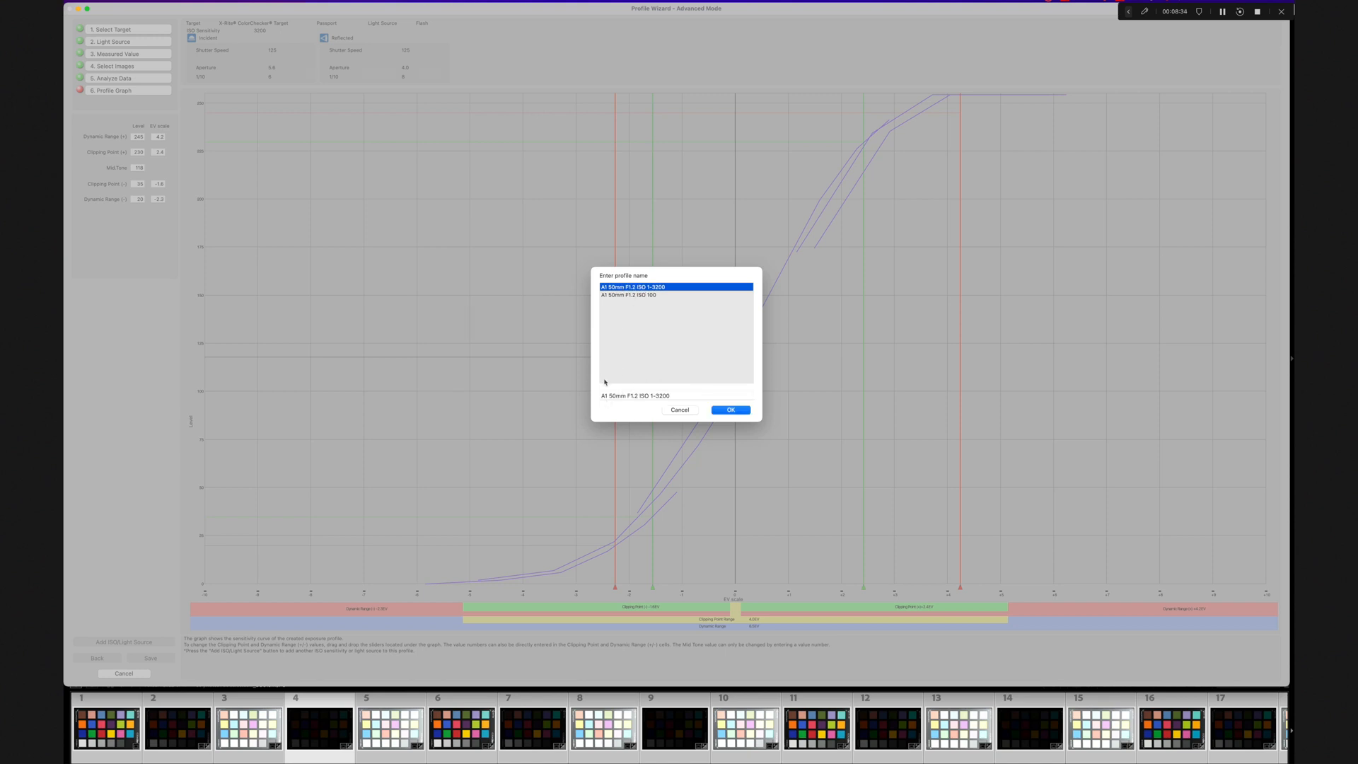
{"action": "left_click", "coordinate": [673, 395]}
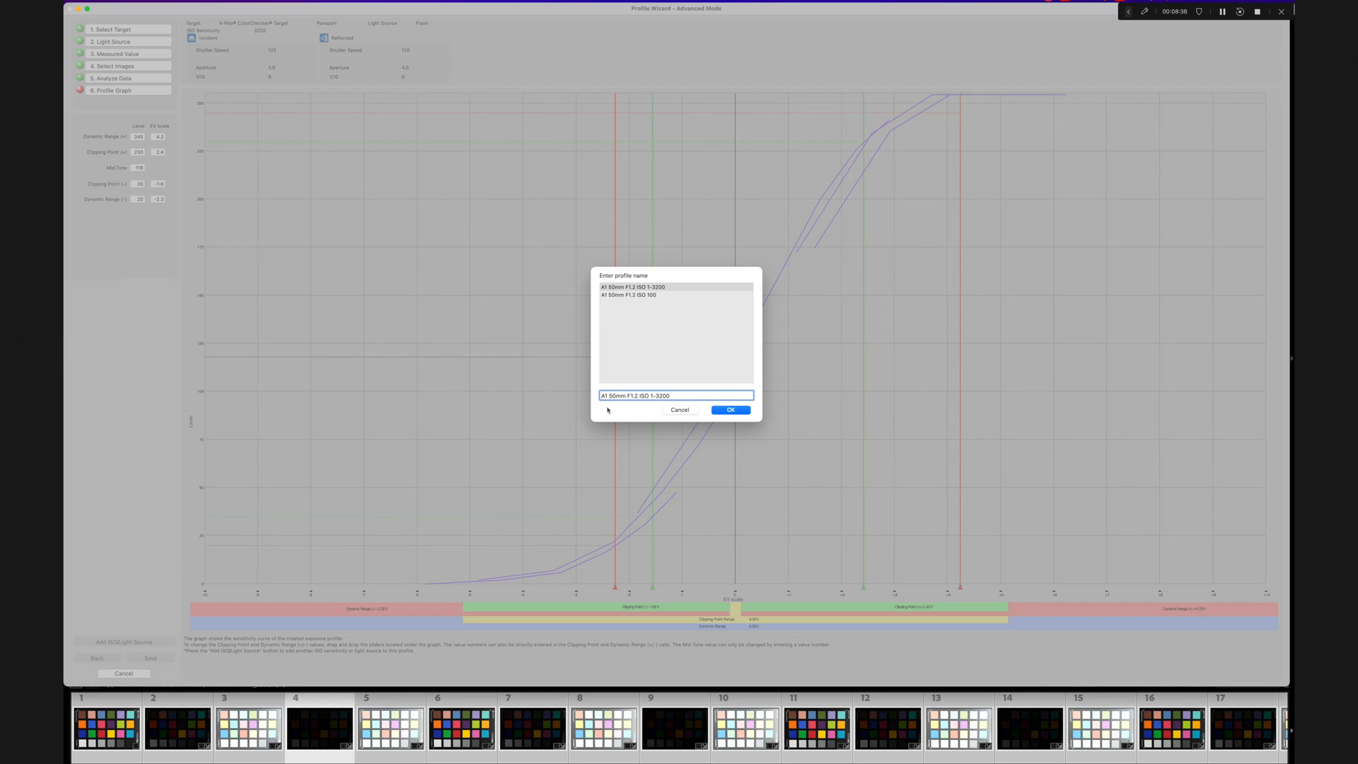
{"action": "type", "text": "FL"}
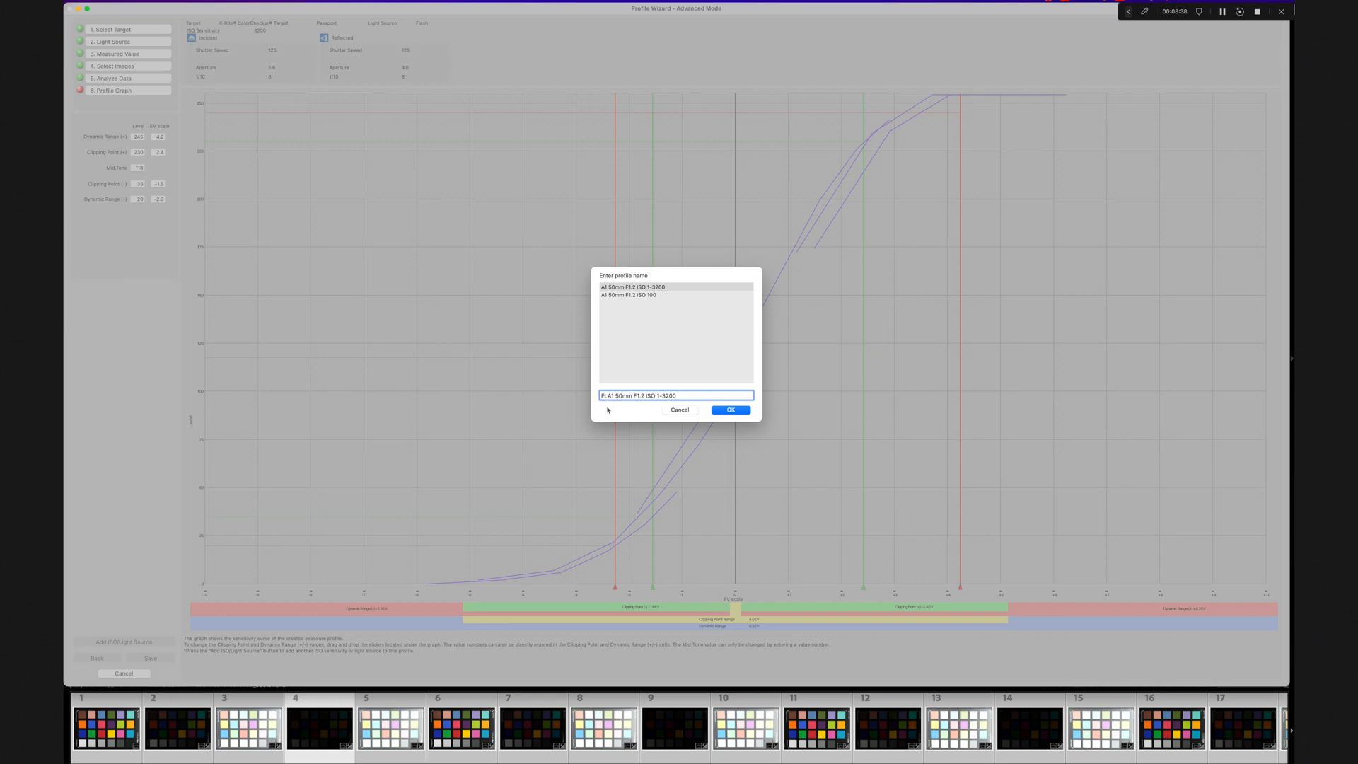
{"action": "type", "text": "EX-"}
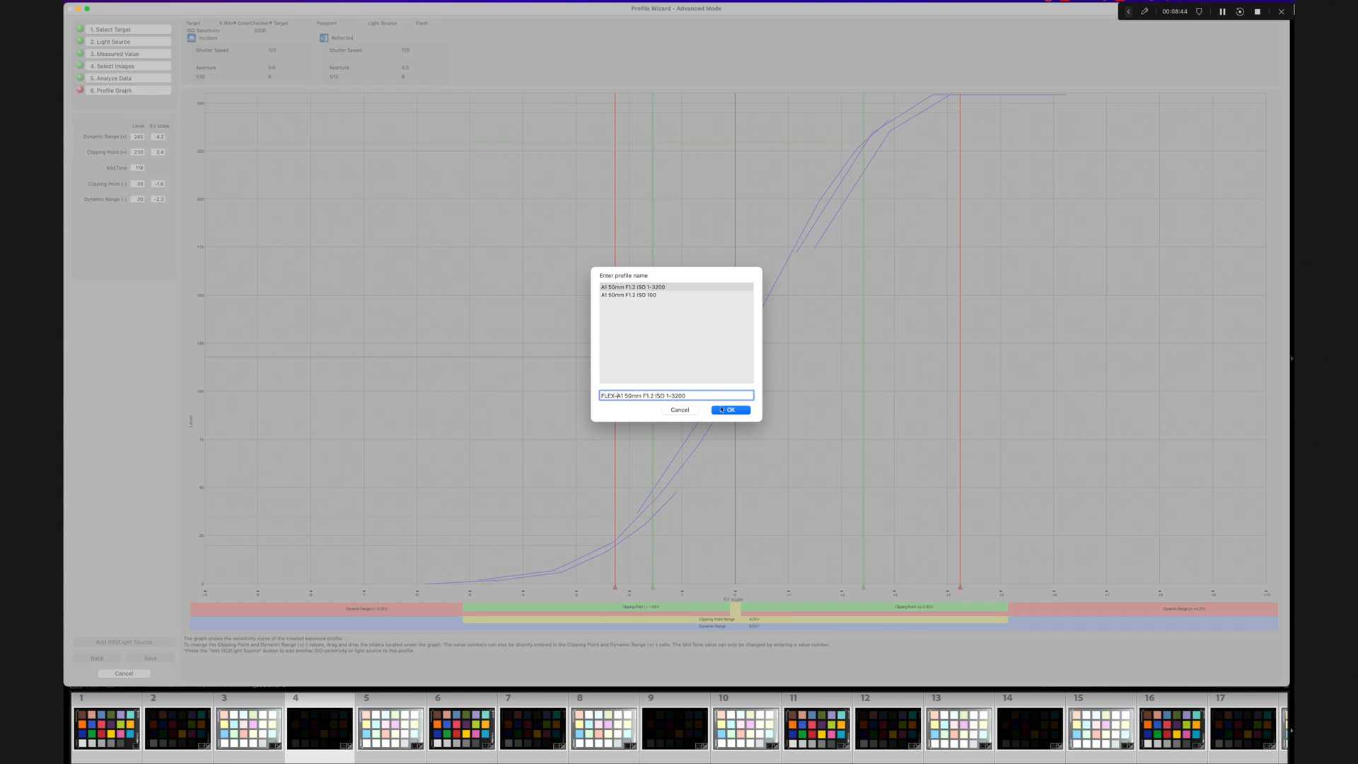
Step: Select the FLEX-A1 50mm F1.2 ISO 1-3200 profile and start Edit Profile
{"action": "left_click", "coordinate": [730, 410]}
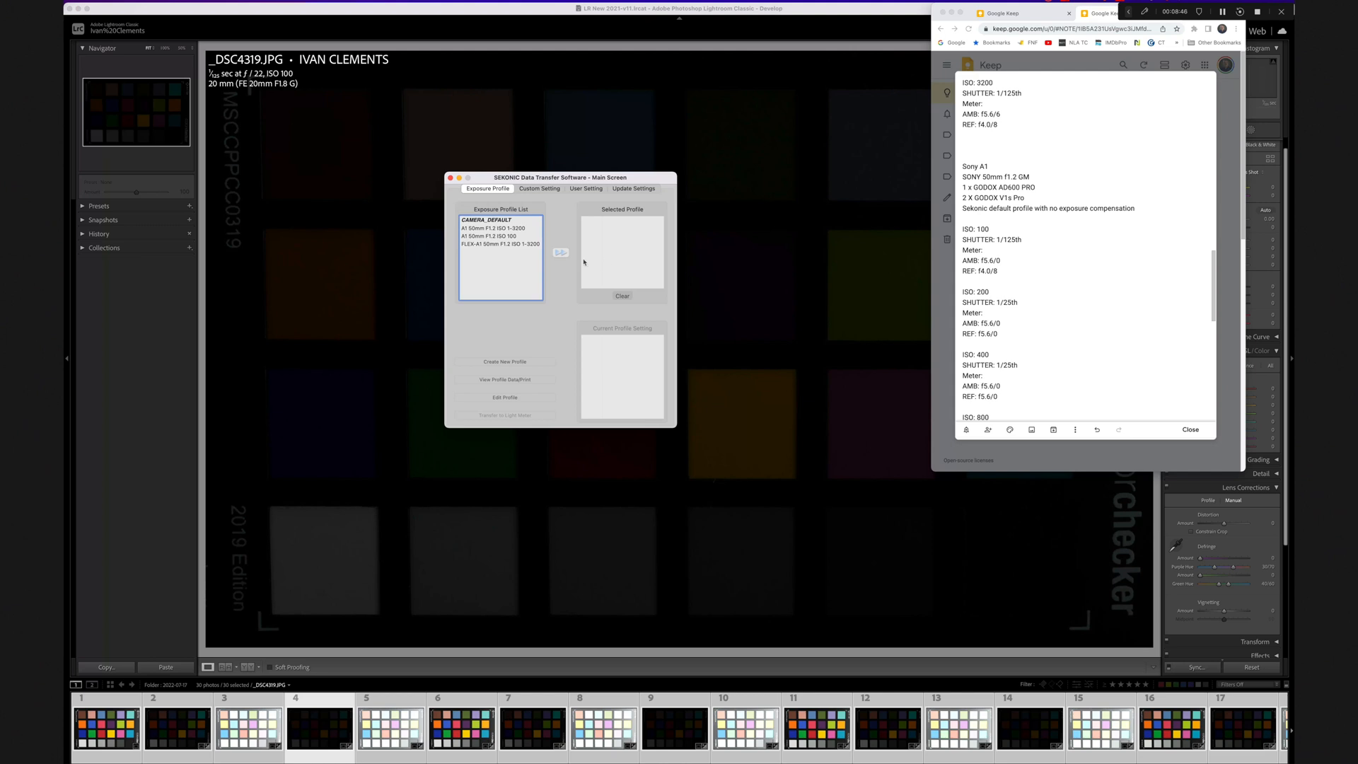
{"action": "left_click", "coordinate": [499, 243]}
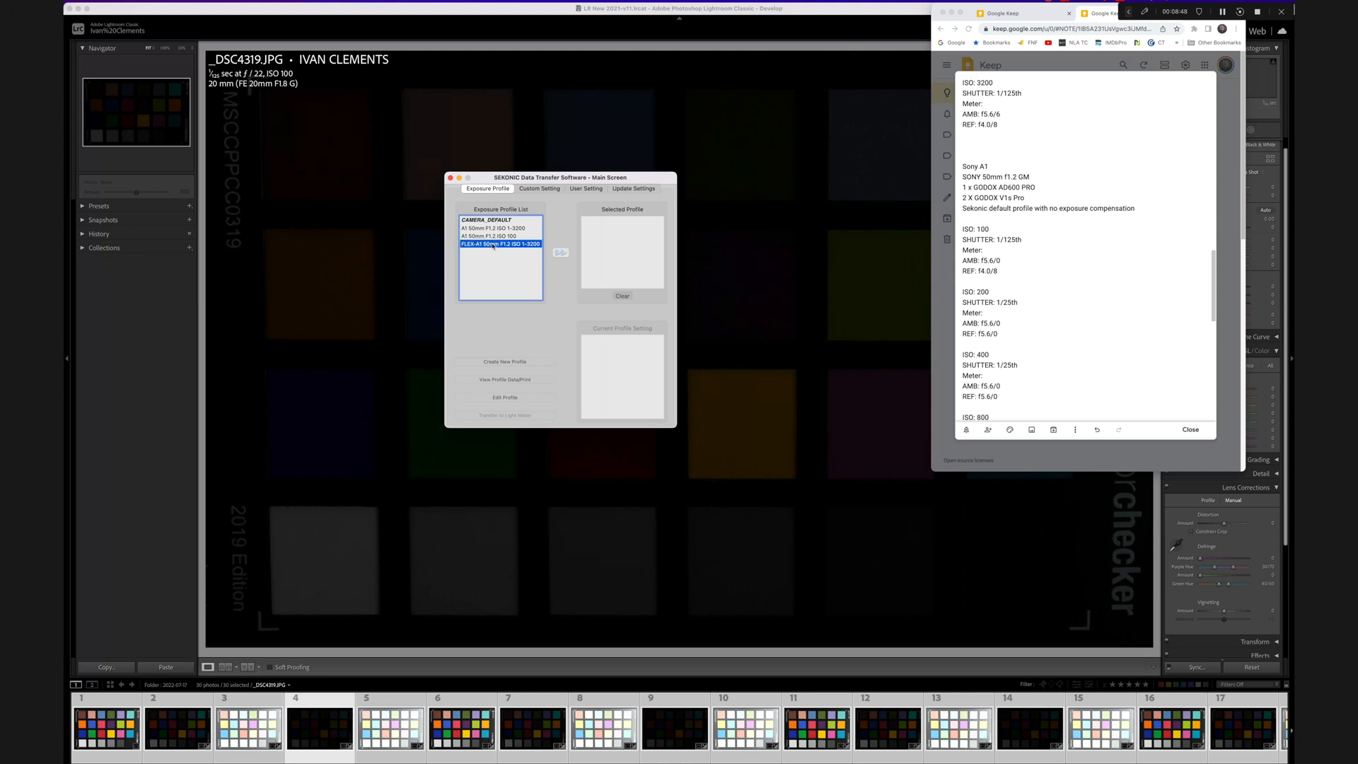
{"action": "mouse_move", "coordinate": [539, 195]}
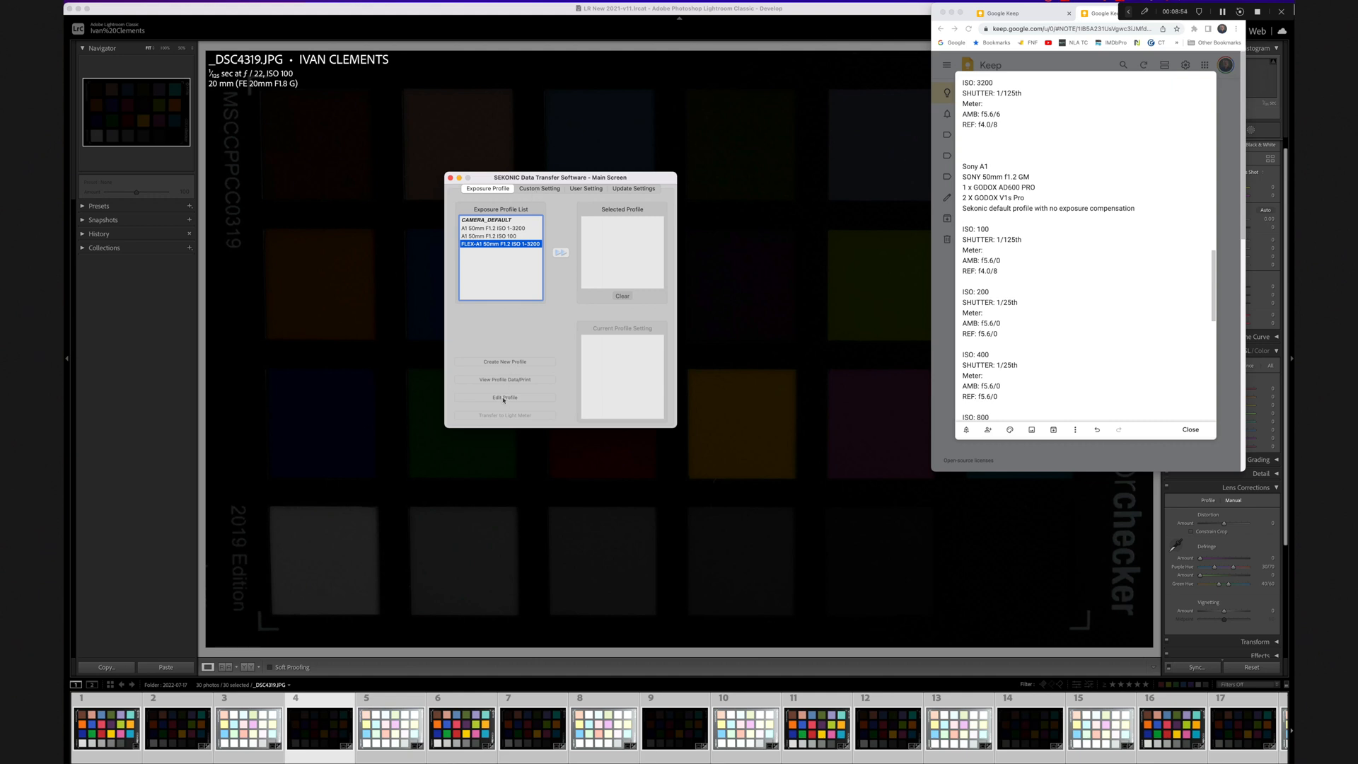
{"action": "left_click", "coordinate": [504, 397]}
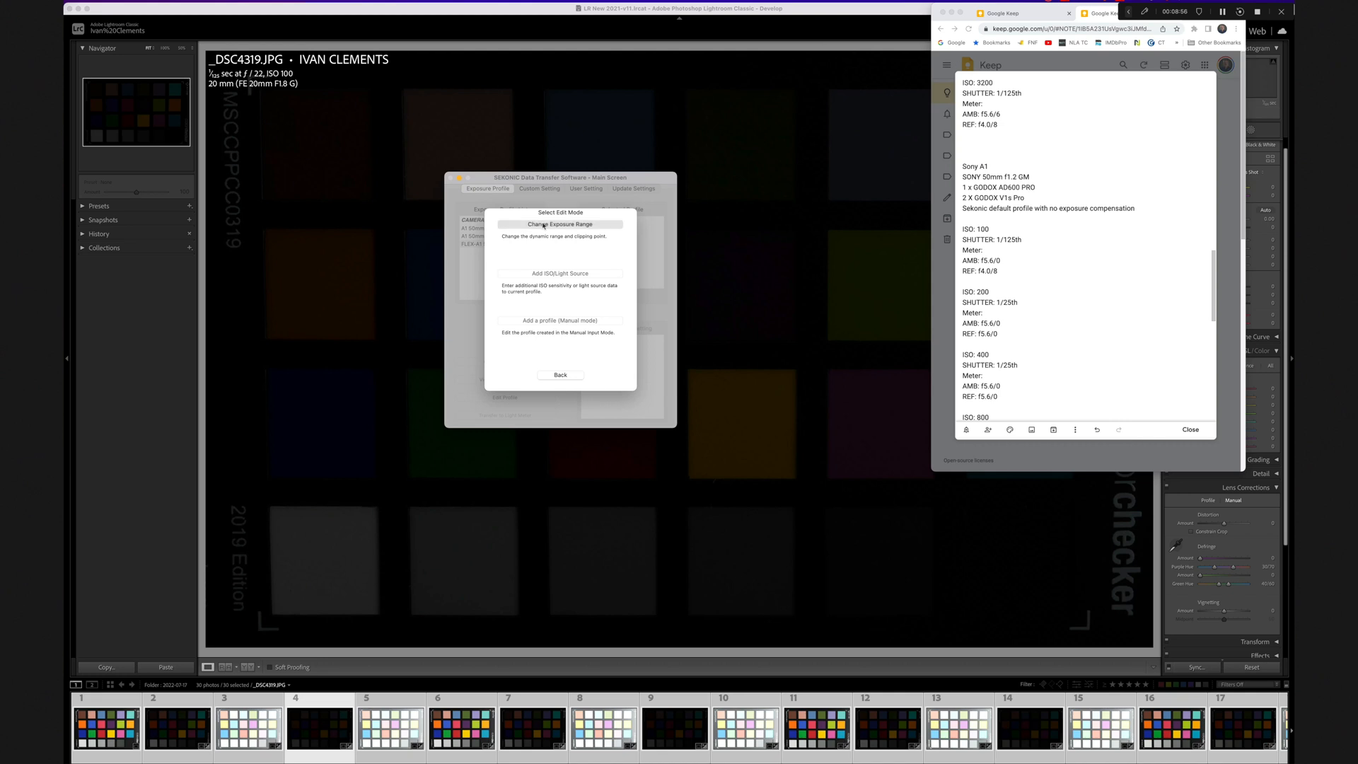
Step: Choose Change Exposure Range for the FLEX-A1 profile and show its ISO 100 curve
{"action": "left_click", "coordinate": [560, 224]}
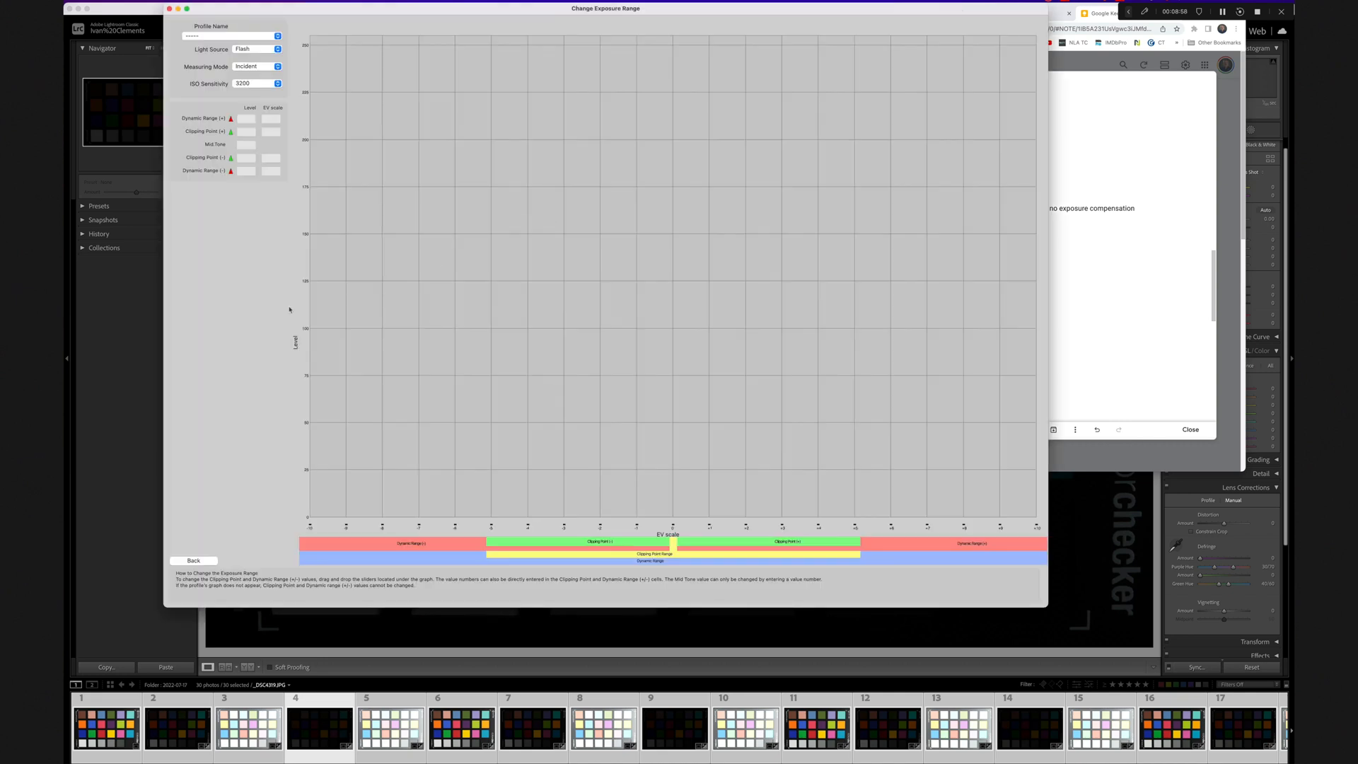
{"action": "left_click", "coordinate": [231, 36]}
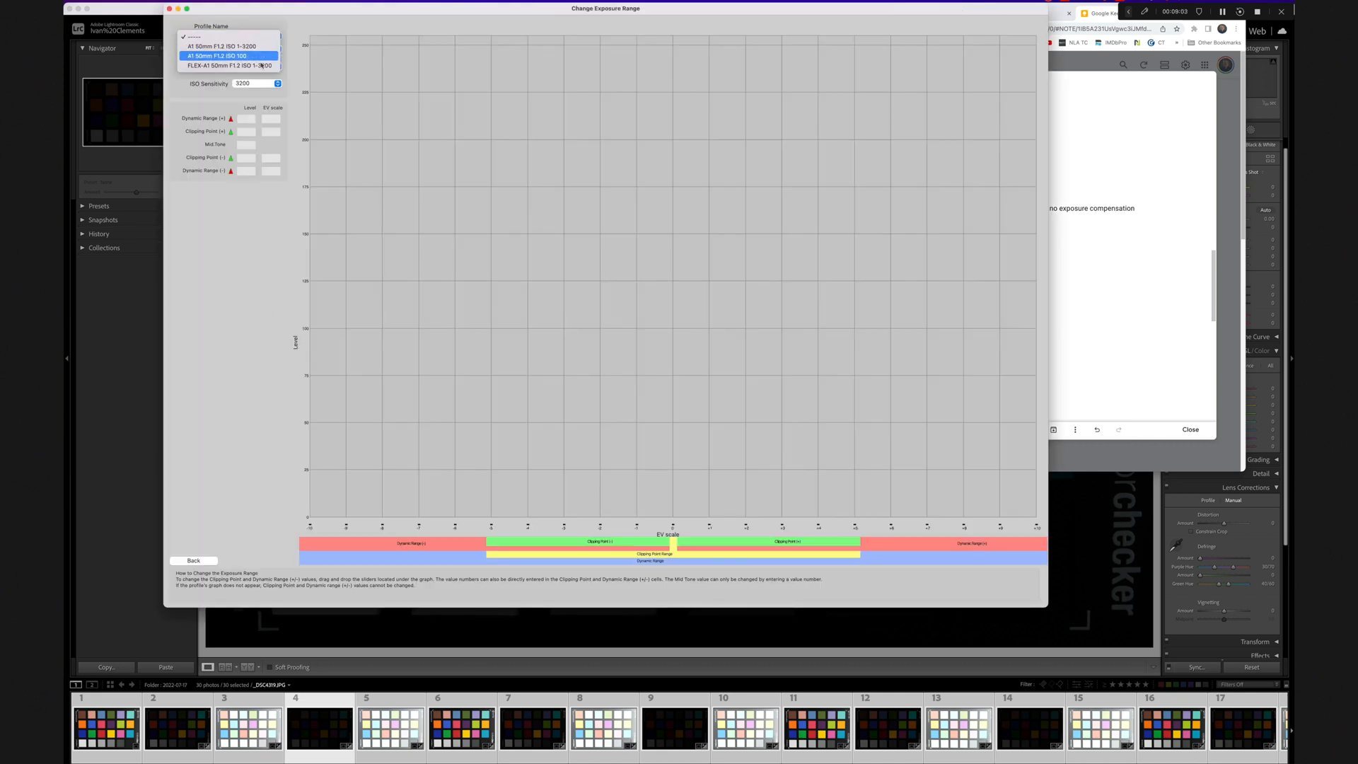
{"action": "left_click", "coordinate": [230, 65]}
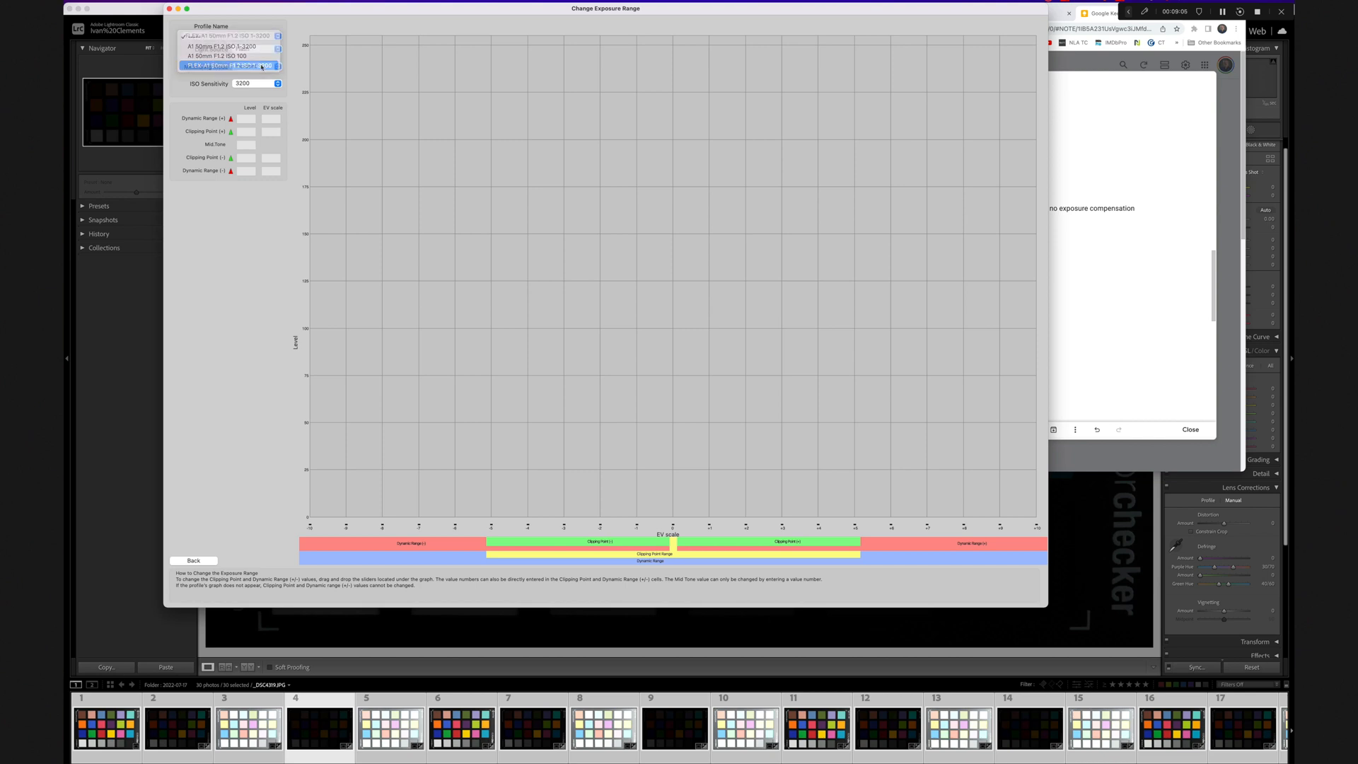
{"action": "left_click", "coordinate": [229, 66]}
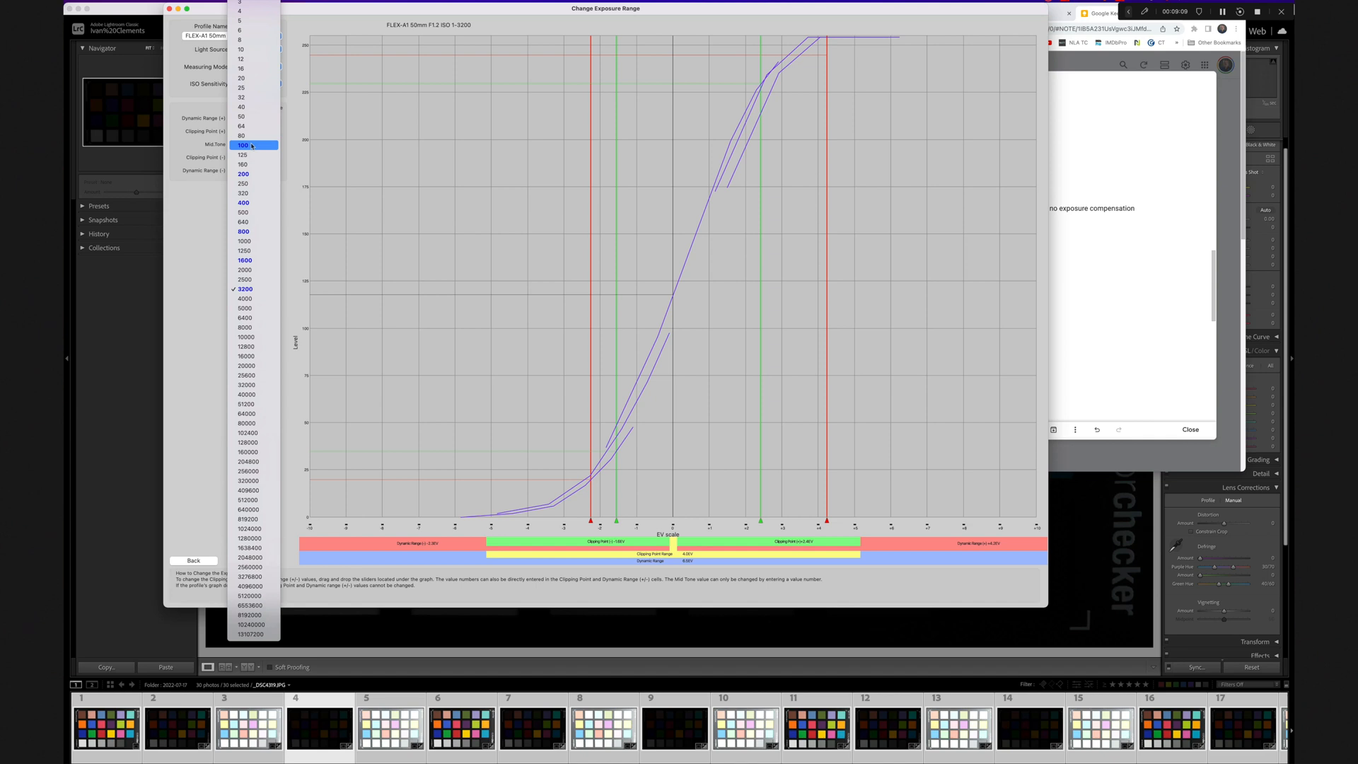
{"action": "left_click", "coordinate": [242, 144]}
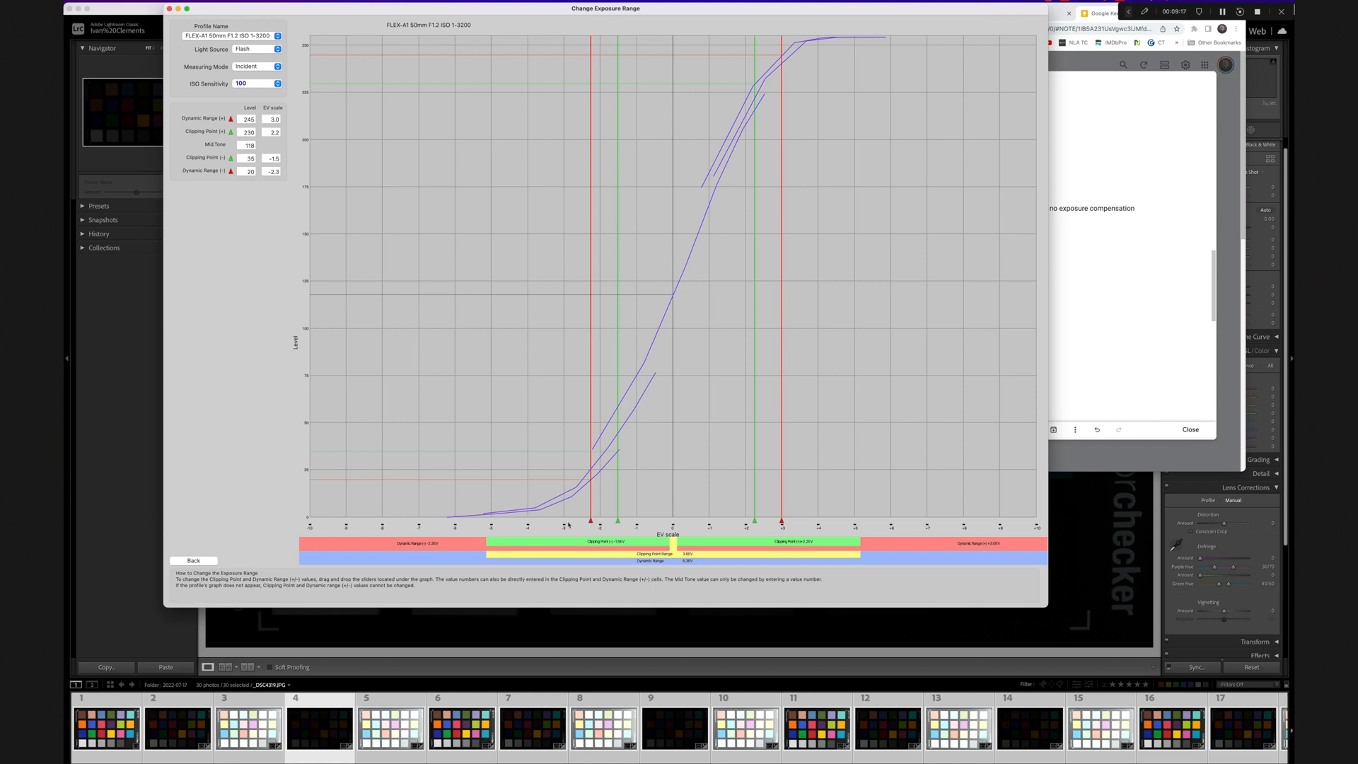
Step: Widen ISO 100 to dynamic range 0–255 and clipping points 3 and 254
{"action": "left_click_drag", "start_coordinate": [590, 521], "coordinate": [525, 520]}
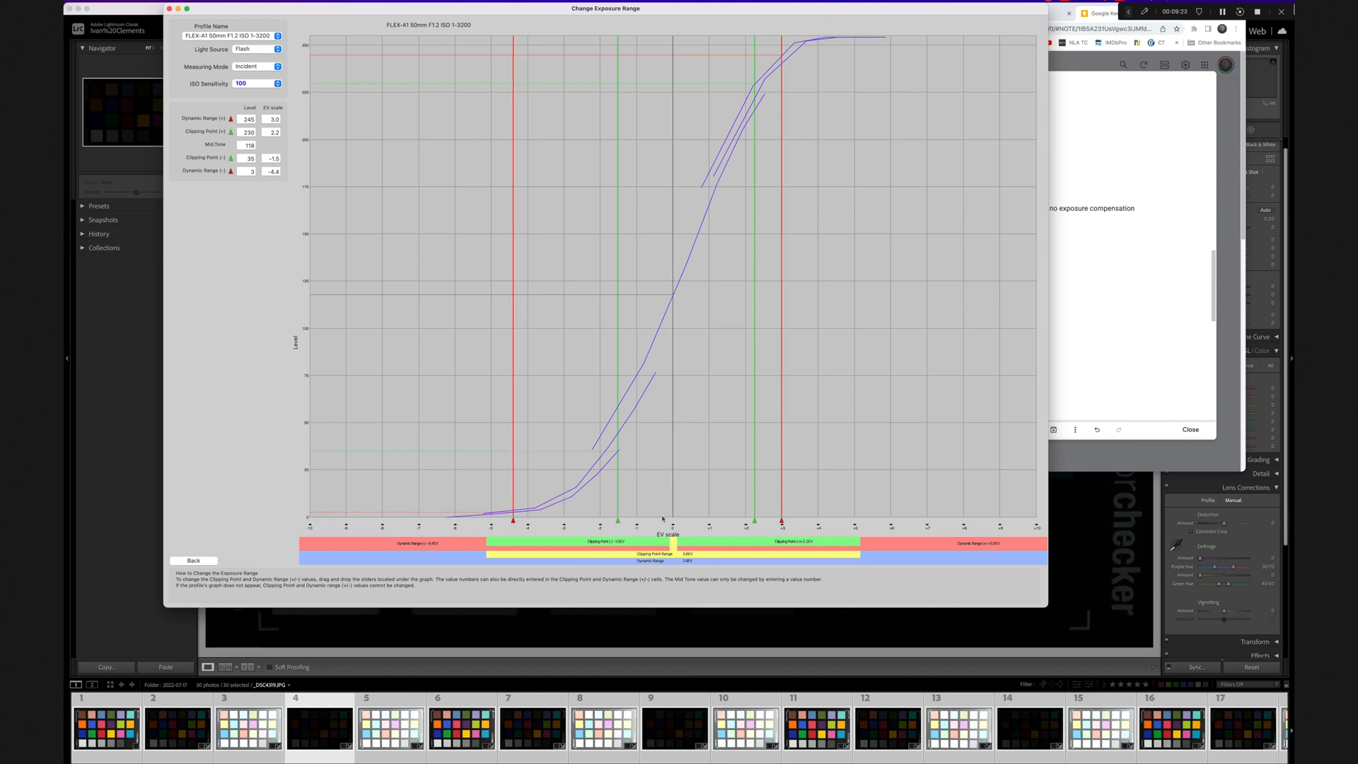
{"action": "left_click_drag", "start_coordinate": [782, 519], "coordinate": [820, 519]}
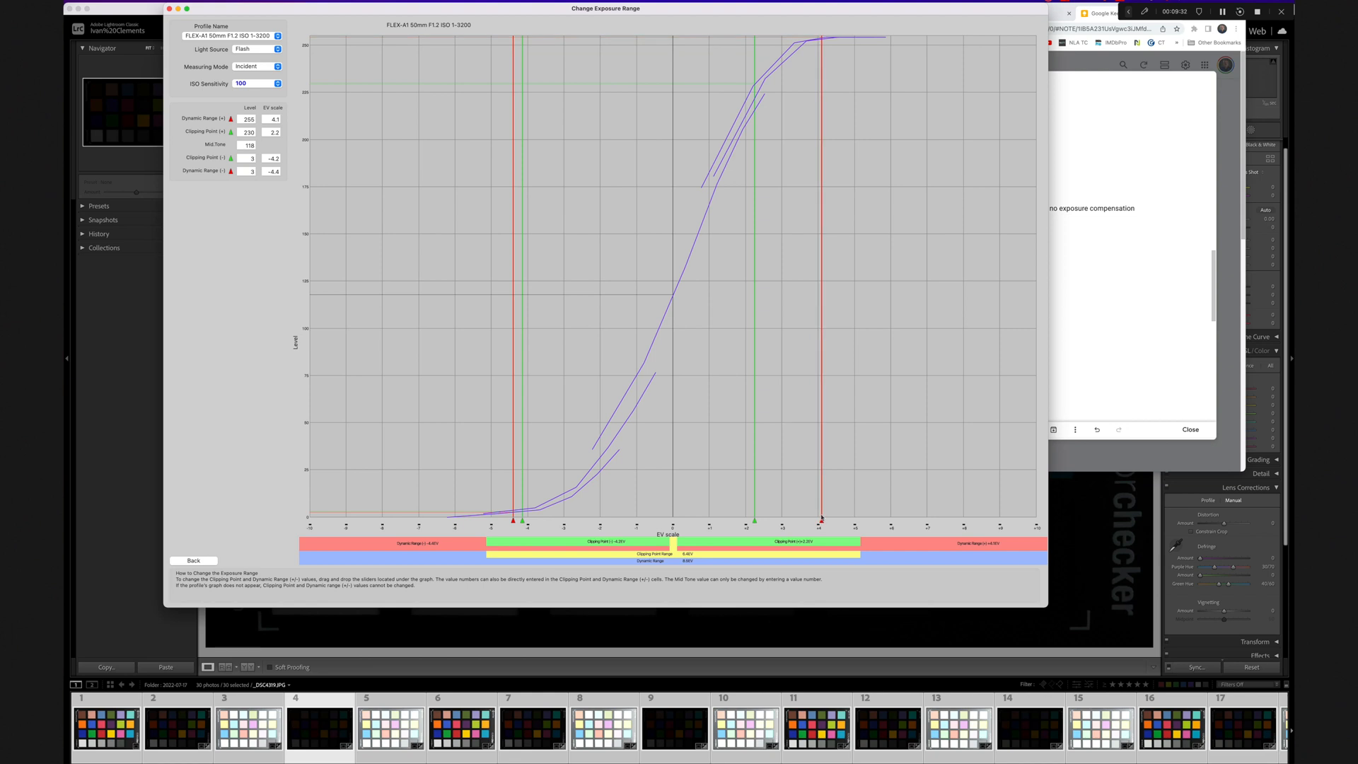
{"action": "left_click_drag", "start_coordinate": [754, 517], "coordinate": [781, 518]}
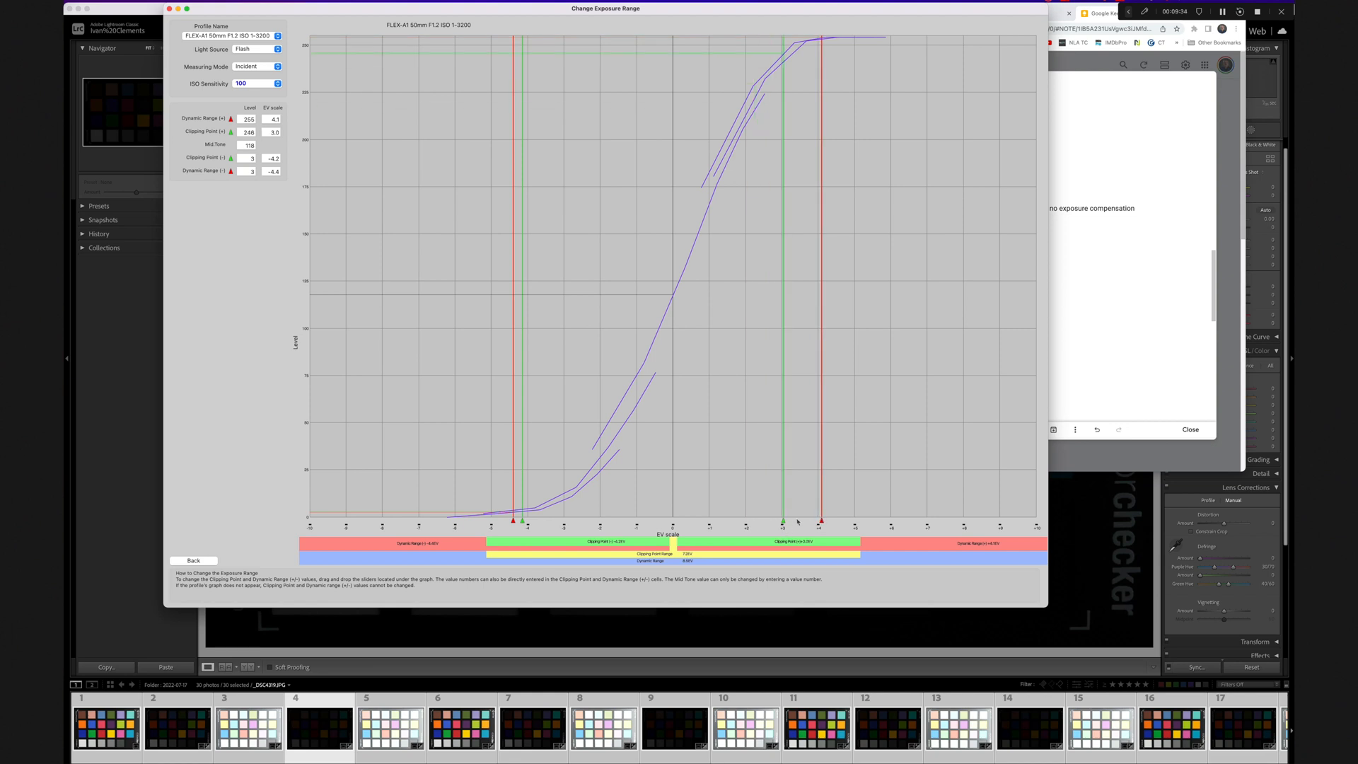
{"action": "left_click_drag", "start_coordinate": [784, 519], "coordinate": [800, 519]}
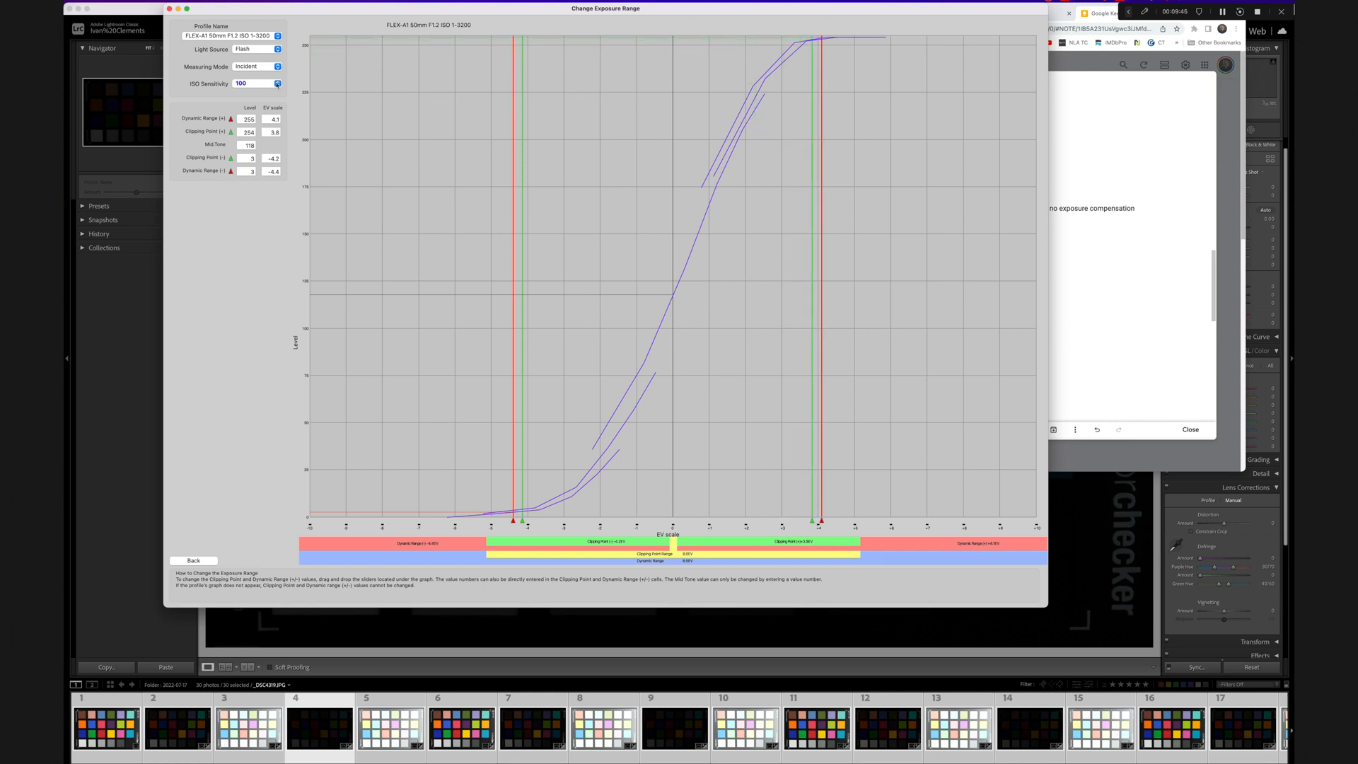
Step: Switch to the ISO 200 curve and widen its shadow clipping point
{"action": "left_click", "coordinate": [276, 83]}
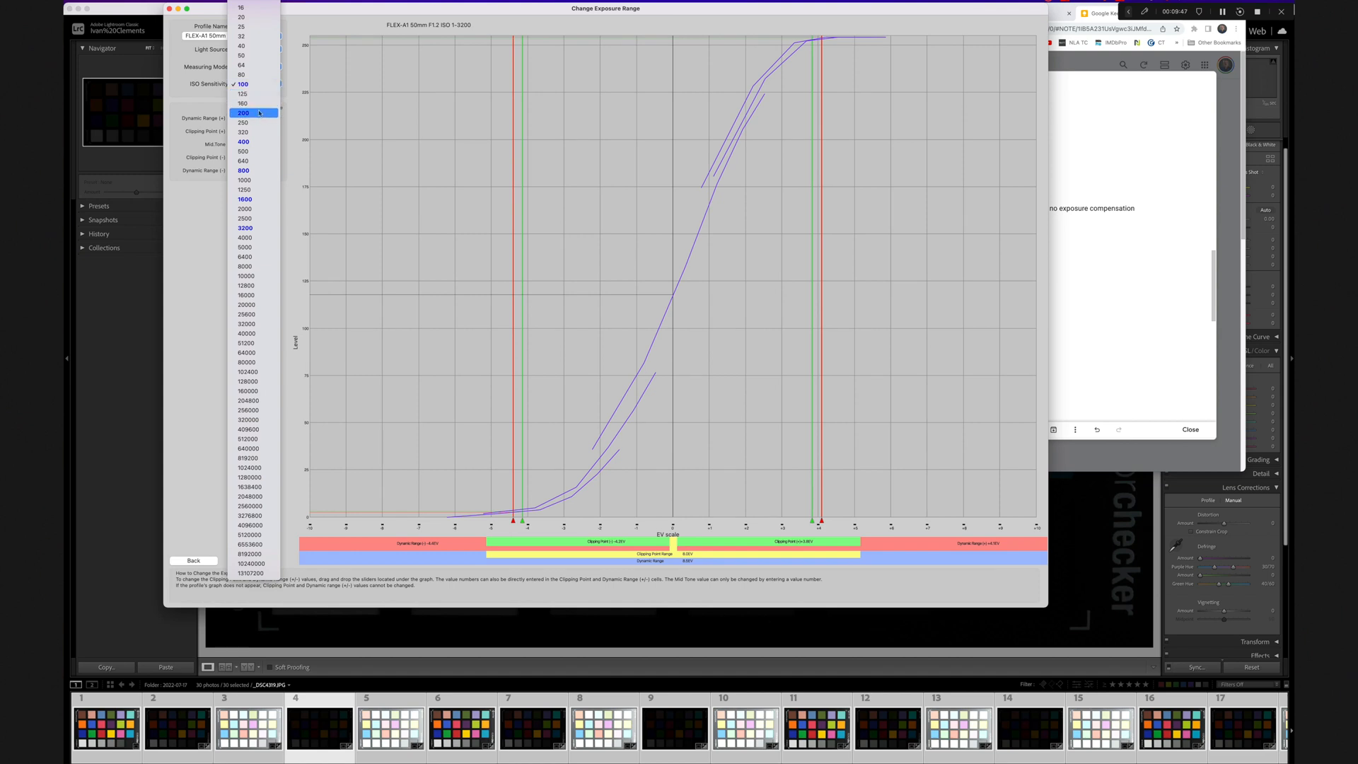
{"action": "left_click", "coordinate": [243, 113]}
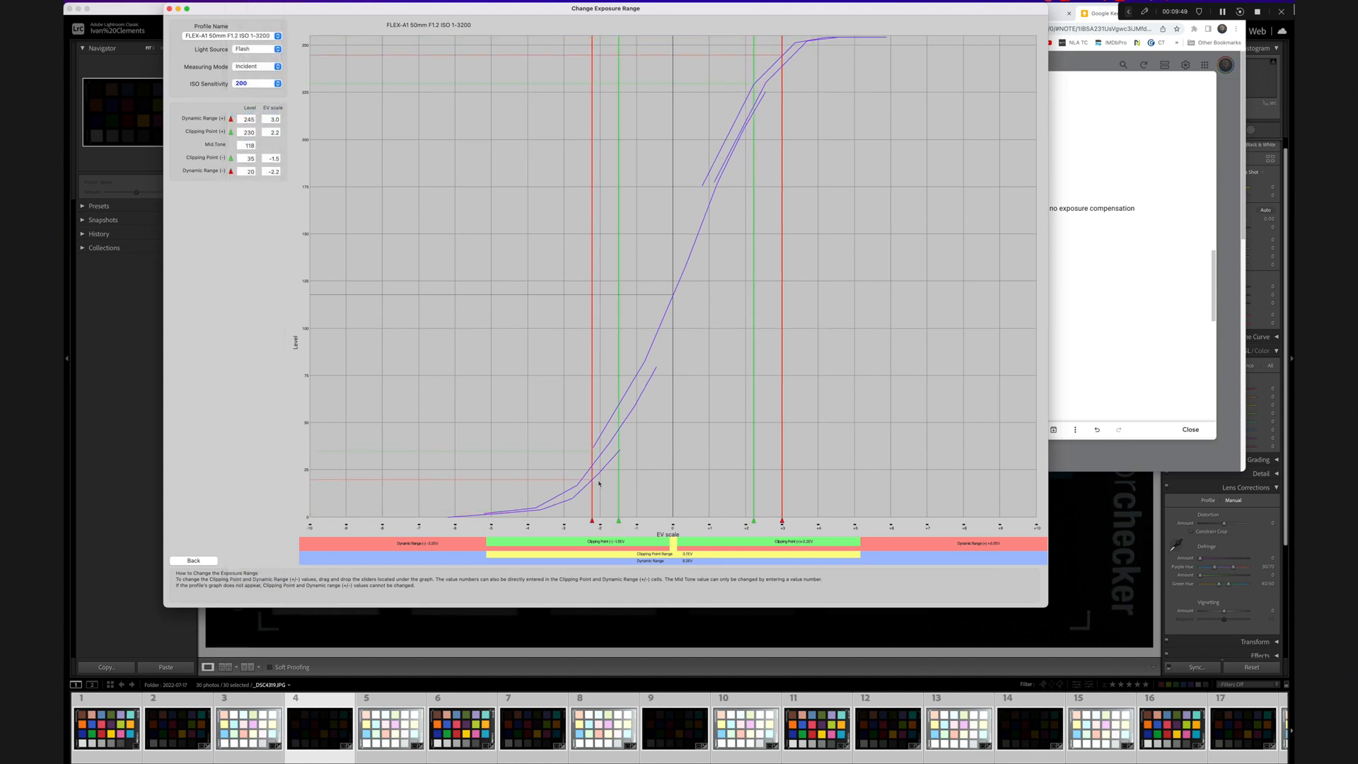
{"action": "left_click_drag", "start_coordinate": [591, 520], "coordinate": [524, 521]}
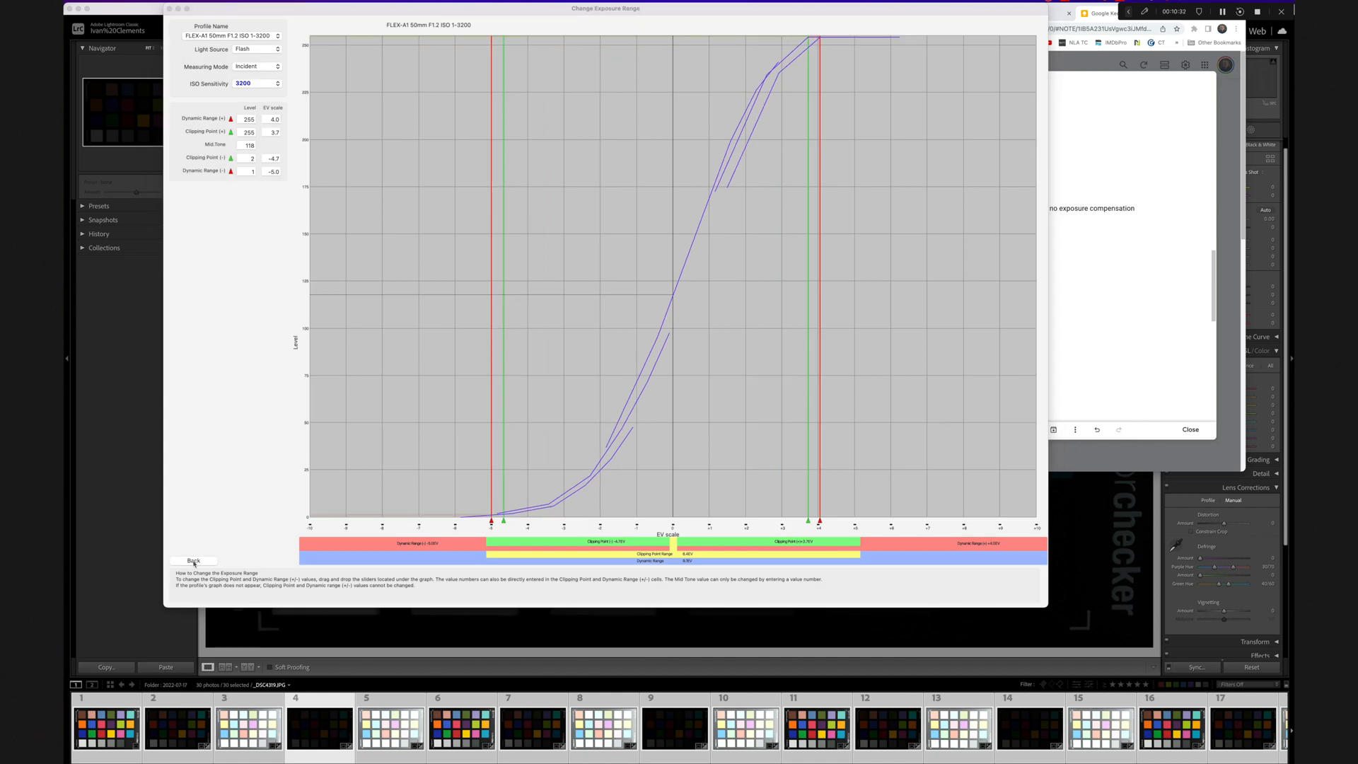
Step: Leave the exposure range editor, prompting to save the changed settings
{"action": "left_click", "coordinate": [193, 560]}
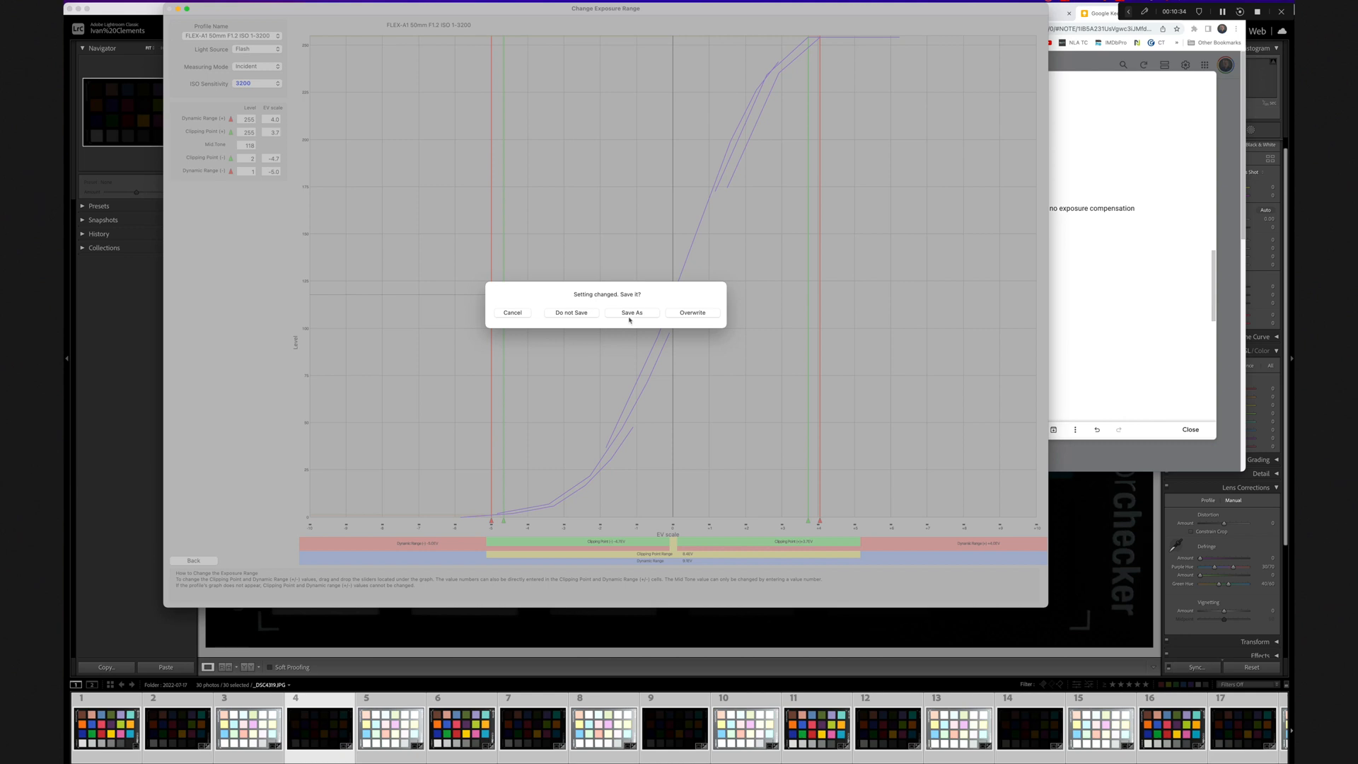
{"action": "mouse_move", "coordinate": [653, 316]}
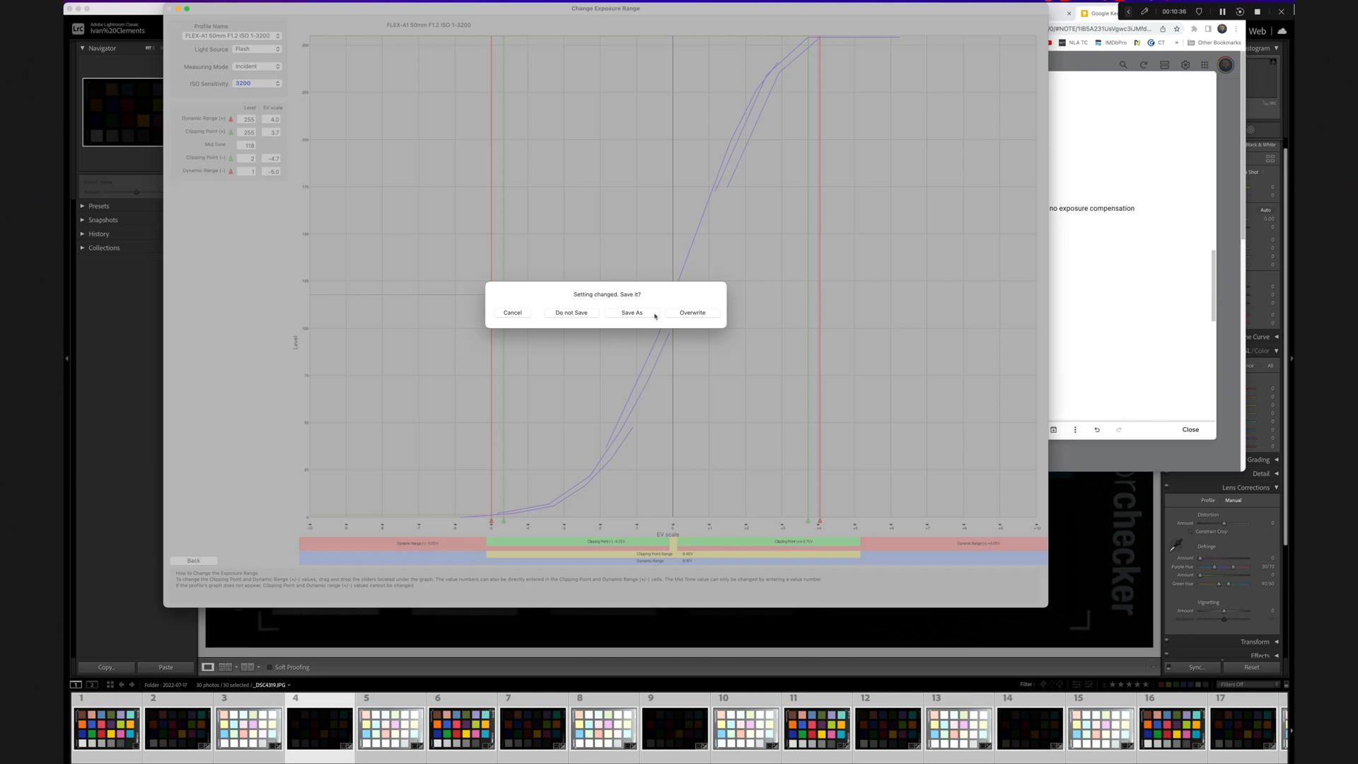
{"action": "mouse_move", "coordinate": [657, 313]}
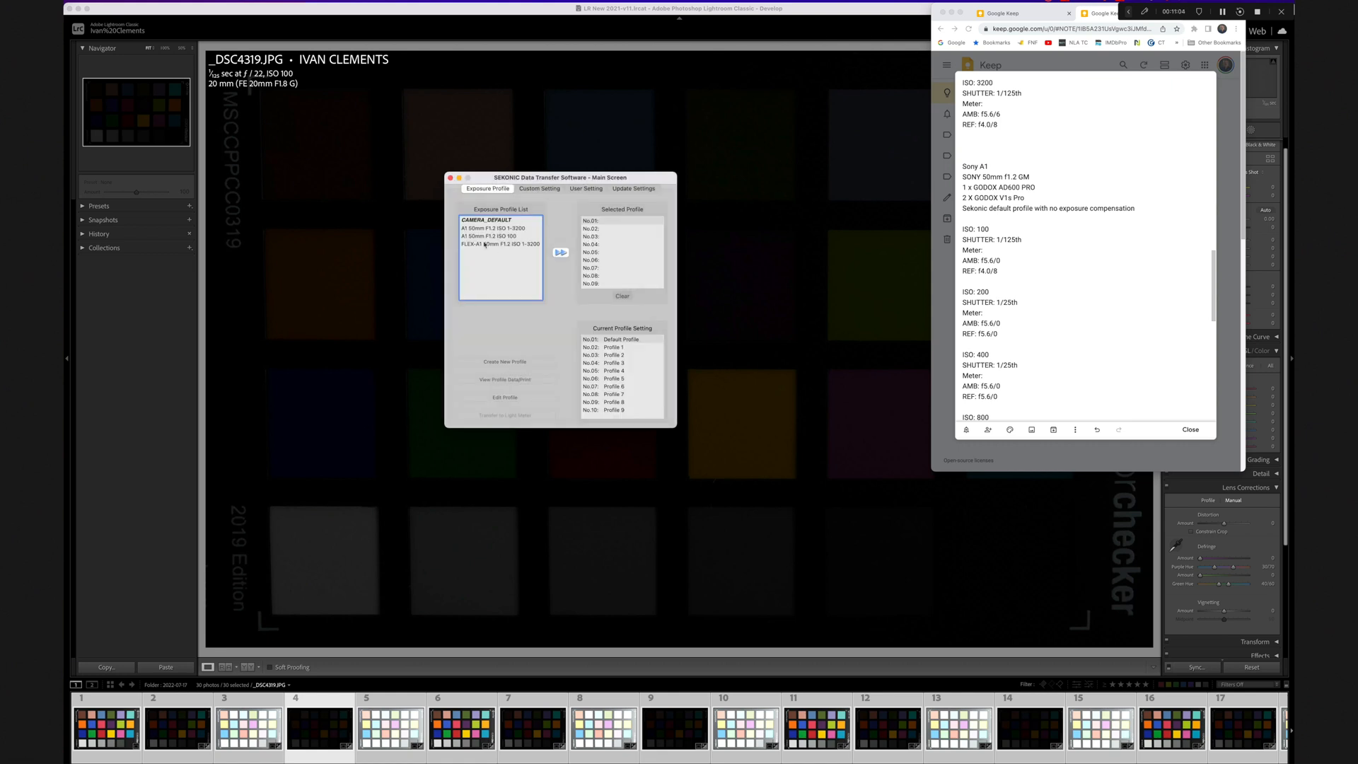
Step: Queue the FLEX-A1 50mm F1.2 ISO 1-3200 profile into slot No.03
{"action": "left_click", "coordinate": [501, 243]}
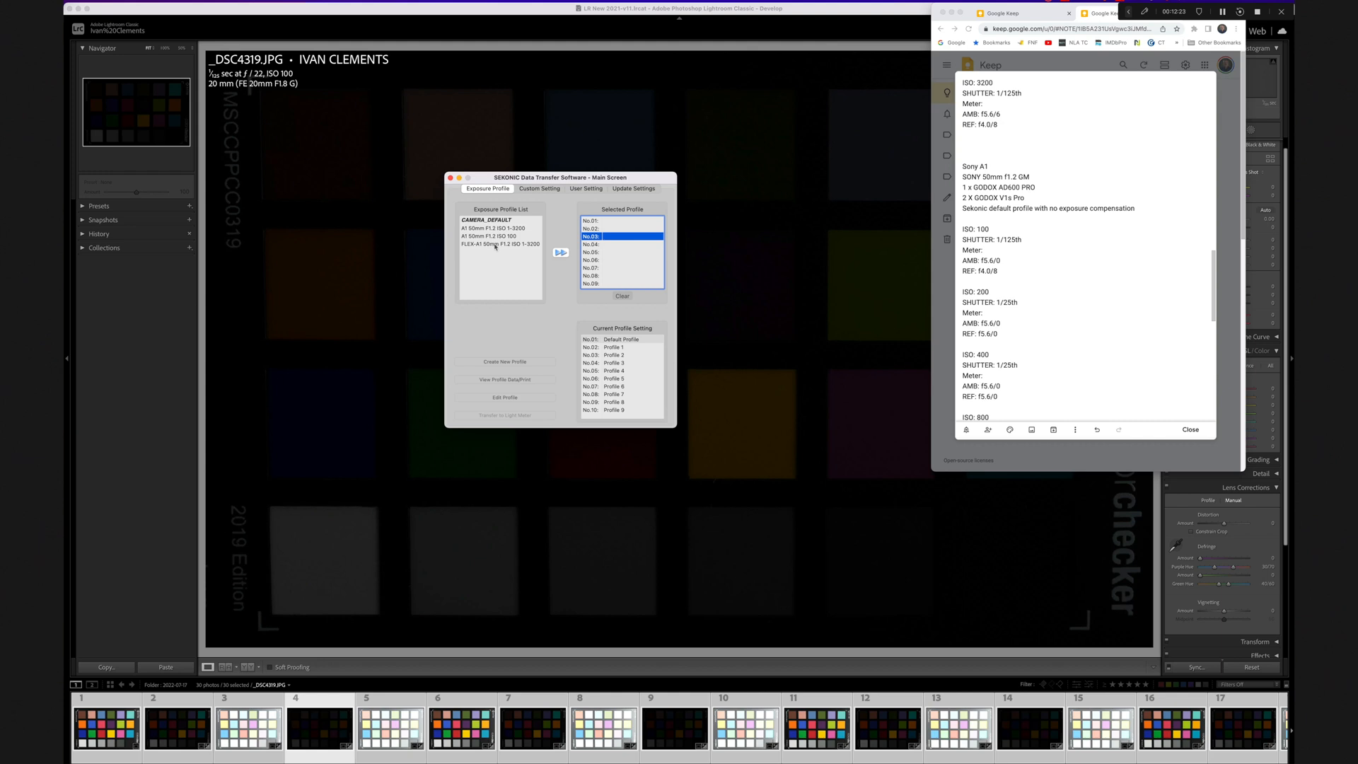
{"action": "left_click", "coordinate": [500, 244]}
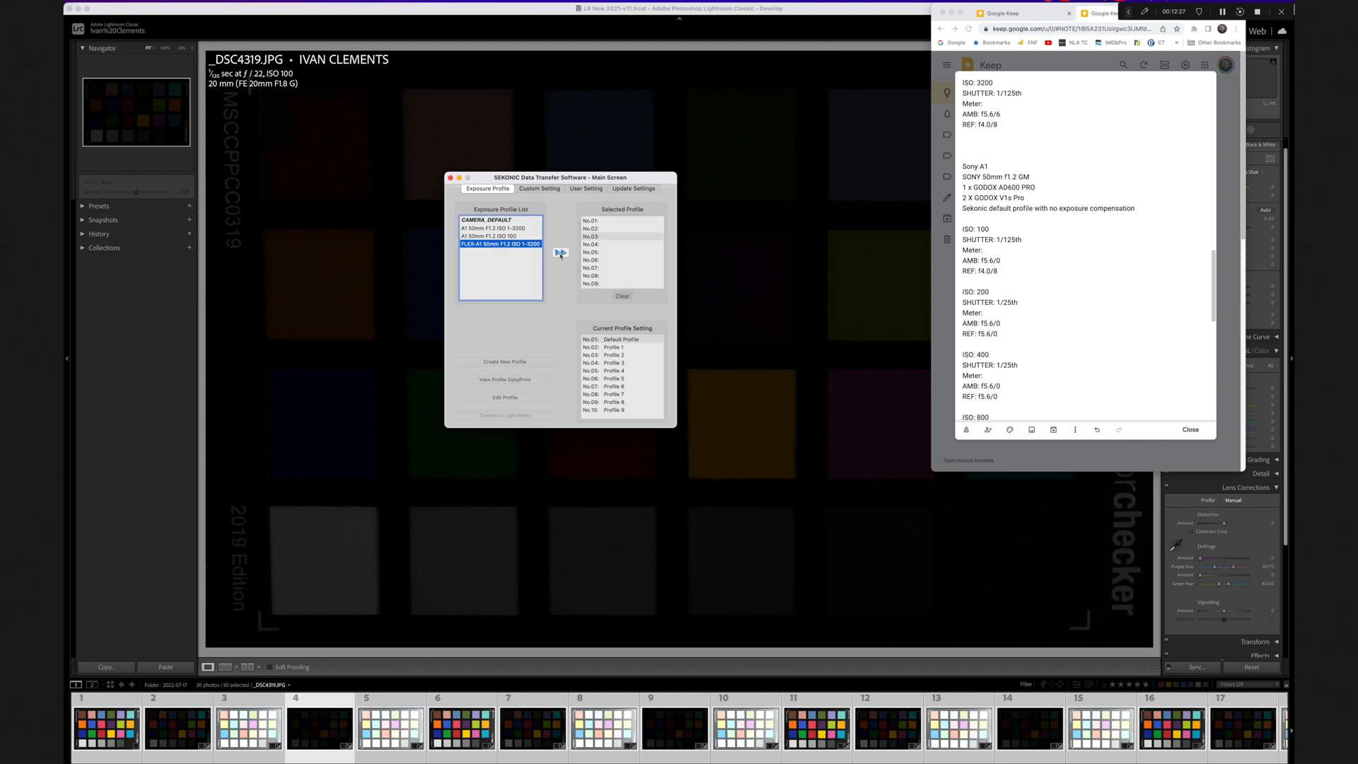
{"action": "left_click", "coordinate": [562, 251]}
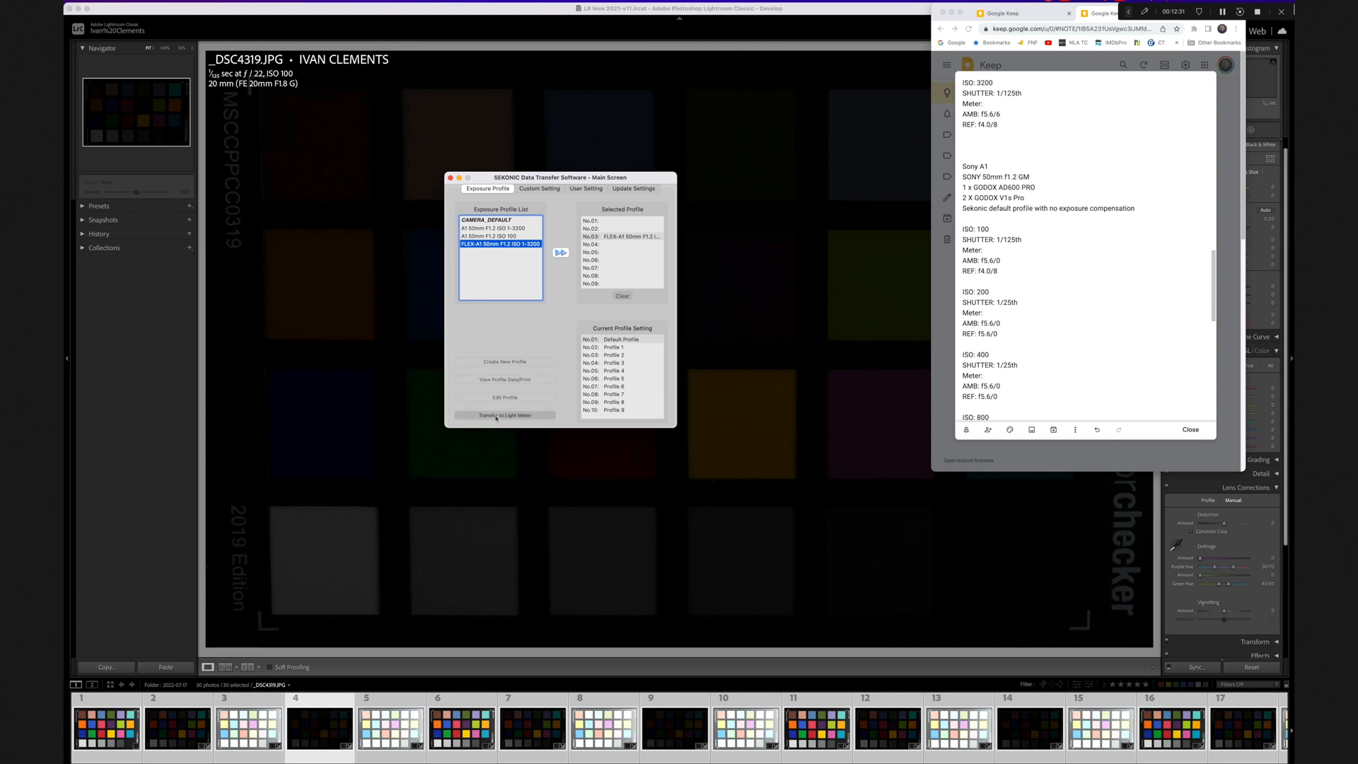
Step: Transfer the queued profiles to the light meter, confirming the overwrite
{"action": "left_click", "coordinate": [505, 415]}
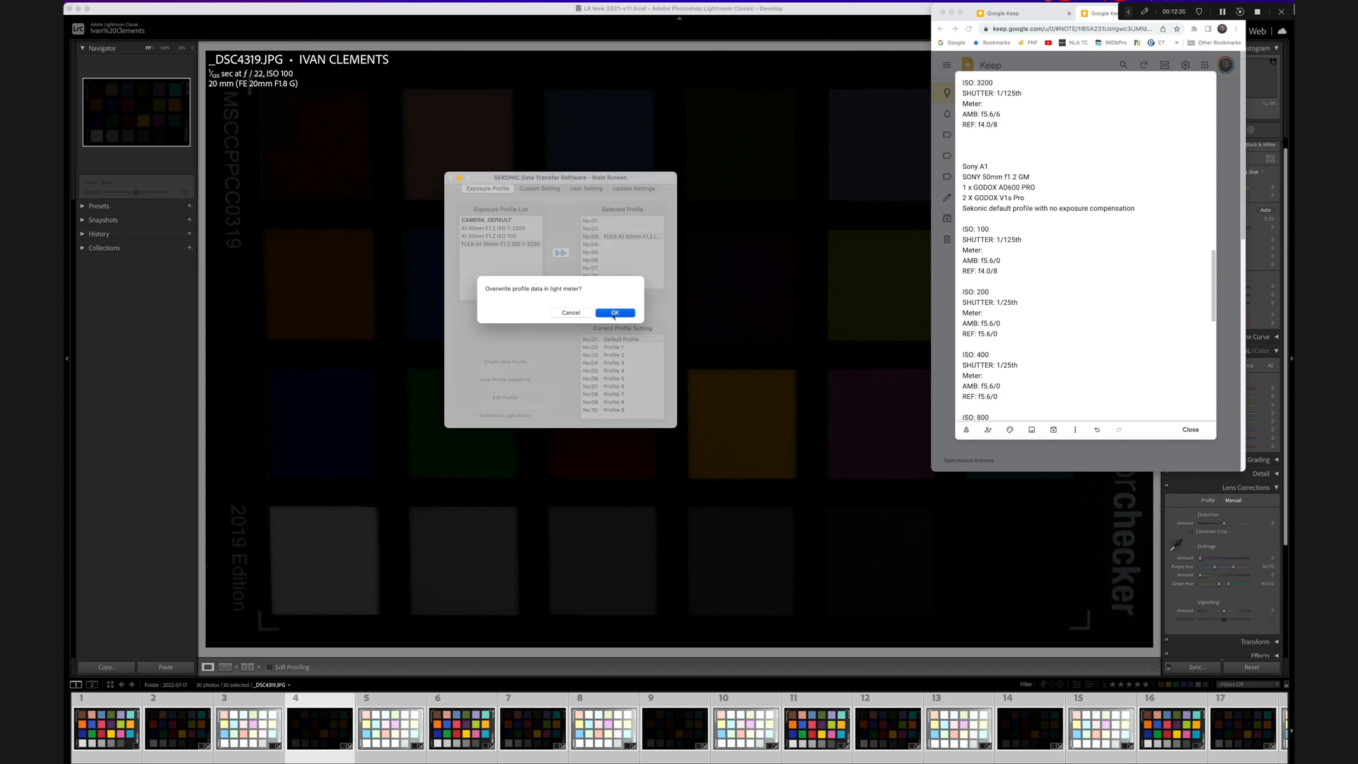
{"action": "left_click", "coordinate": [614, 313]}
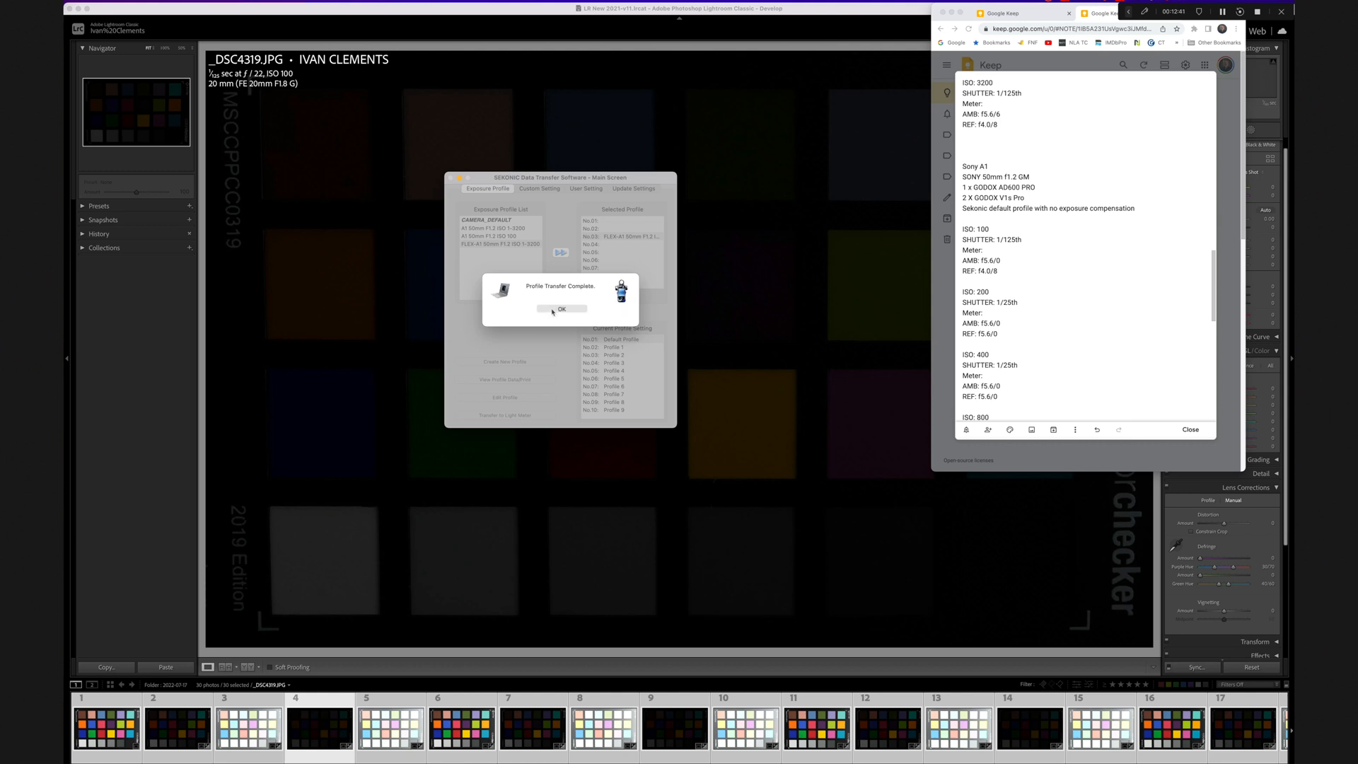
{"action": "left_click", "coordinate": [562, 309]}
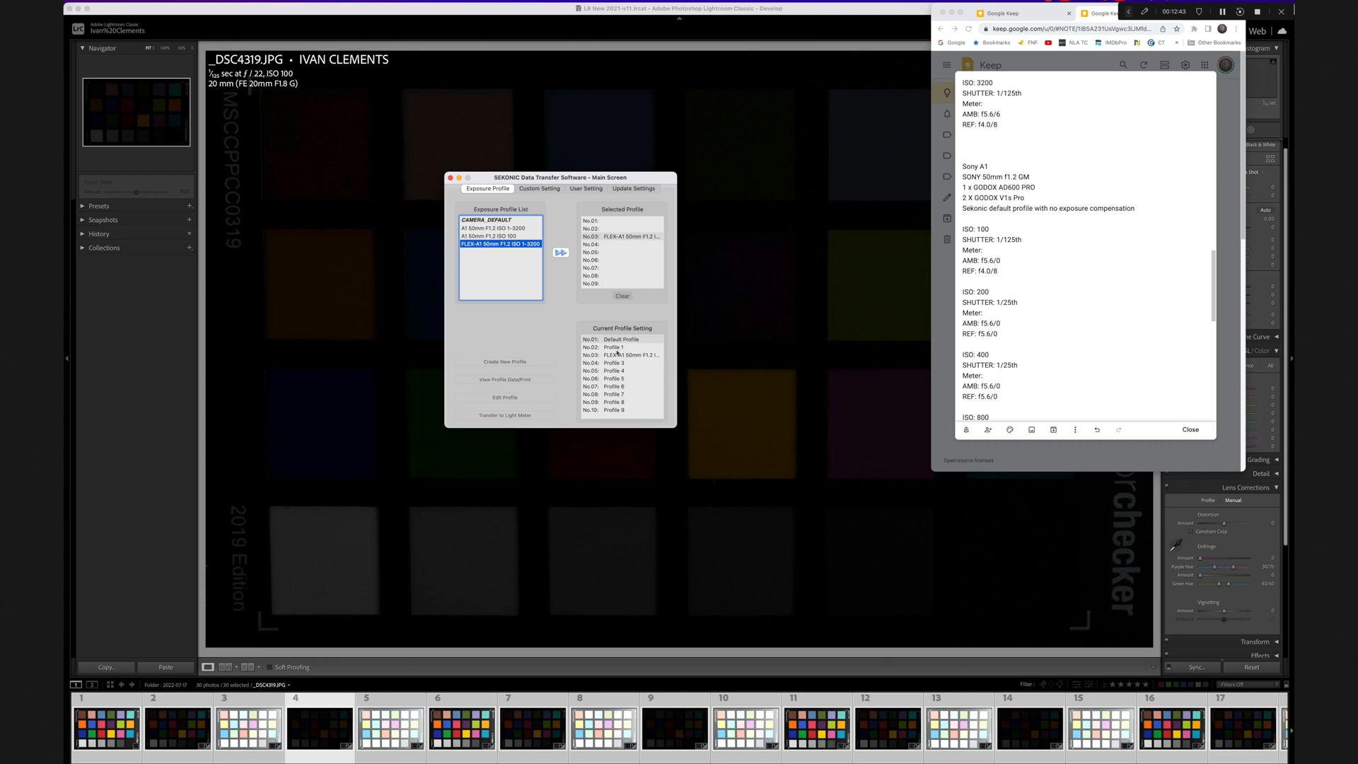
{"action": "mouse_move", "coordinate": [620, 358]}
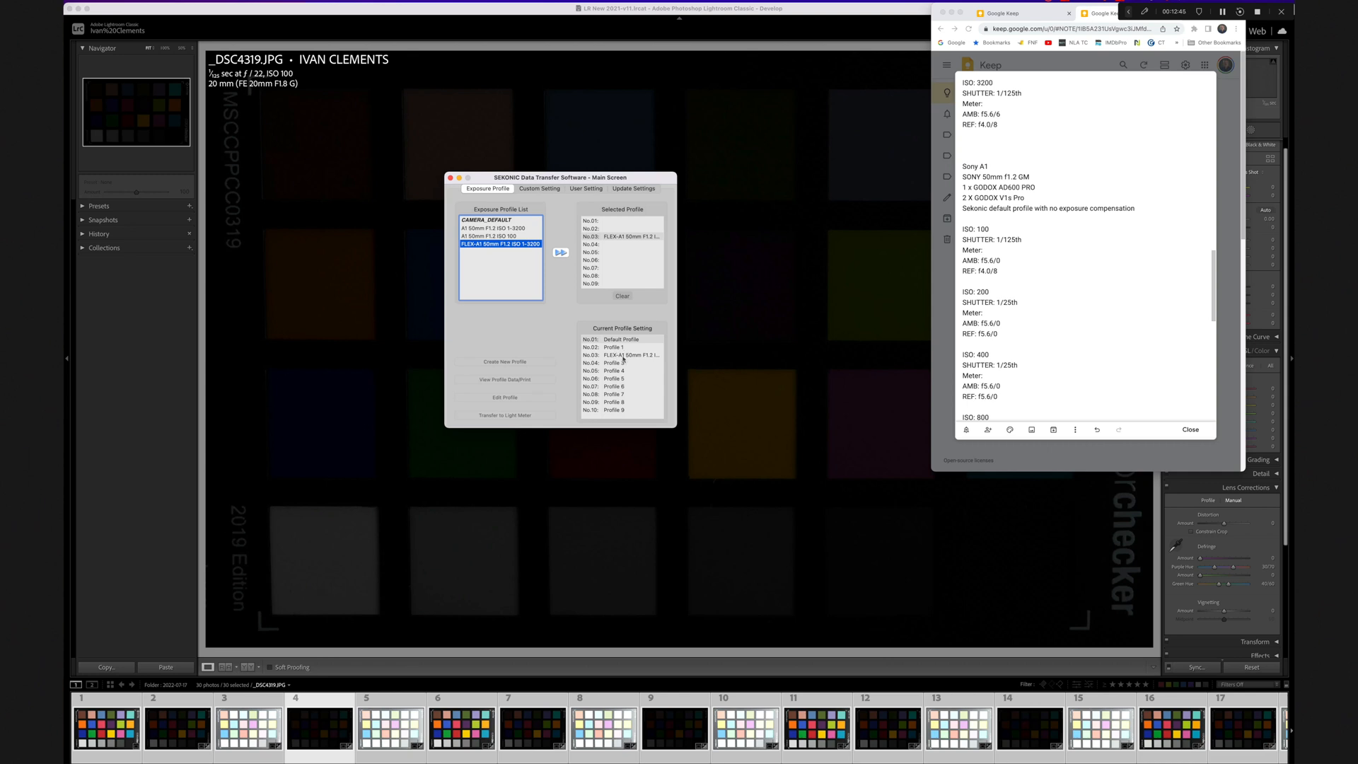